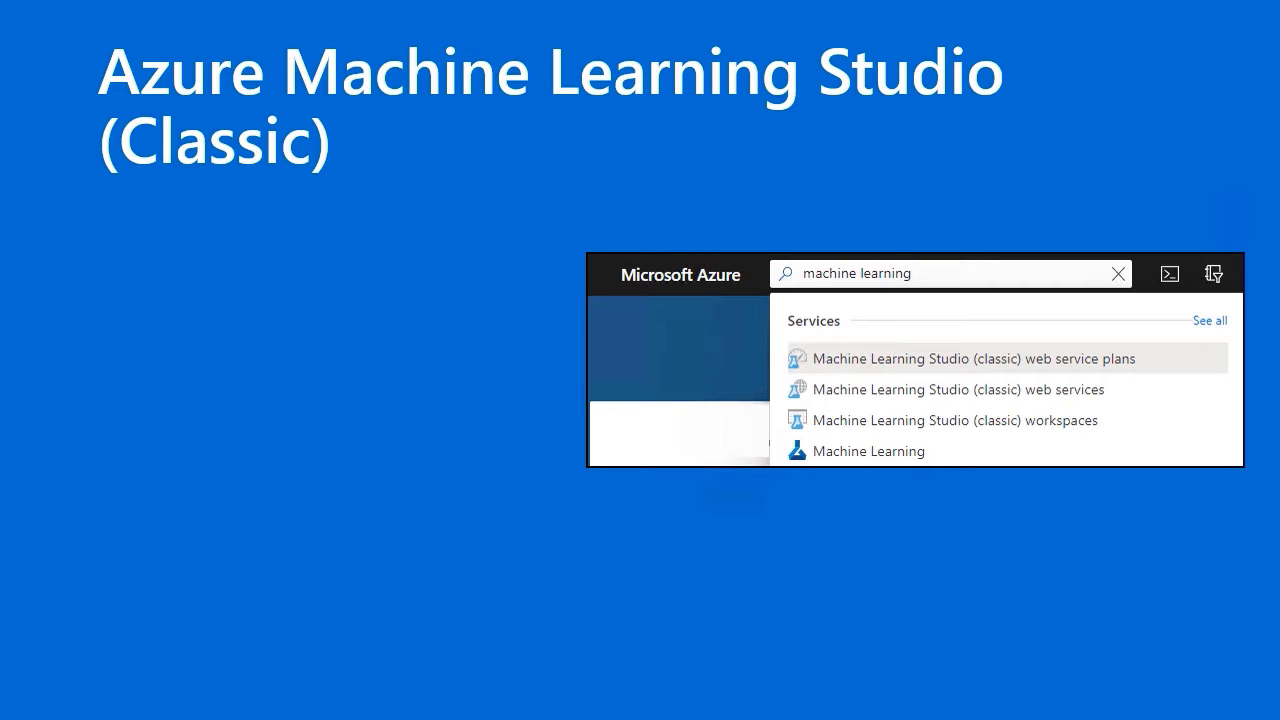
Search the Azure portal for 'machine learning' to list matching services and offers
{"action": "key", "text": "Right"}
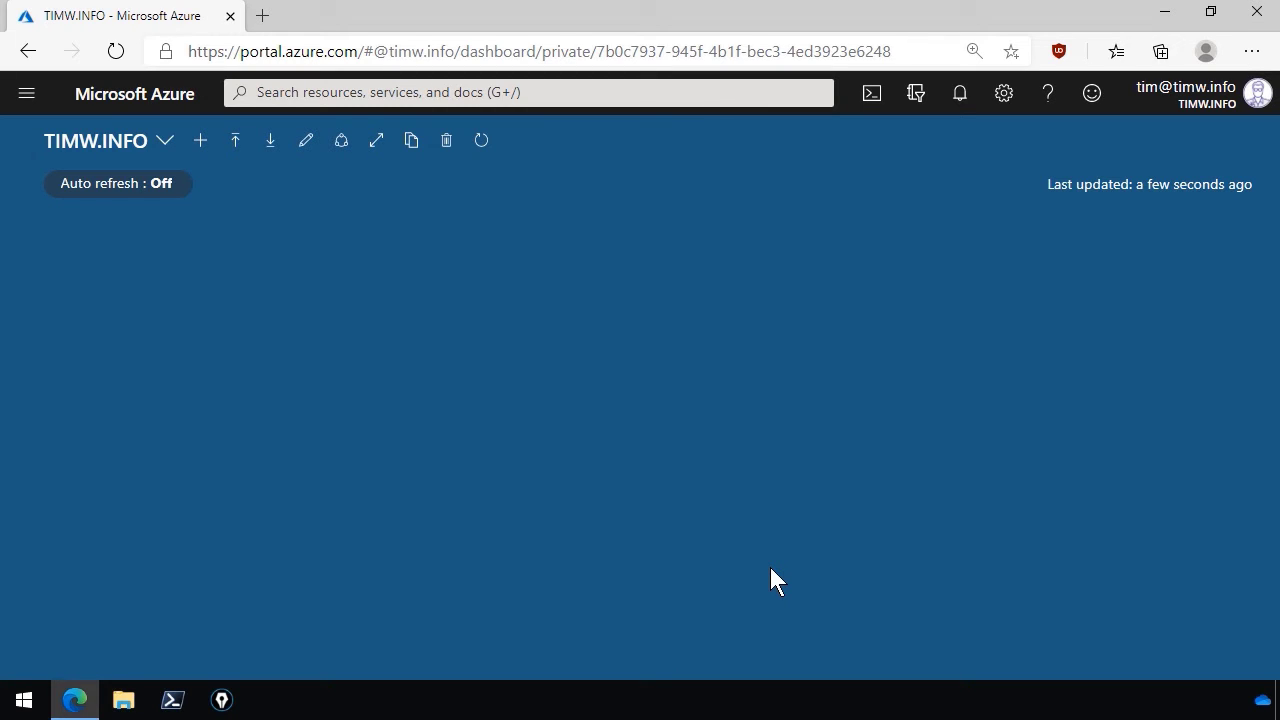
{"action": "mouse_move", "coordinate": [678, 485]}
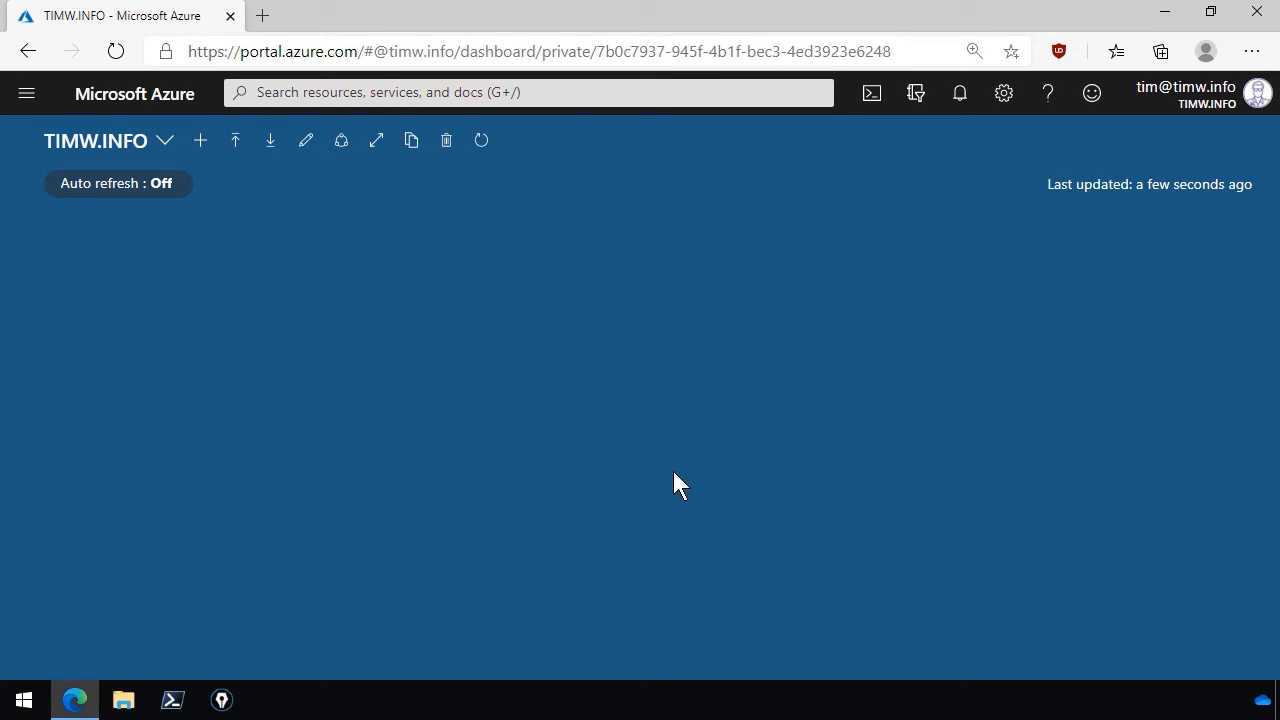
{"action": "left_click", "coordinate": [528, 92]}
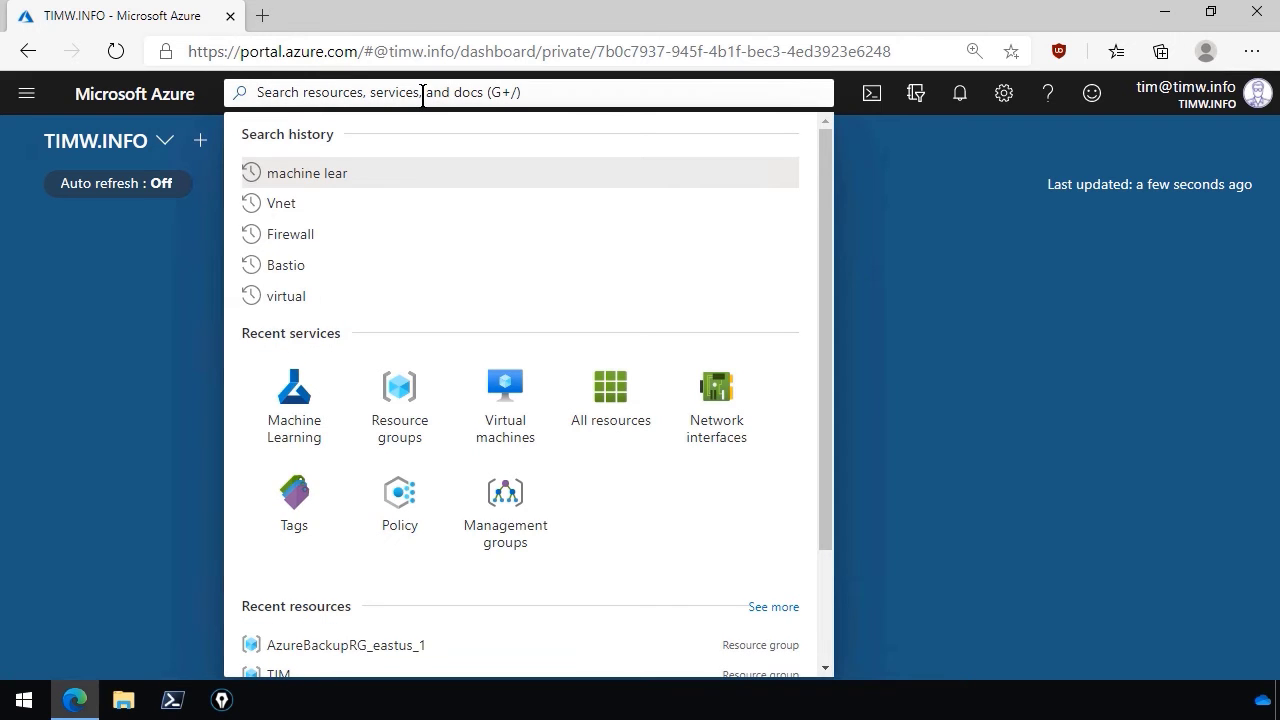
{"action": "mouse_move", "coordinate": [293, 400]}
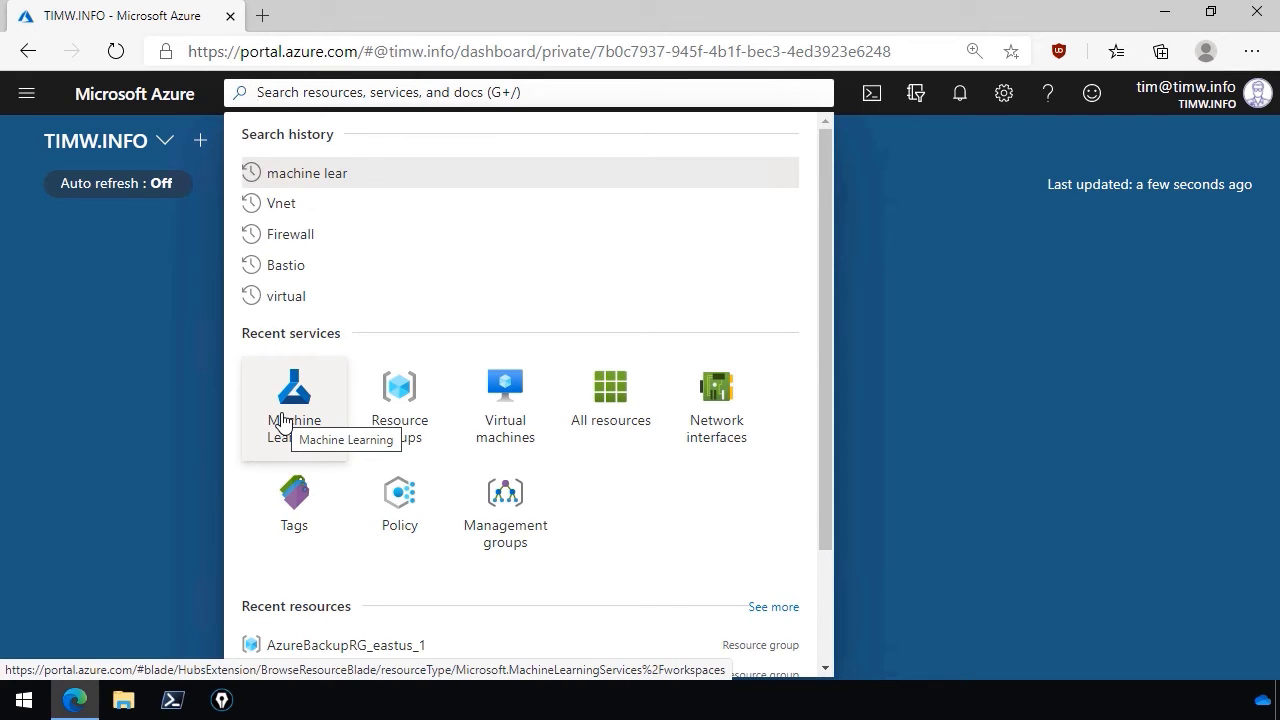
{"action": "type", "text": "machine learning"}
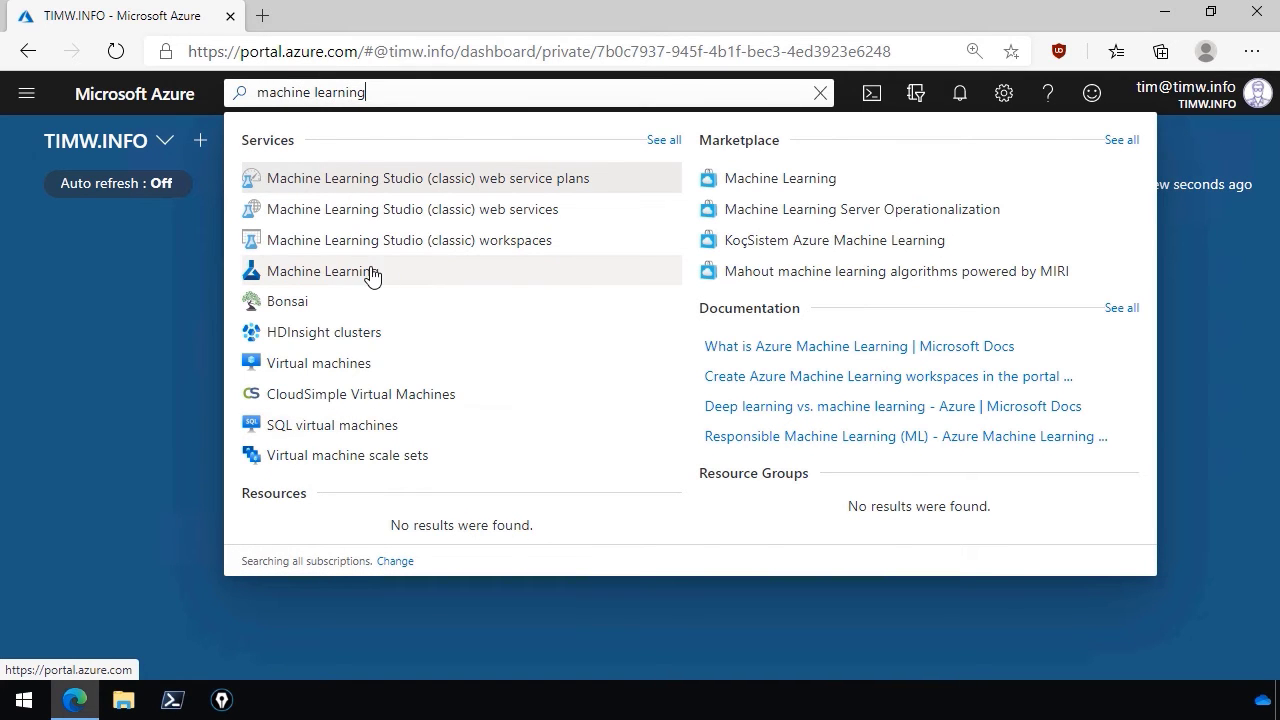
{"action": "mouse_move", "coordinate": [358, 247]}
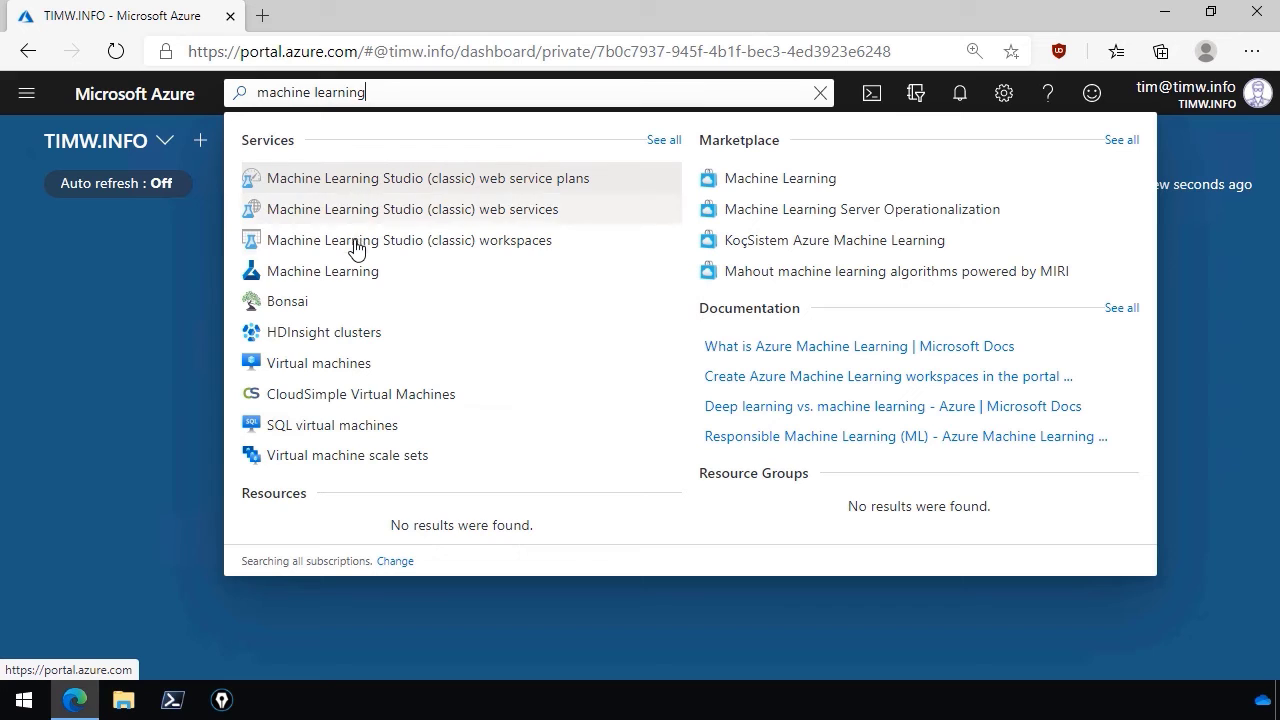
{"action": "mouse_move", "coordinate": [322, 271]}
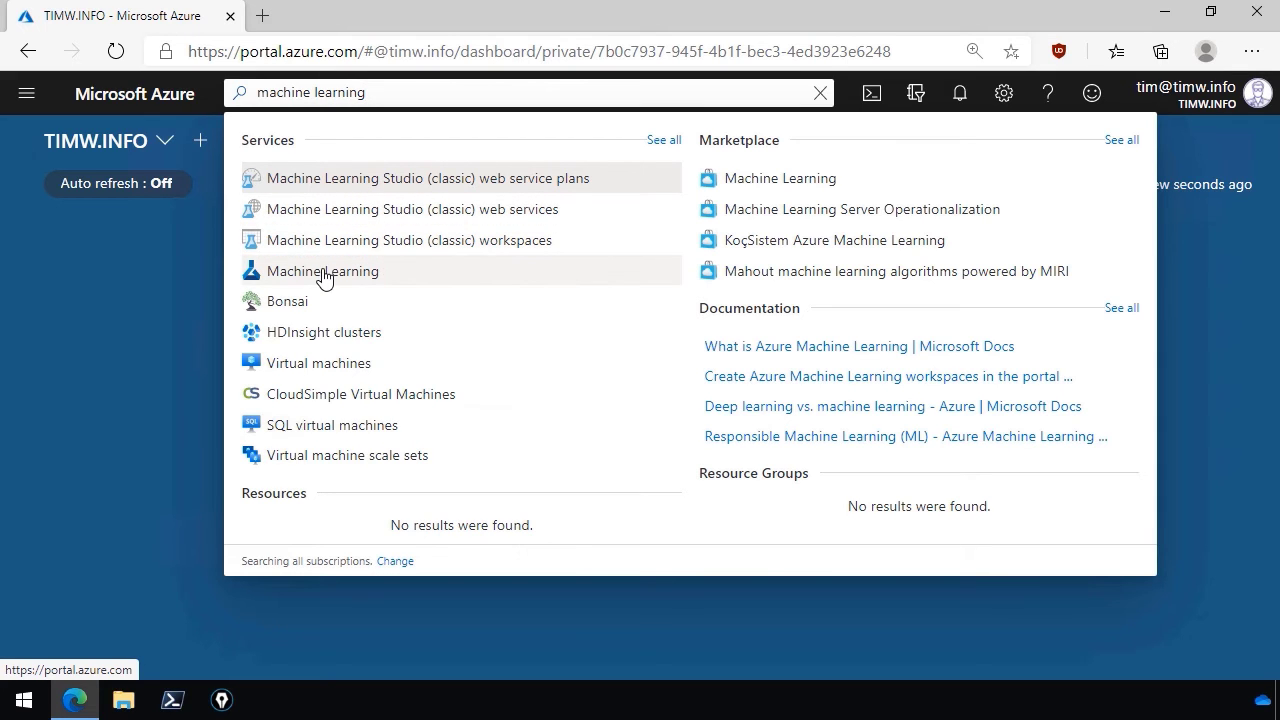
Select Machine Learning from the results and enter the az900-ml-workspace workspace
{"action": "left_click", "coordinate": [322, 271]}
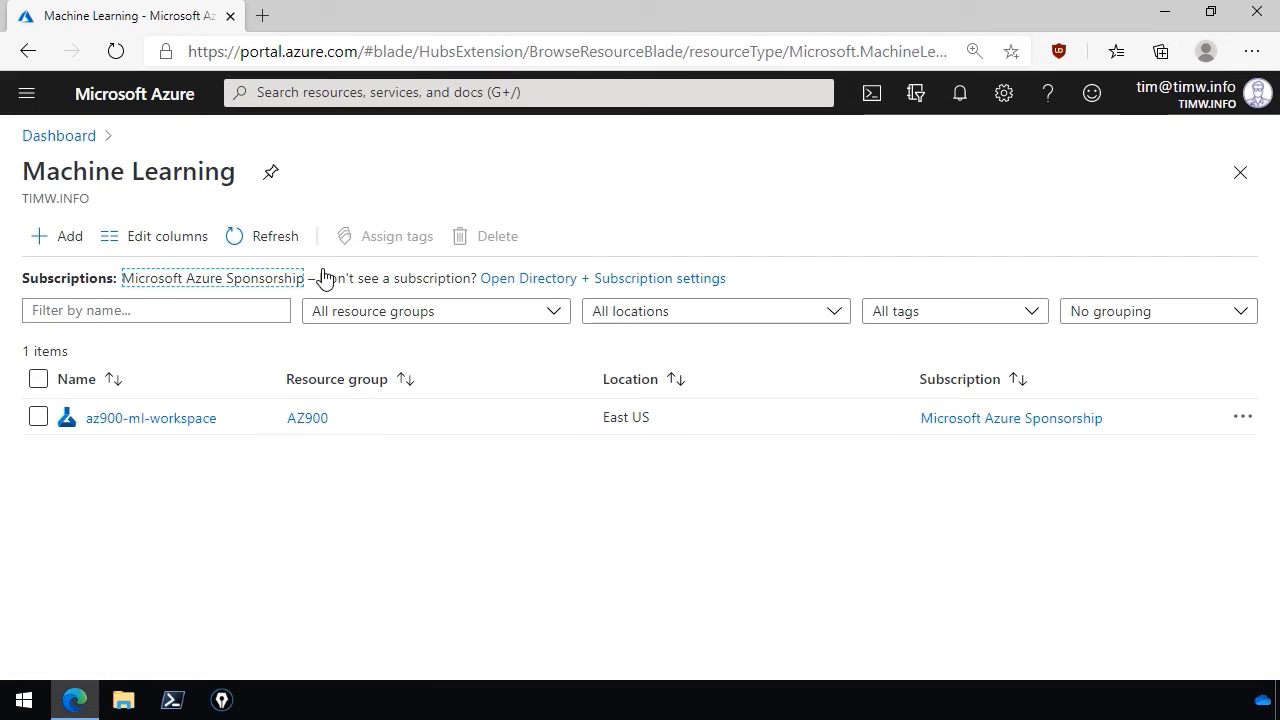
{"action": "mouse_move", "coordinate": [57, 236]}
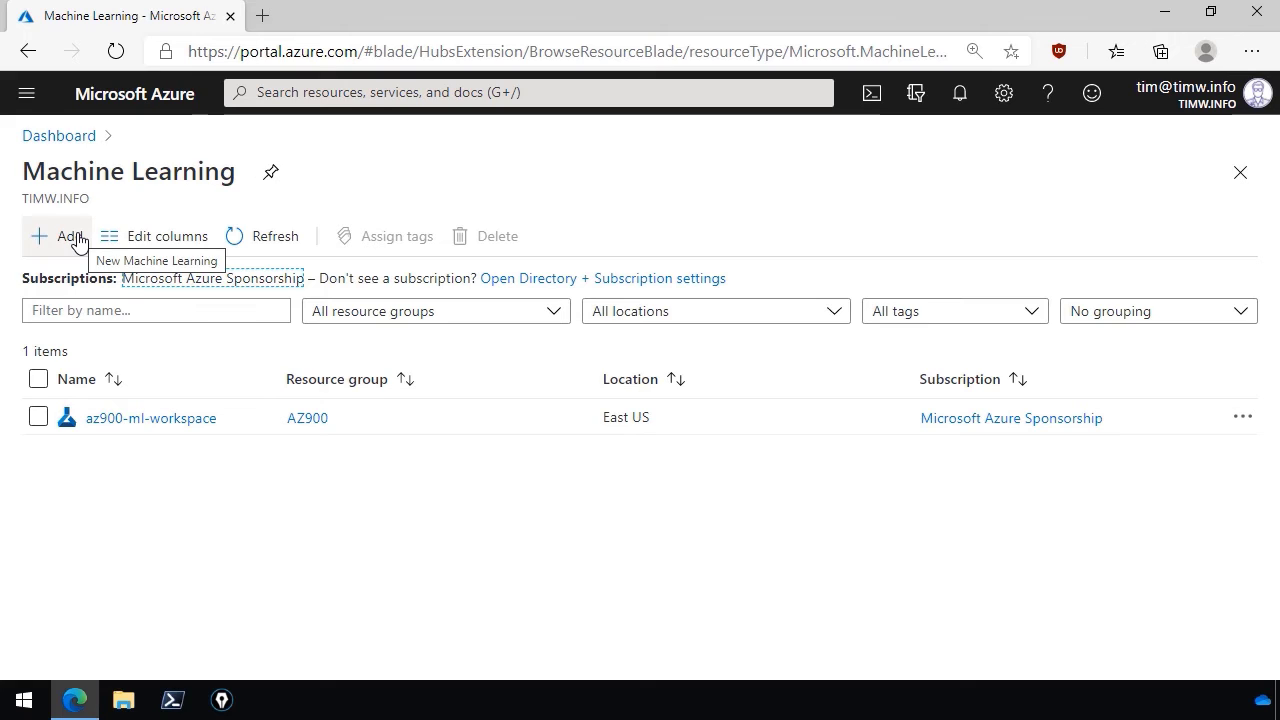
{"action": "mouse_move", "coordinate": [120, 540]}
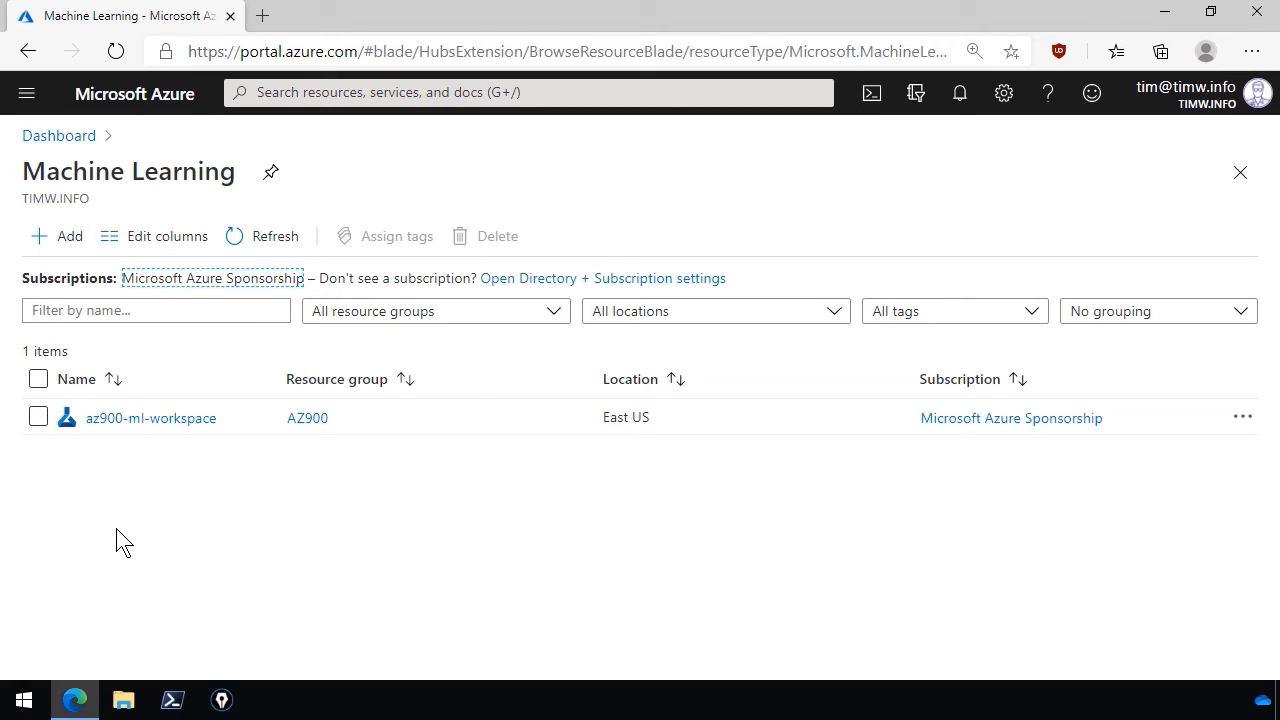
{"action": "mouse_move", "coordinate": [147, 542]}
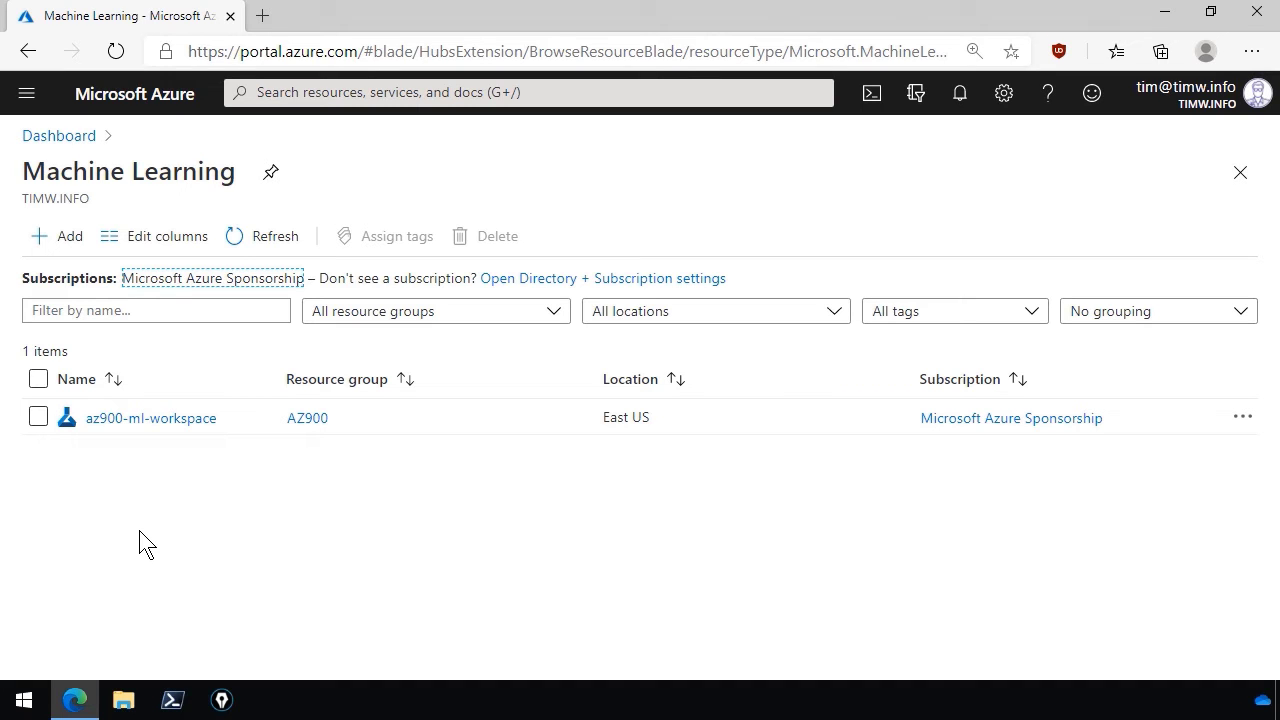
{"action": "left_click", "coordinate": [150, 418]}
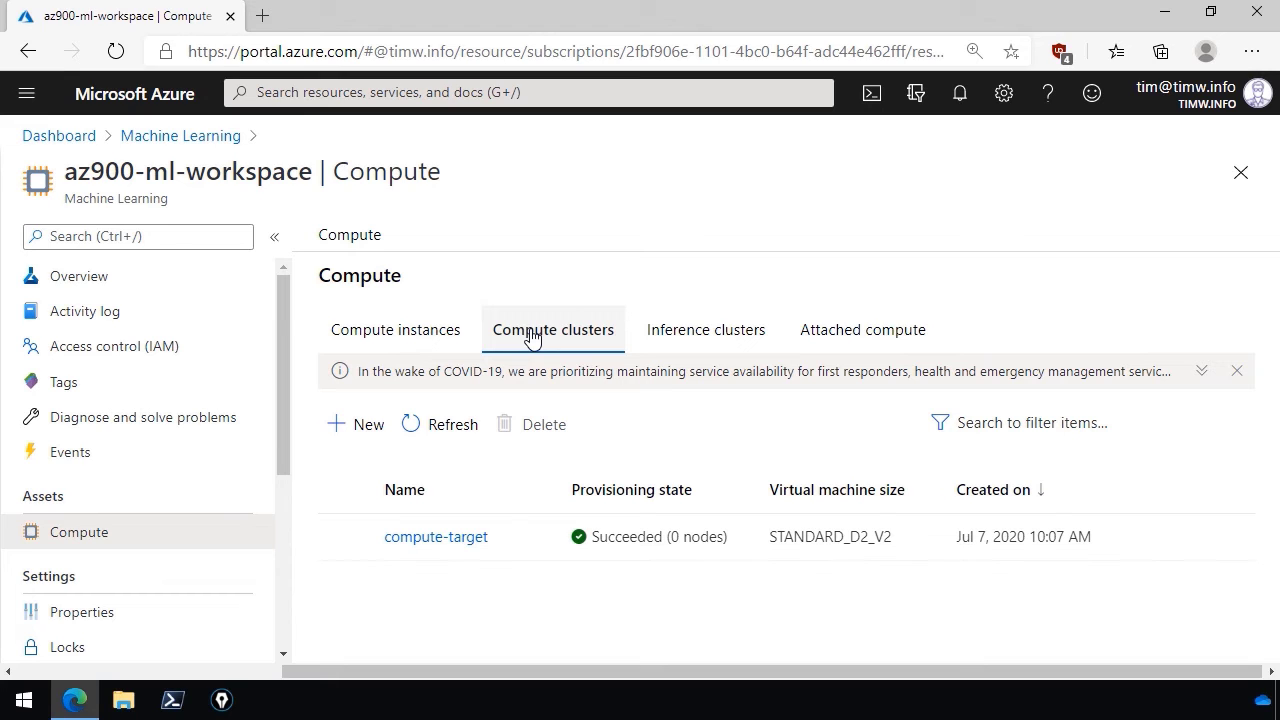
From the workspace overview, launch Azure Machine Learning studio in a new tab
{"action": "left_click", "coordinate": [78, 276]}
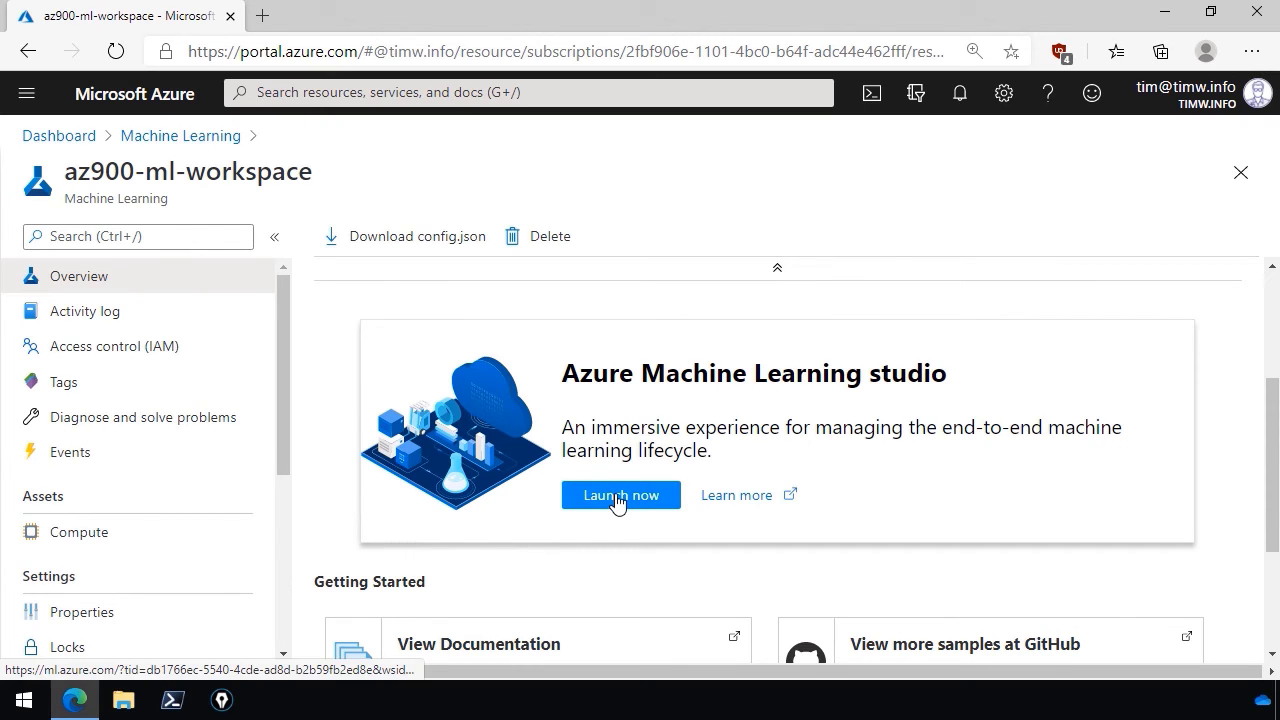
{"action": "left_click", "coordinate": [620, 495]}
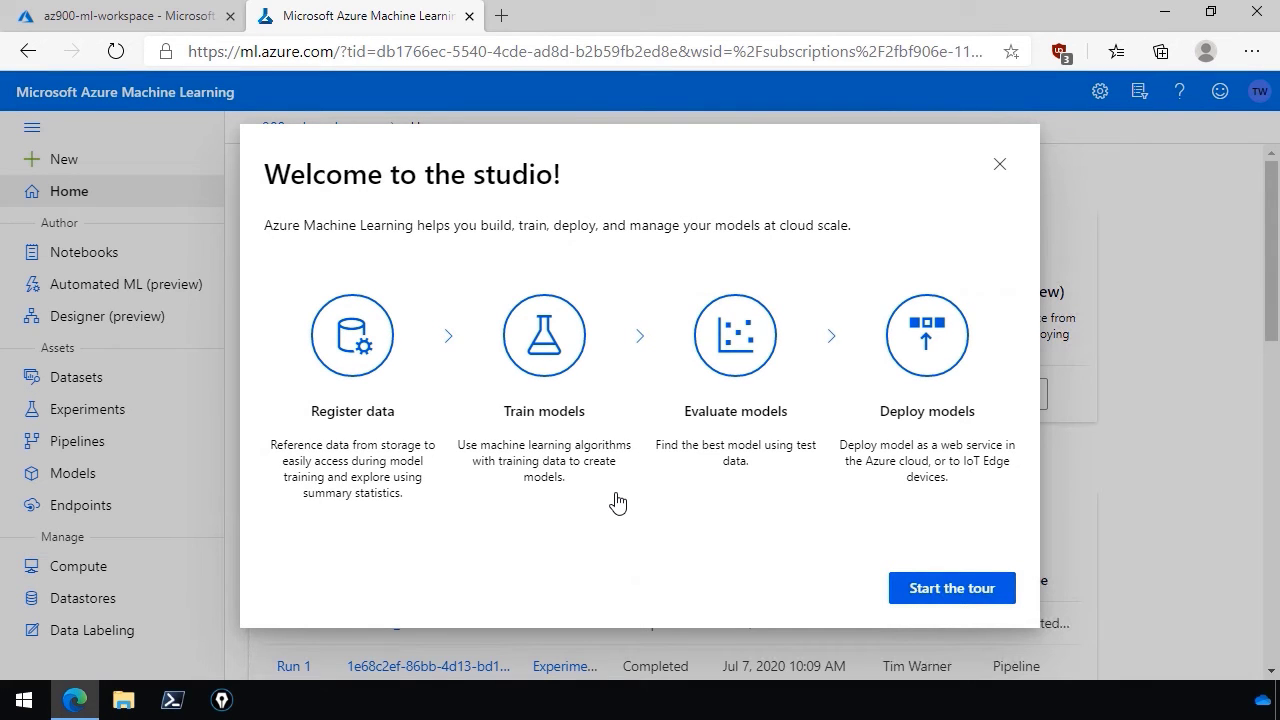
Dismiss the 'Welcome to the studio!' dialog to reach the studio home
{"action": "left_click", "coordinate": [999, 163]}
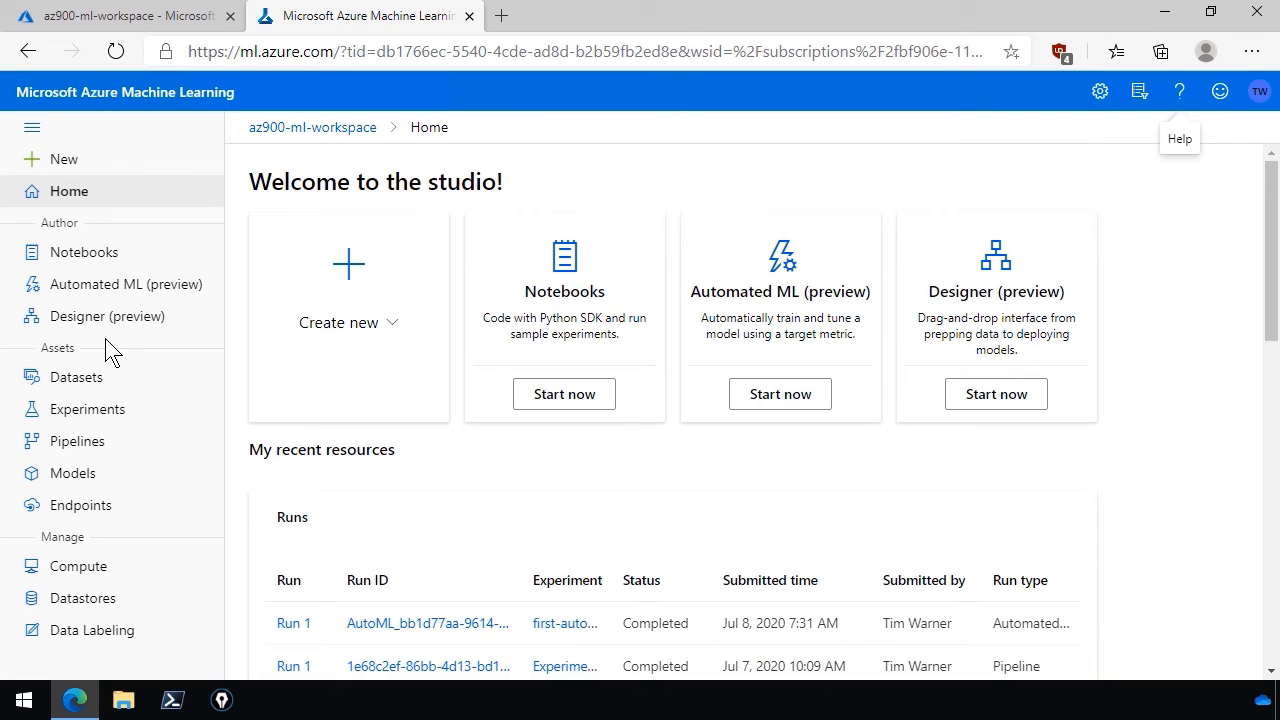
{"action": "mouse_move", "coordinate": [87, 409]}
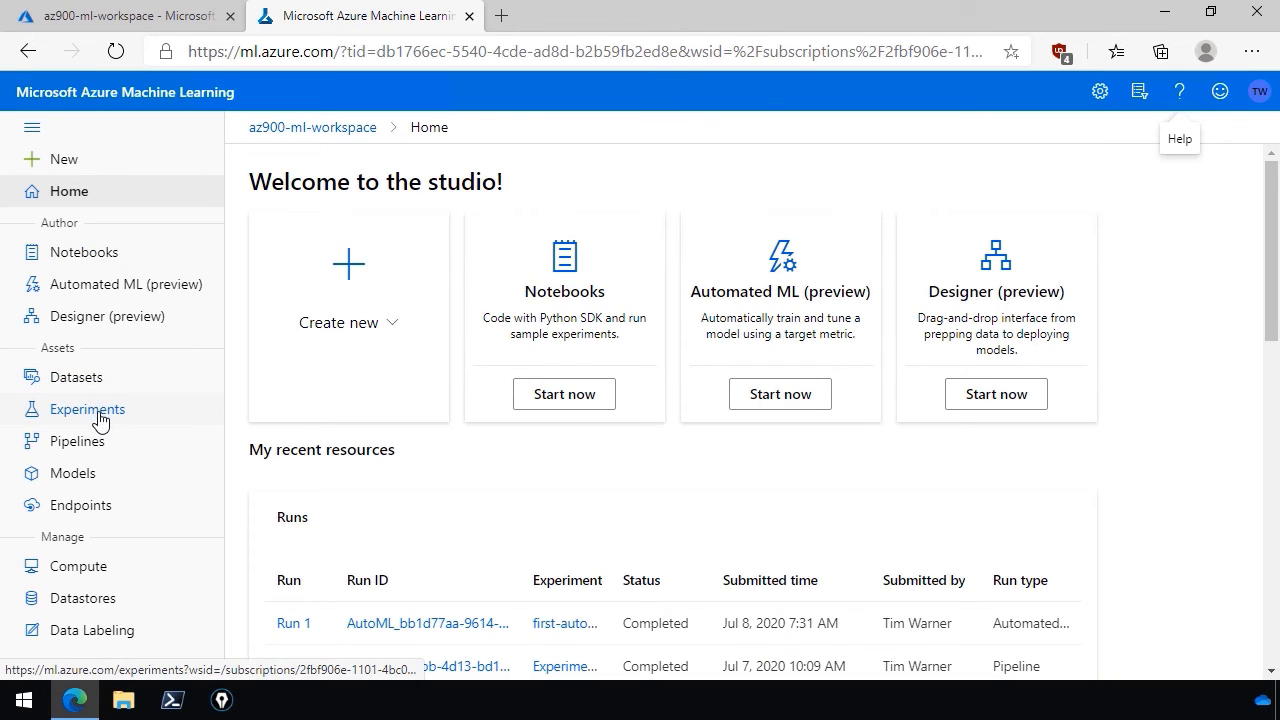
{"action": "mouse_move", "coordinate": [178, 417]}
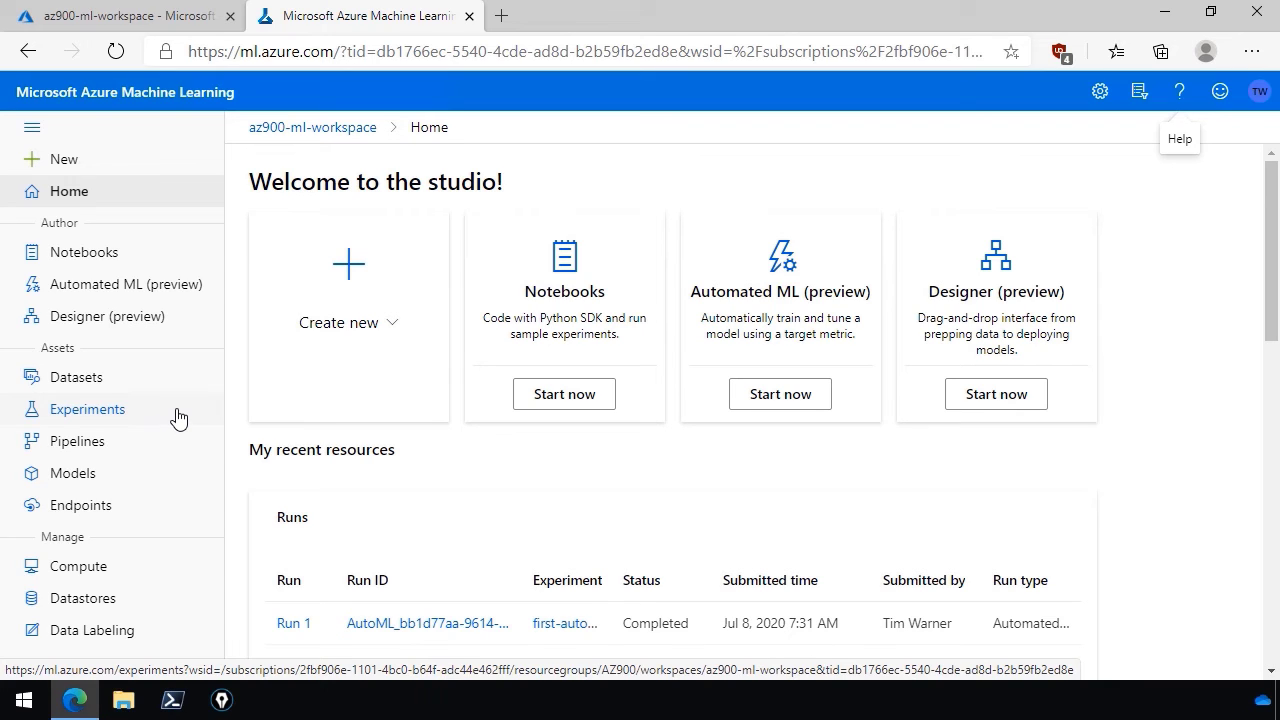
{"action": "mouse_move", "coordinate": [78, 566]}
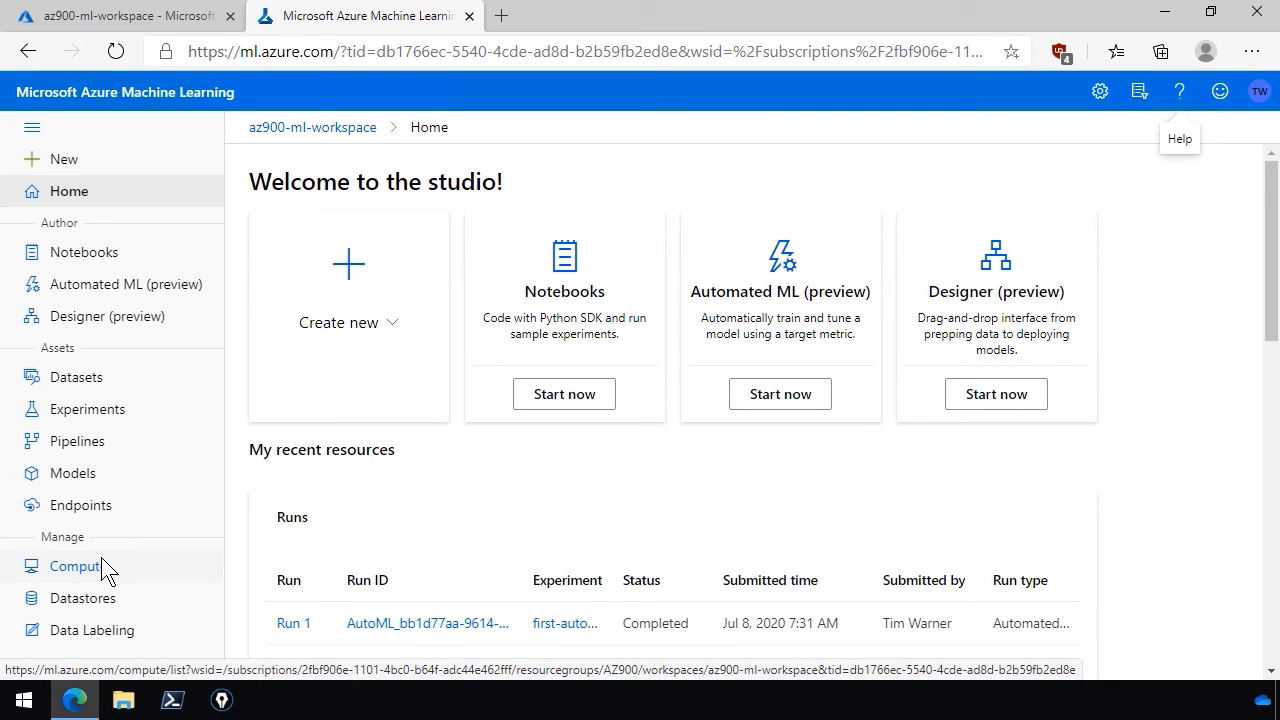
{"action": "mouse_move", "coordinate": [120, 578]}
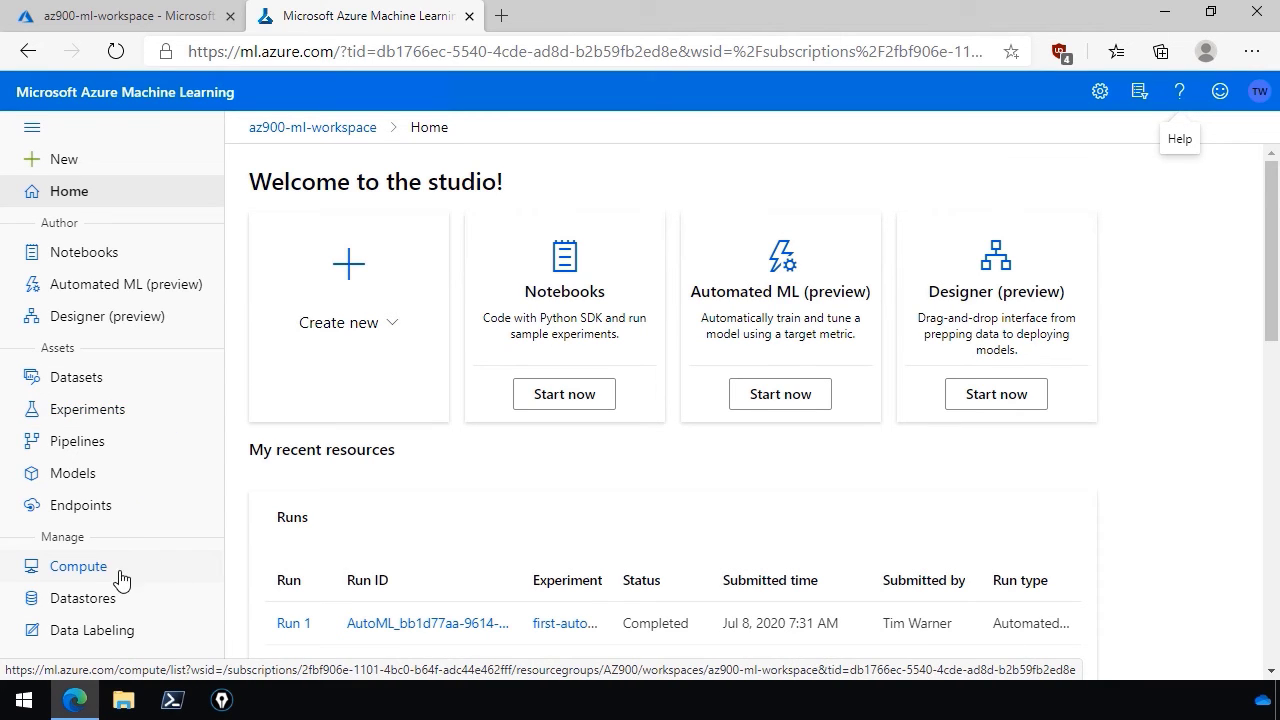
Go to Datastores, listing azureml_globaldatasets, workspaceblobstore and workspacefilestore
{"action": "left_click", "coordinate": [83, 597]}
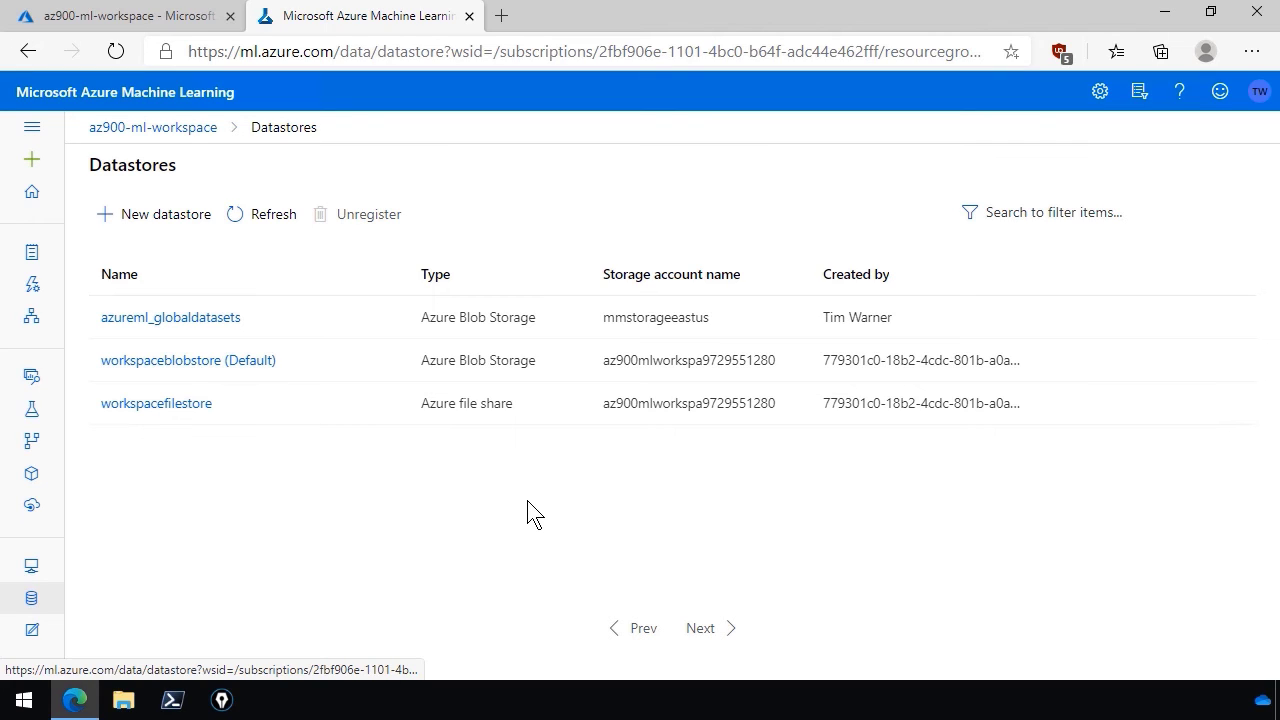
{"action": "mouse_move", "coordinate": [447, 585]}
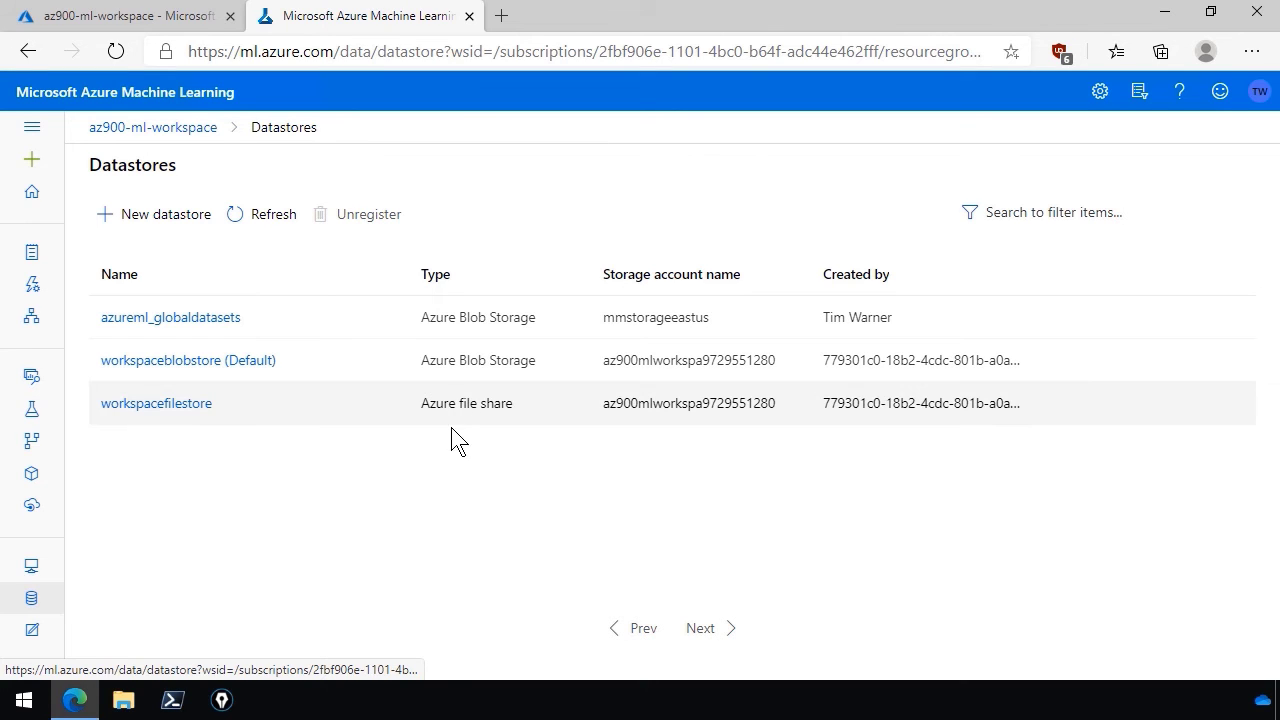
{"action": "mouse_move", "coordinate": [424, 464]}
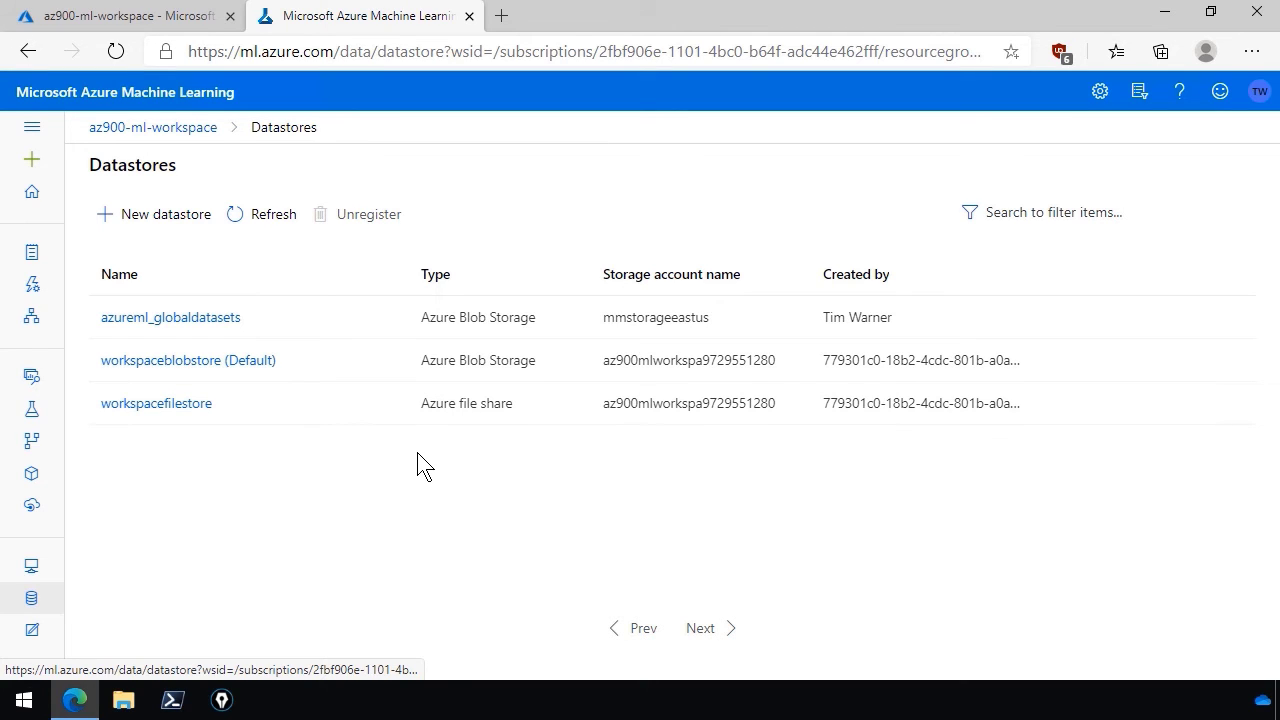
Review the New datastore form, cancel it, and expand the navigation pane
{"action": "left_click", "coordinate": [165, 214]}
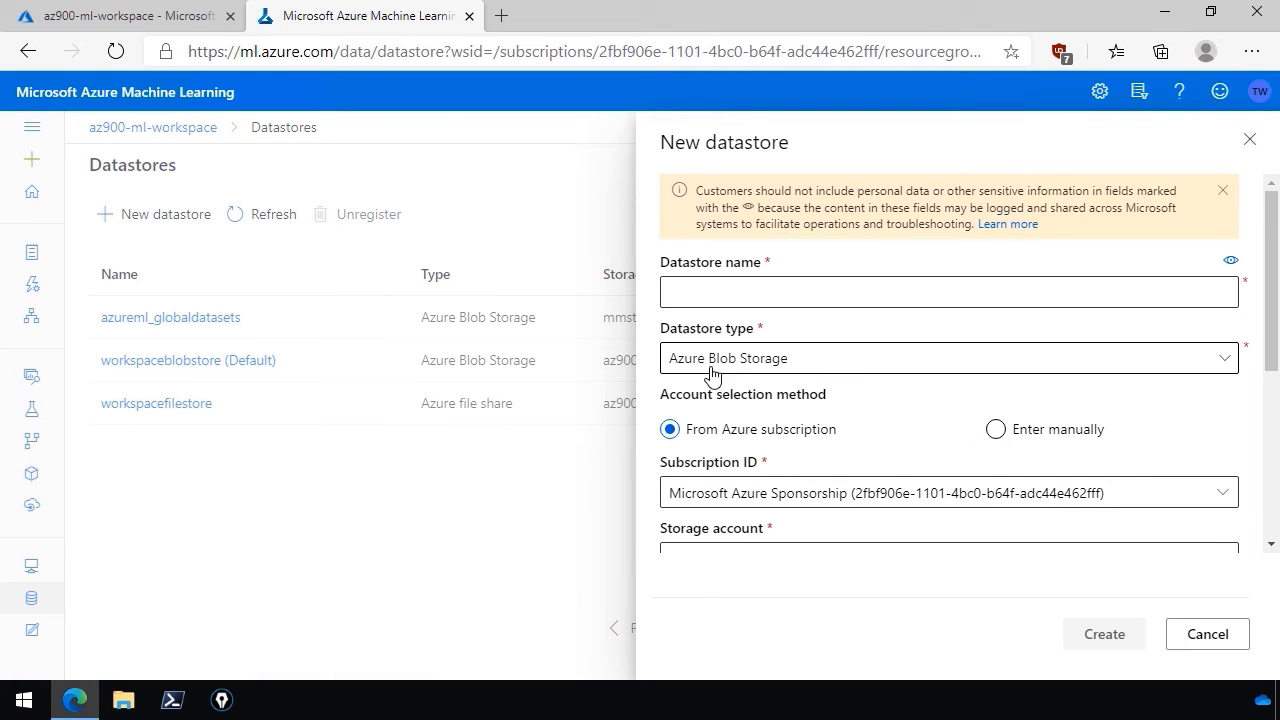
{"action": "left_click", "coordinate": [947, 358]}
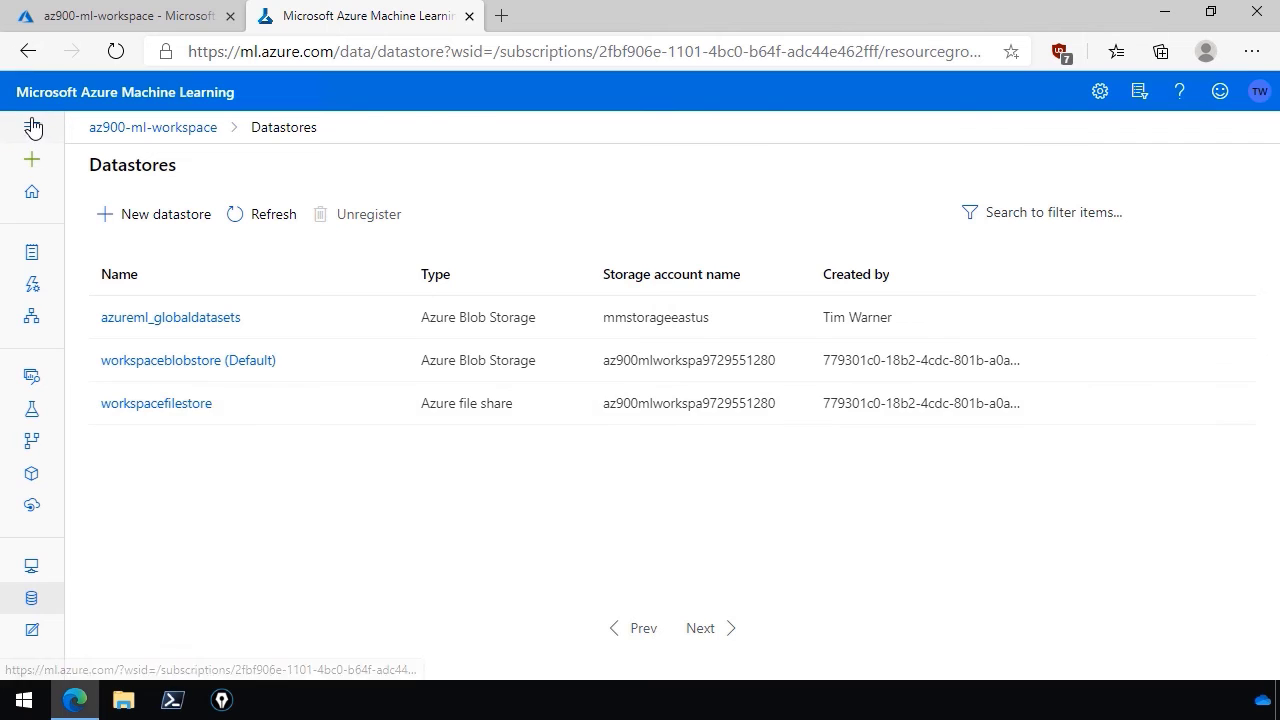
{"action": "left_click", "coordinate": [32, 128]}
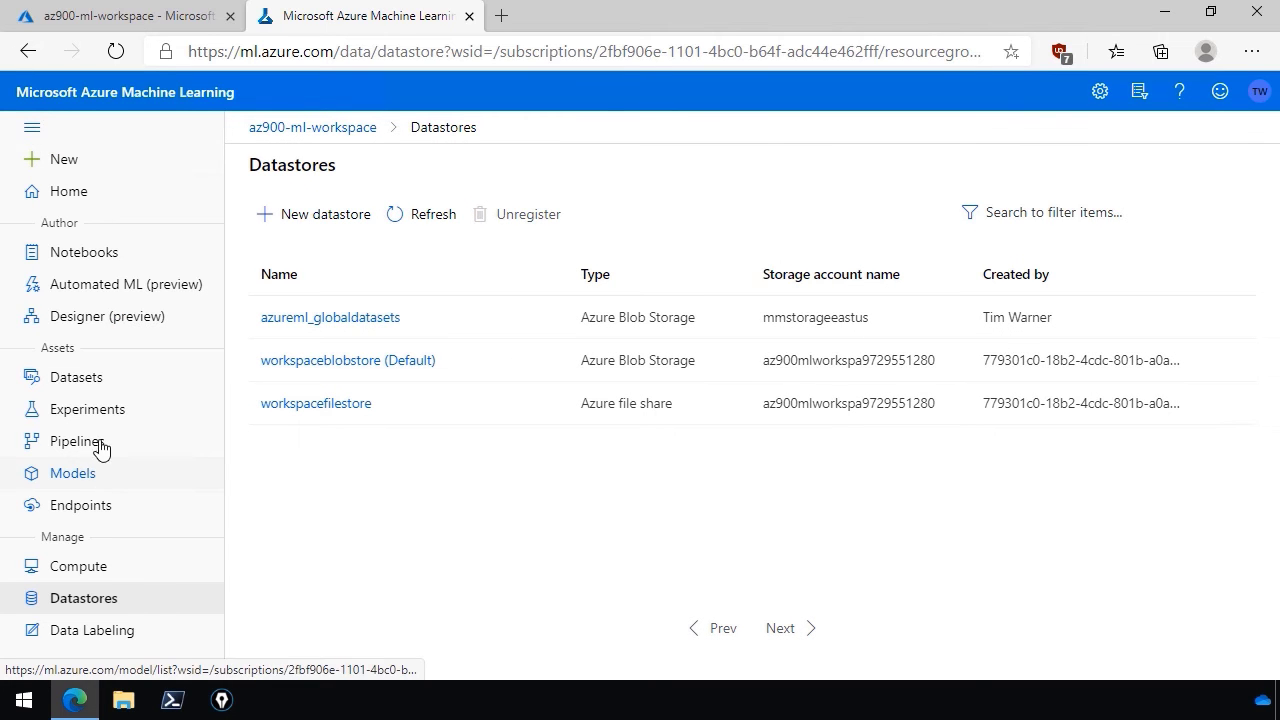
{"action": "mouse_move", "coordinate": [95, 320]}
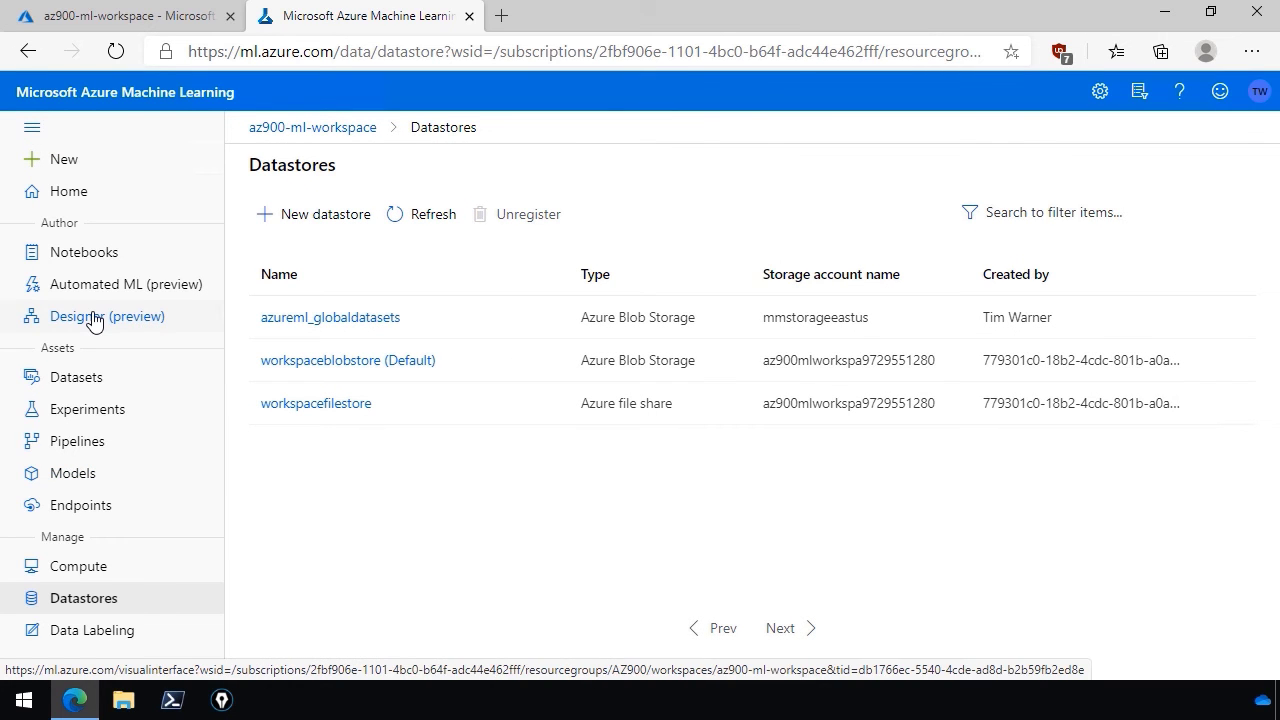
{"action": "mouse_move", "coordinate": [126, 284]}
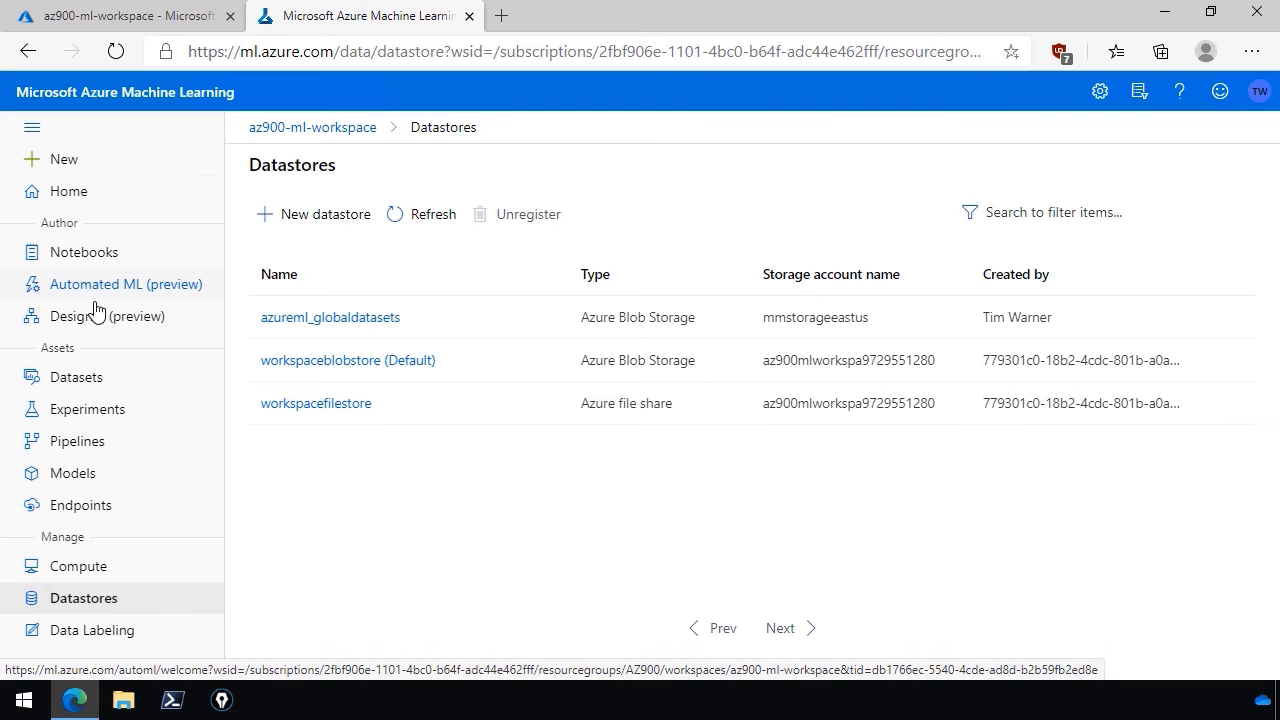
Go to Designer (preview) and scroll to its sample pipelines and drafts
{"action": "left_click", "coordinate": [108, 316]}
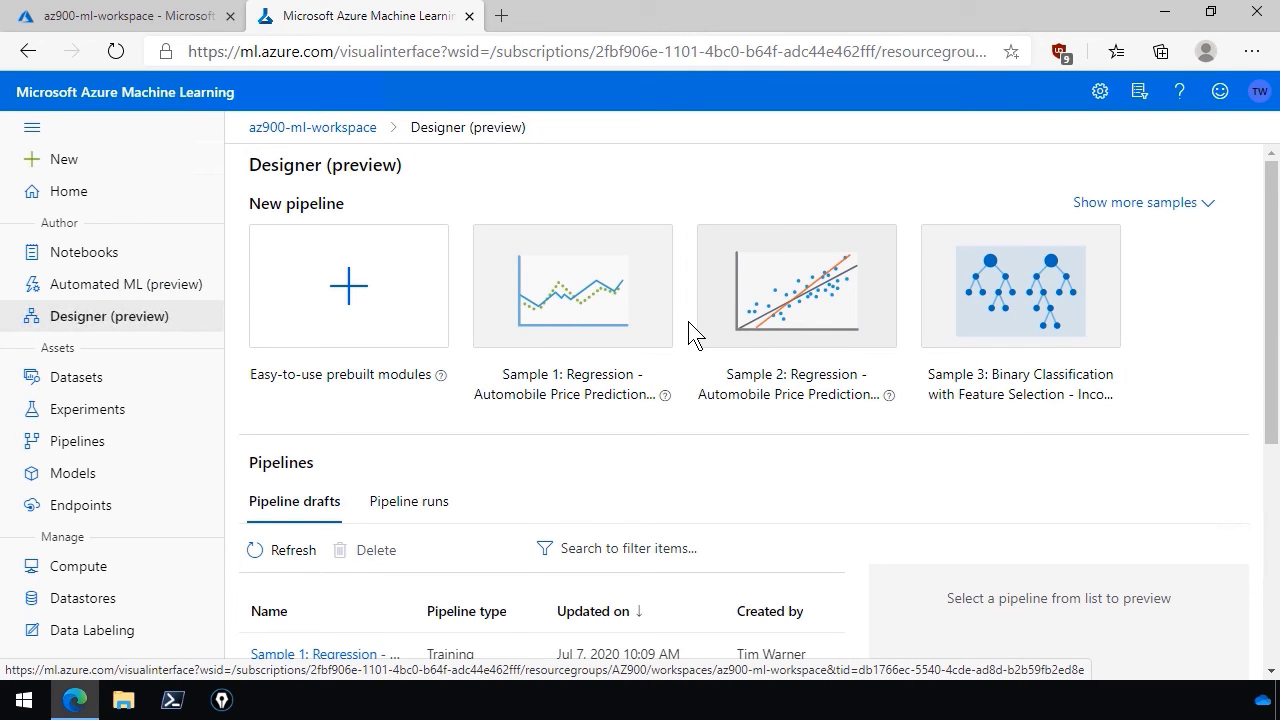
{"action": "mouse_move", "coordinate": [567, 302]}
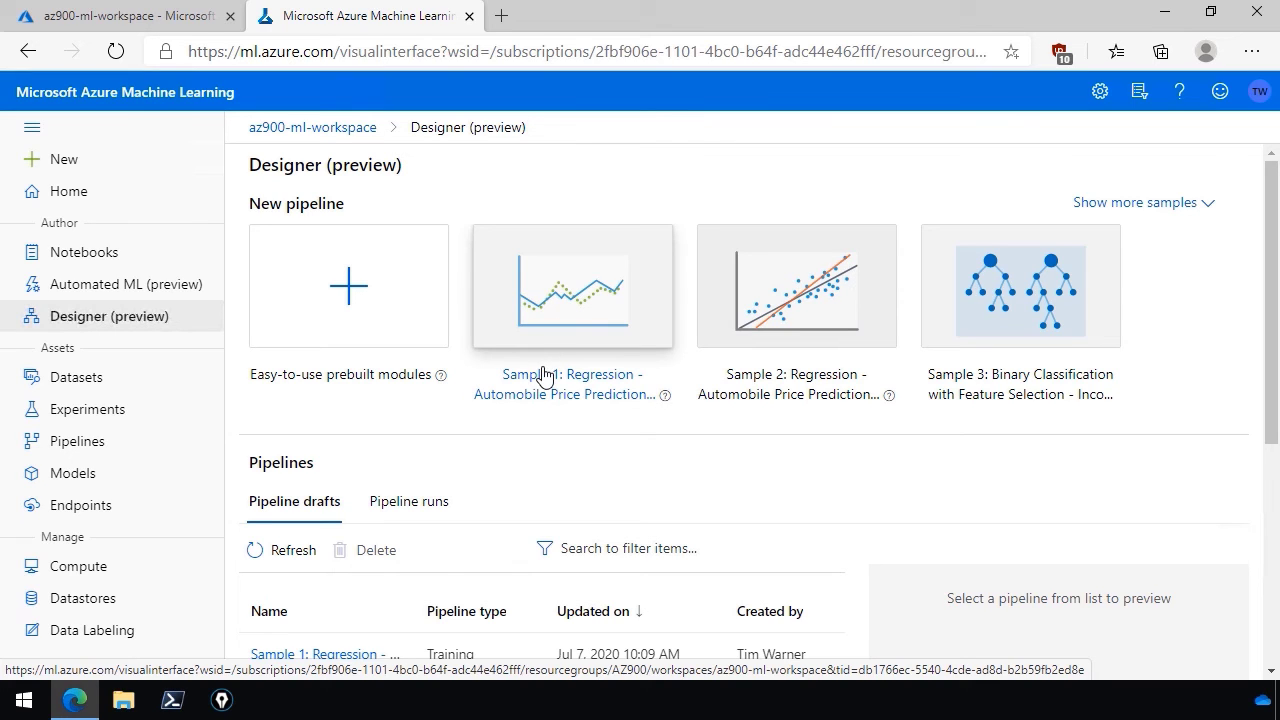
{"action": "scroll", "scroll_direction": "down", "scroll_amount": 3}
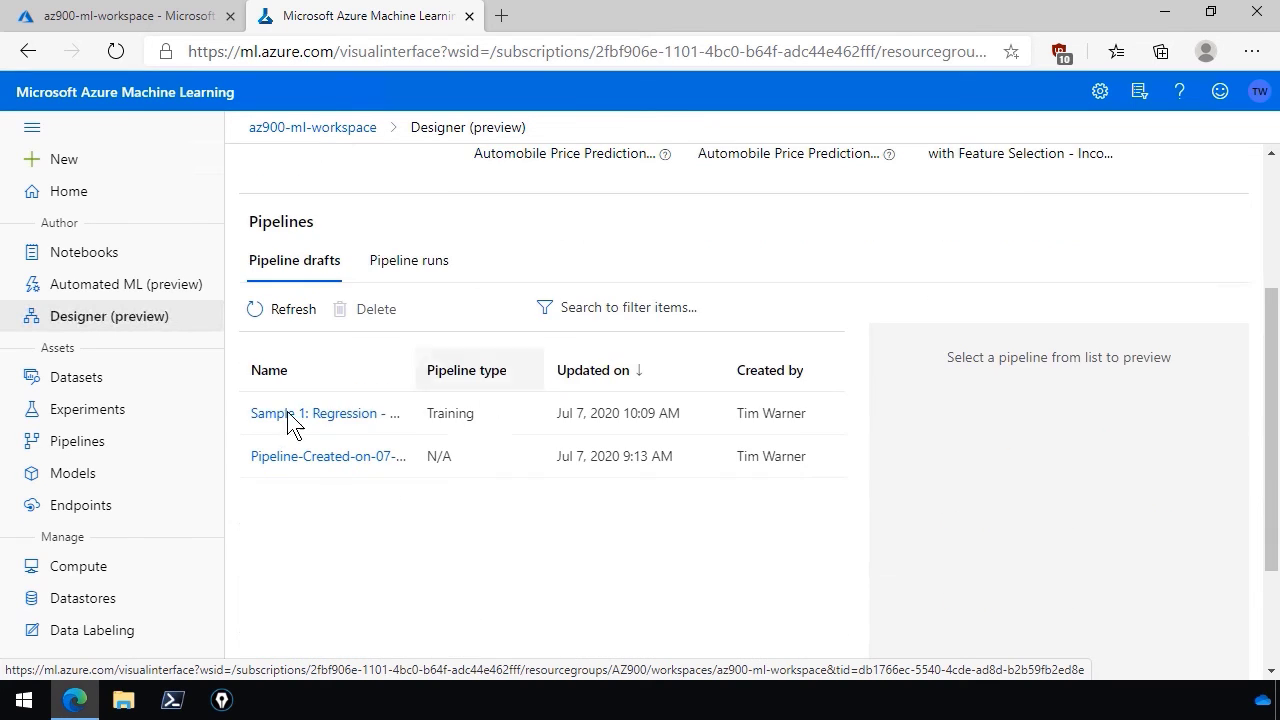
Open pipeline Run 1, dismiss the Clone tip and close the run overview pane
{"action": "left_click", "coordinate": [408, 260]}
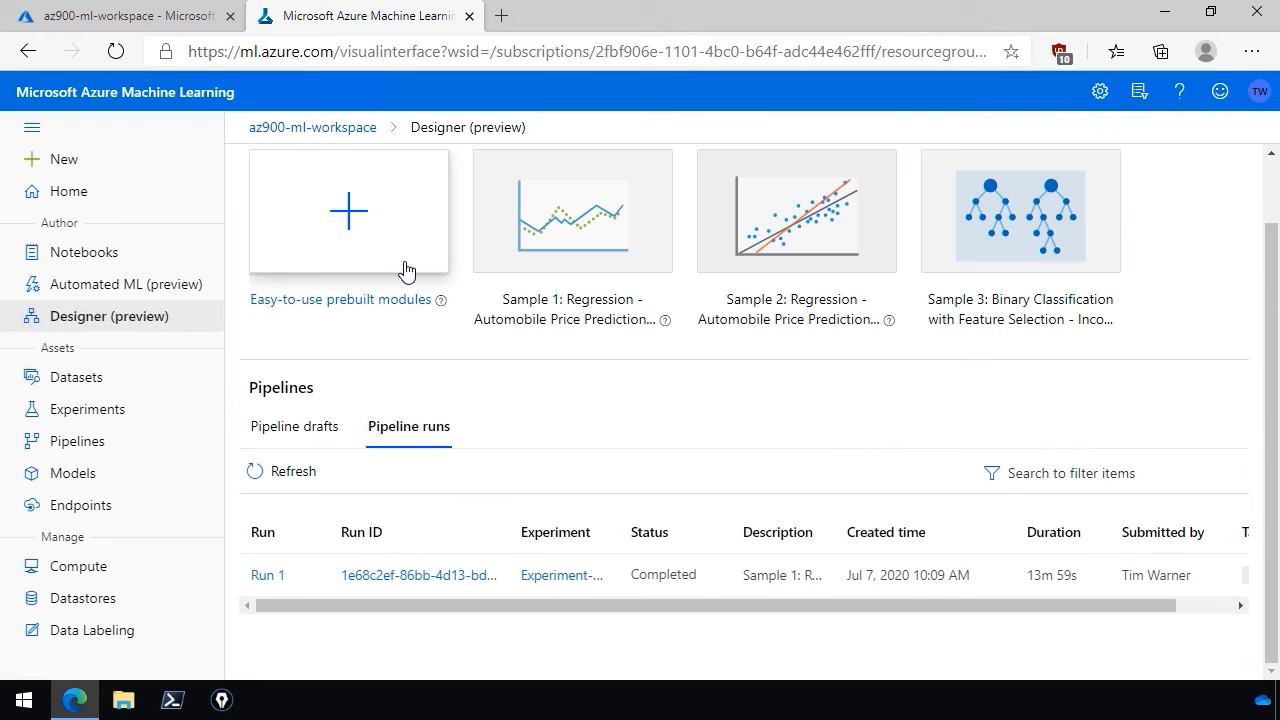
{"action": "left_click", "coordinate": [267, 575]}
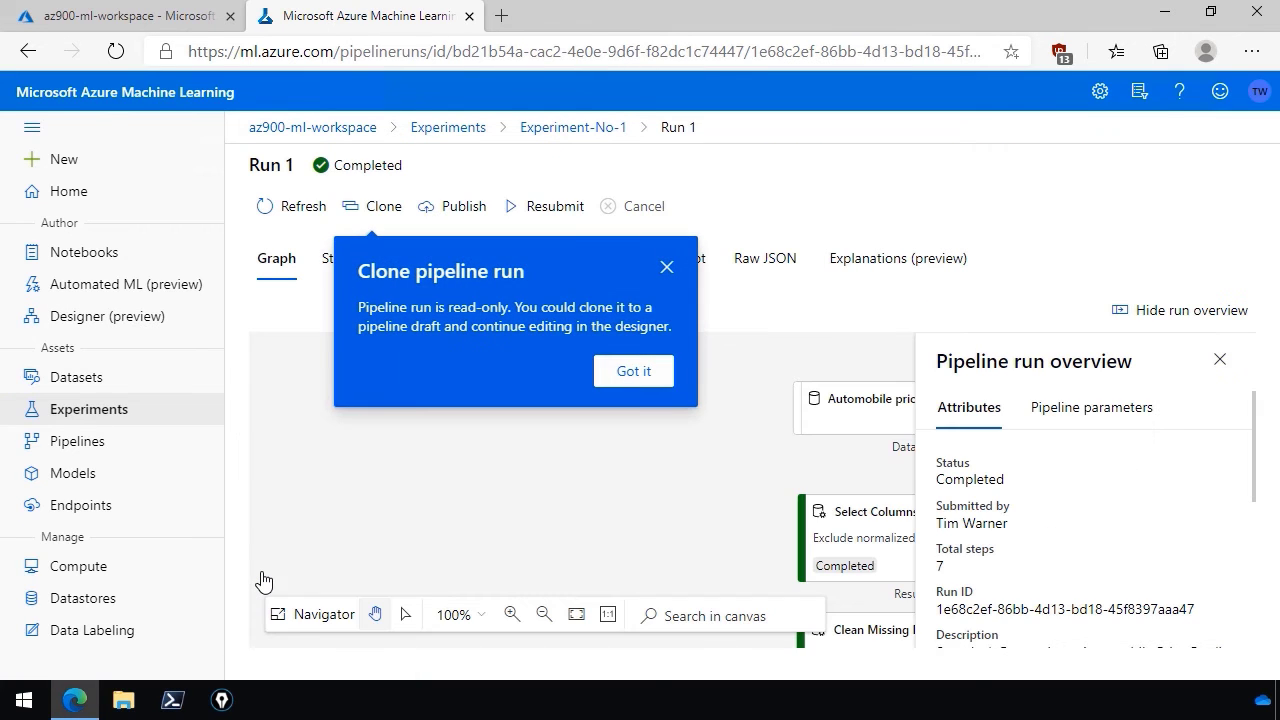
{"action": "left_click", "coordinate": [633, 371]}
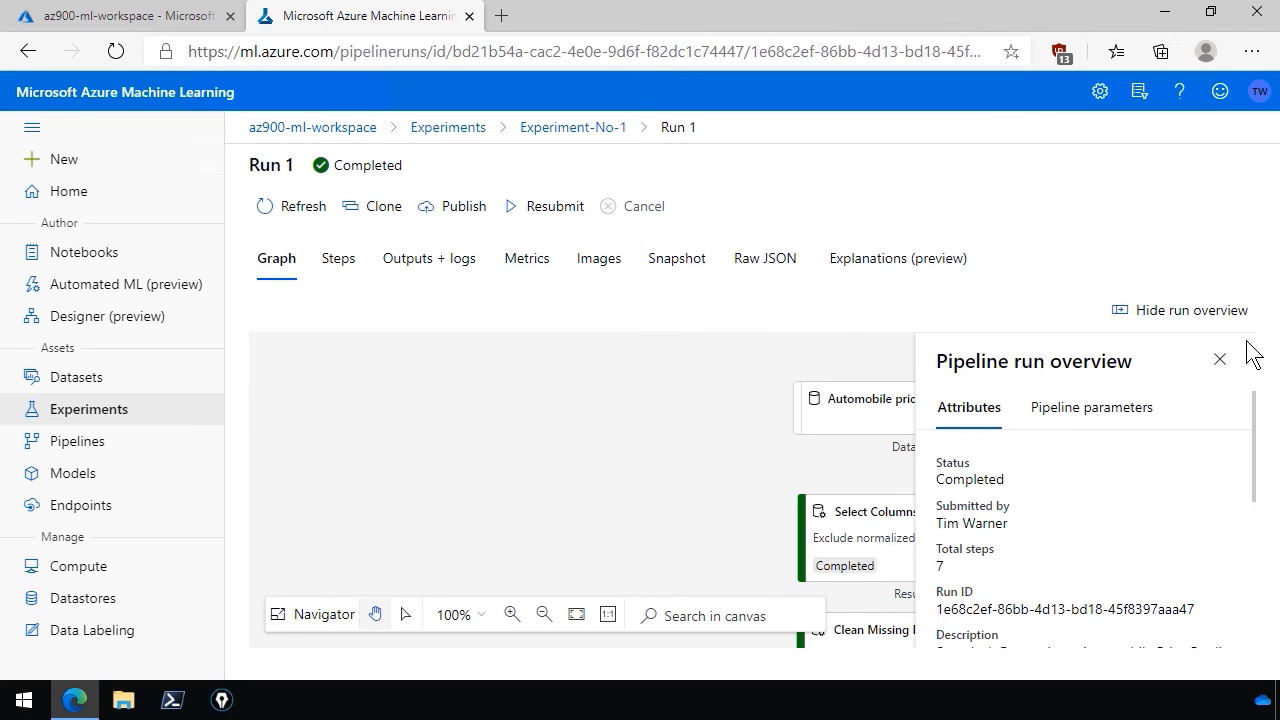
{"action": "left_click", "coordinate": [1219, 359]}
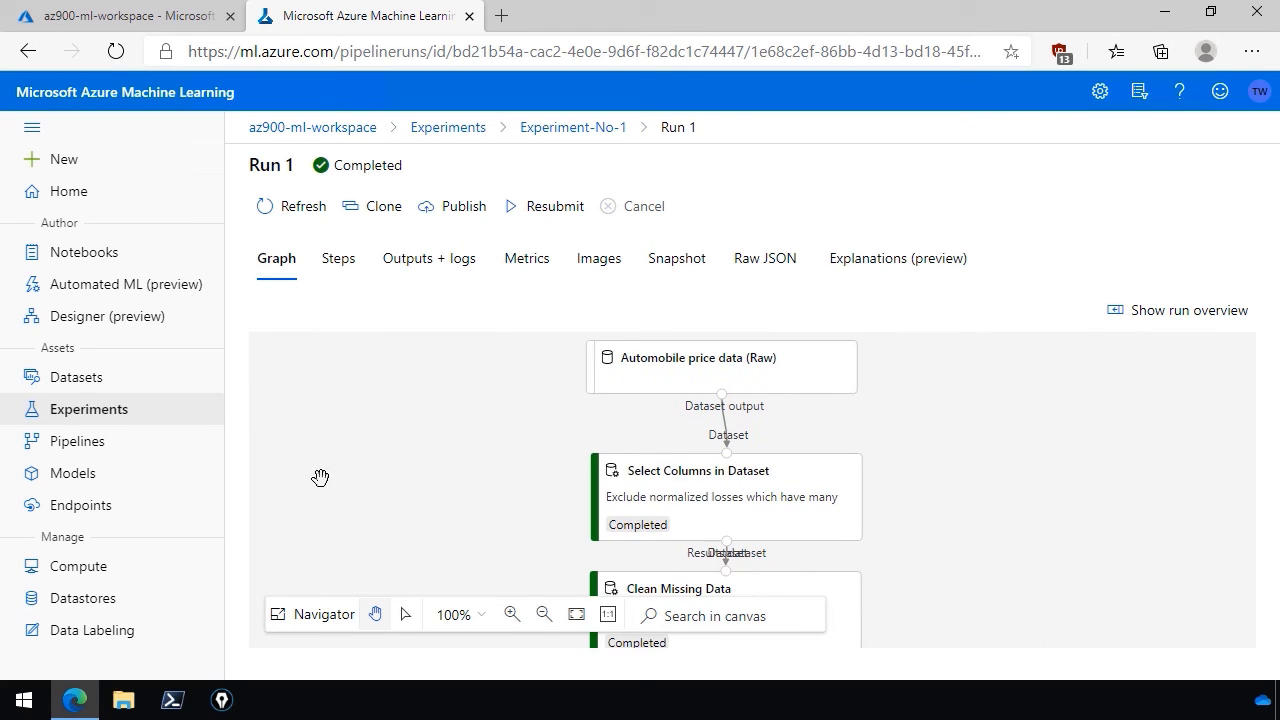
{"action": "mouse_move", "coordinate": [295, 245]}
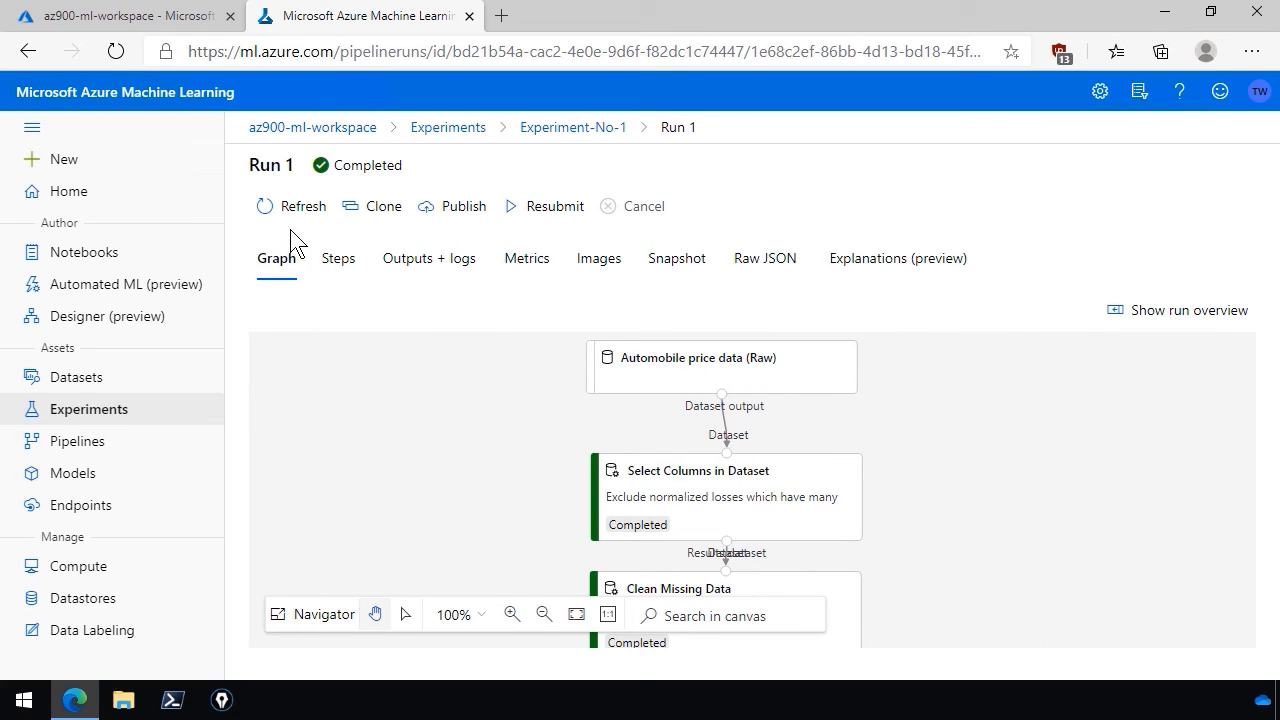
{"action": "mouse_move", "coordinate": [312, 127]}
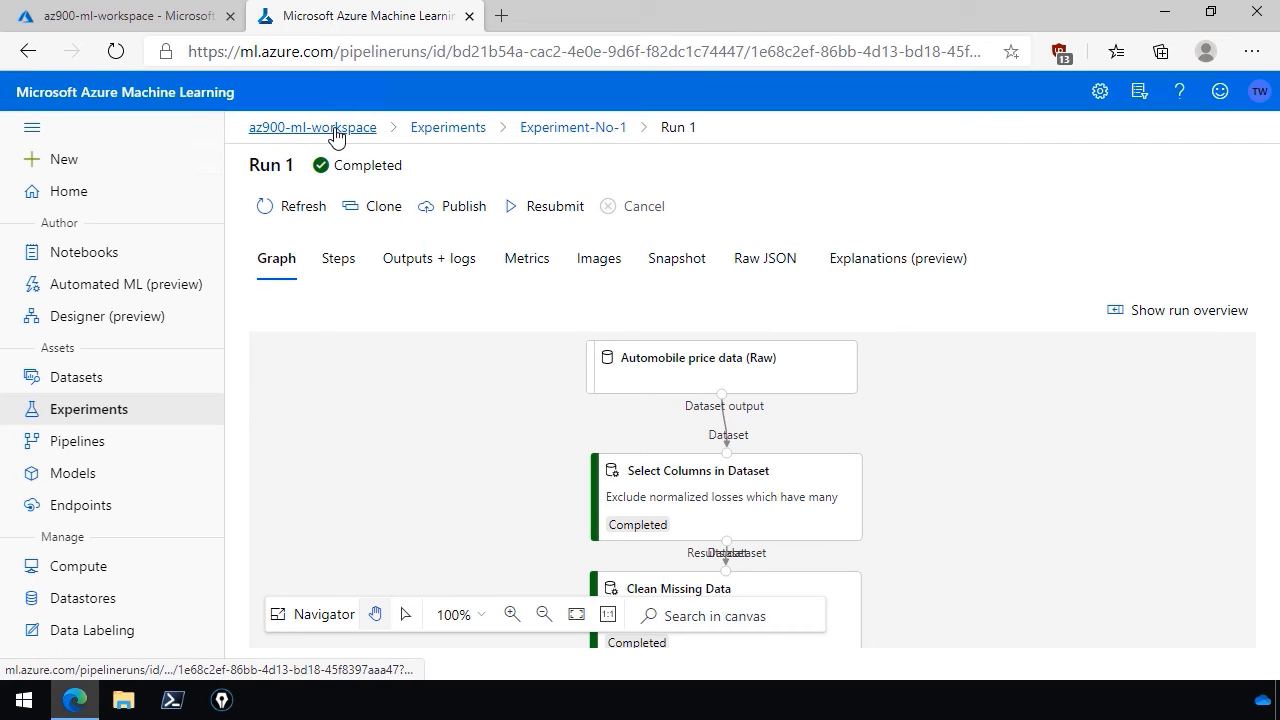
From Pipeline drafts, open the Sample 1: Regression draft in the designer
{"action": "left_click", "coordinate": [77, 441]}
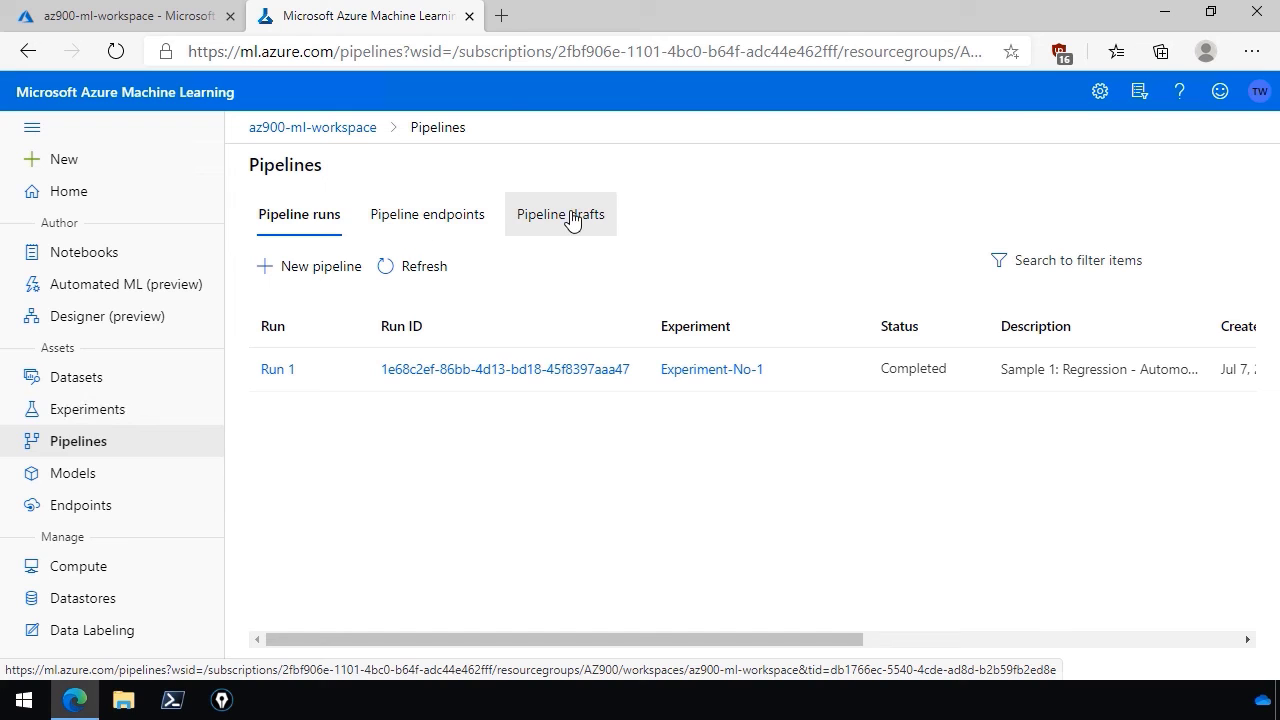
{"action": "left_click", "coordinate": [560, 214]}
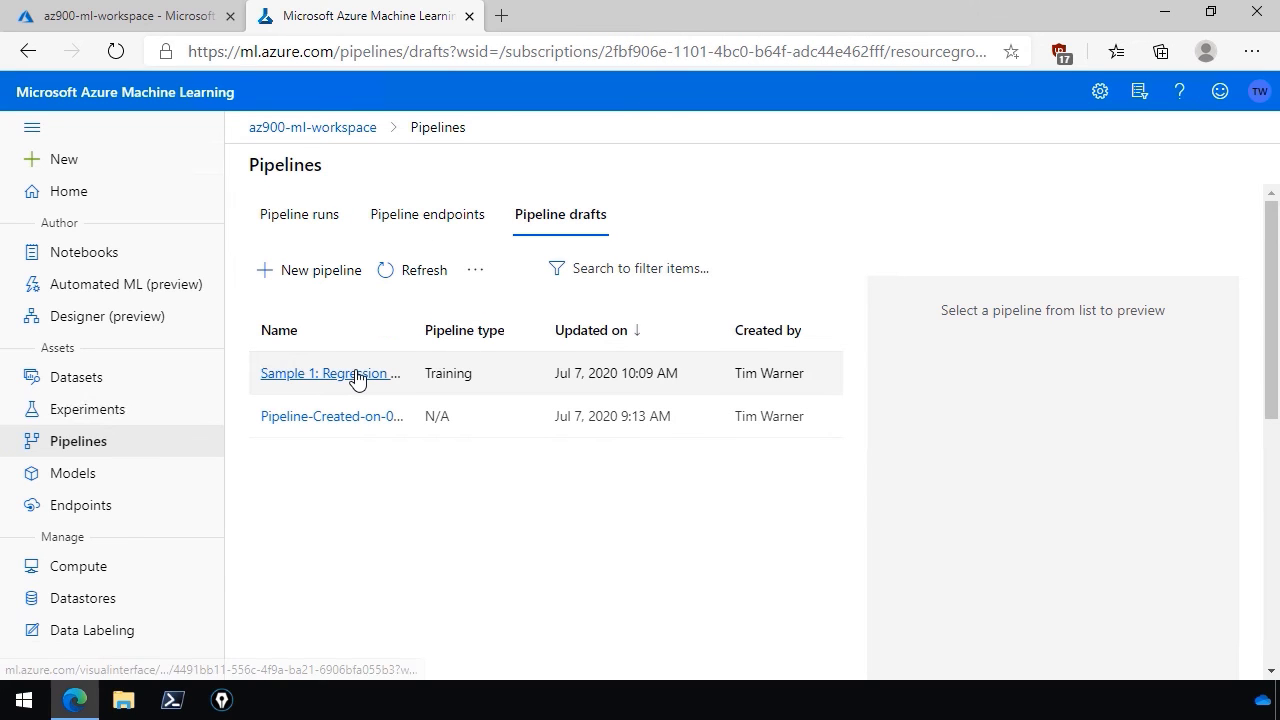
{"action": "left_click", "coordinate": [330, 373]}
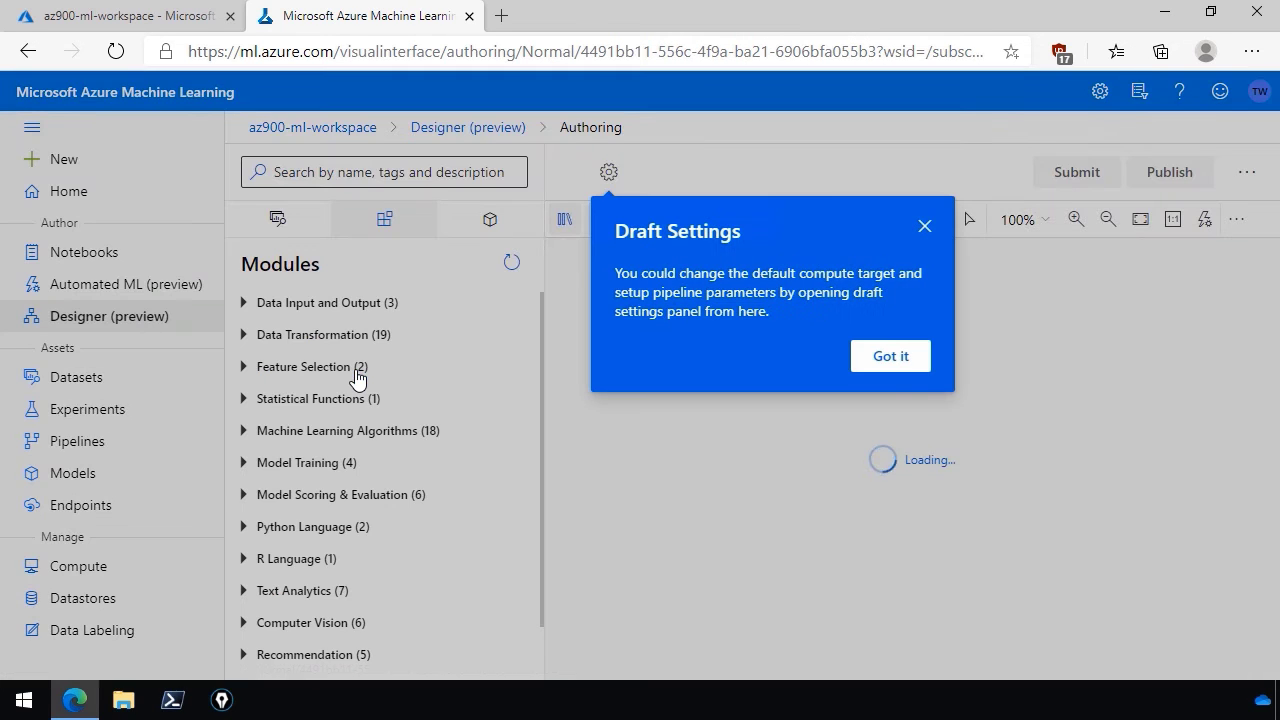
Dismiss the Draft Settings callout and scroll the canvas to Score Model and Evaluate Model
{"action": "left_click", "coordinate": [889, 356]}
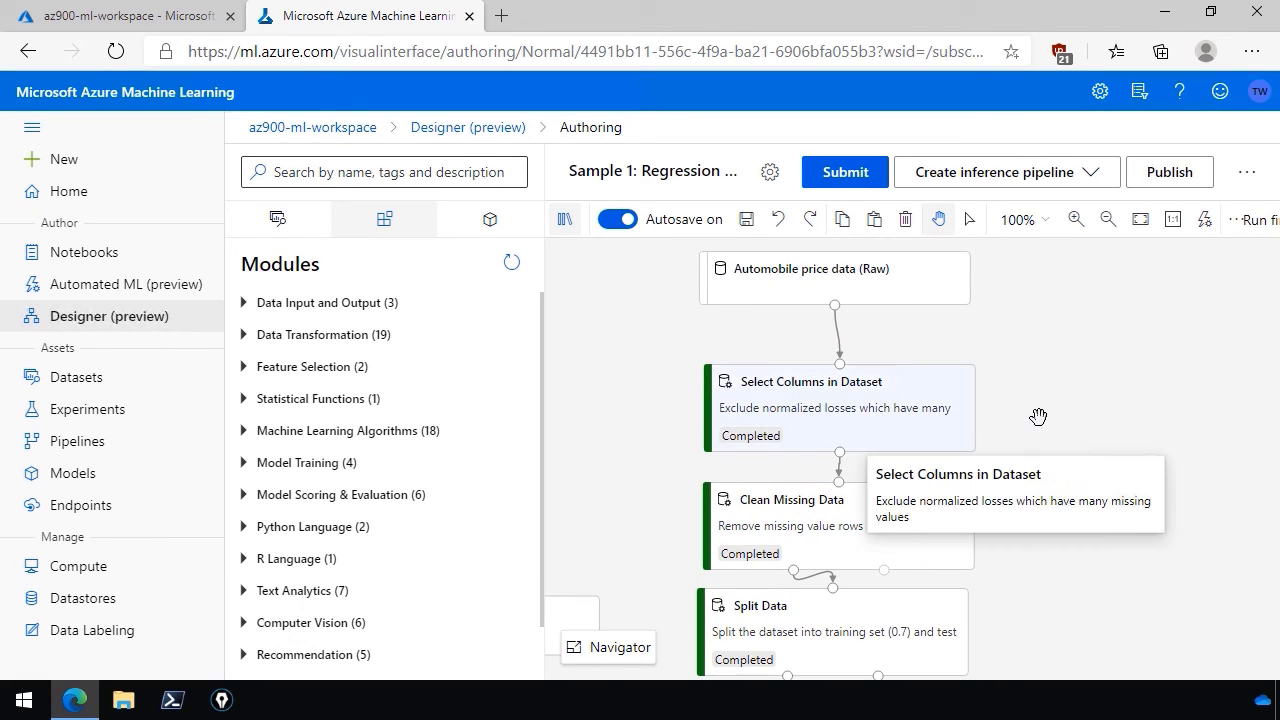
{"action": "mouse_move", "coordinate": [1086, 401]}
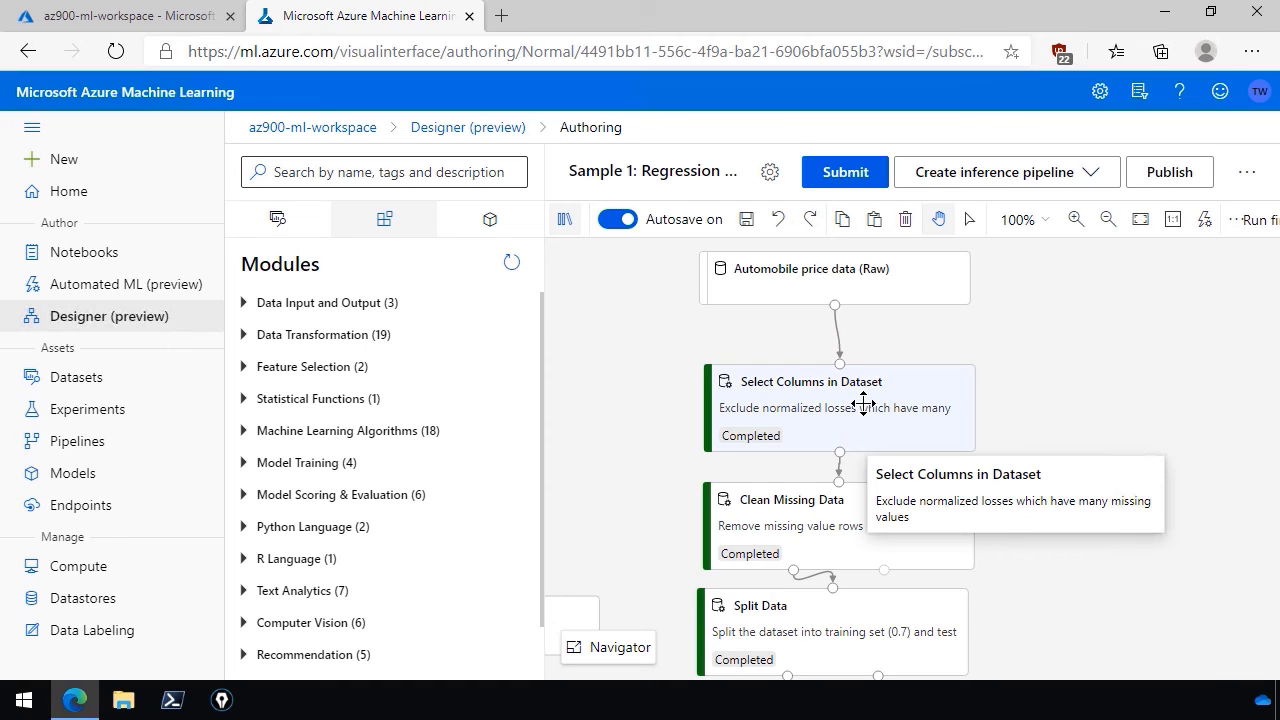
{"action": "scroll", "scroll_direction": "down", "scroll_amount": 3}
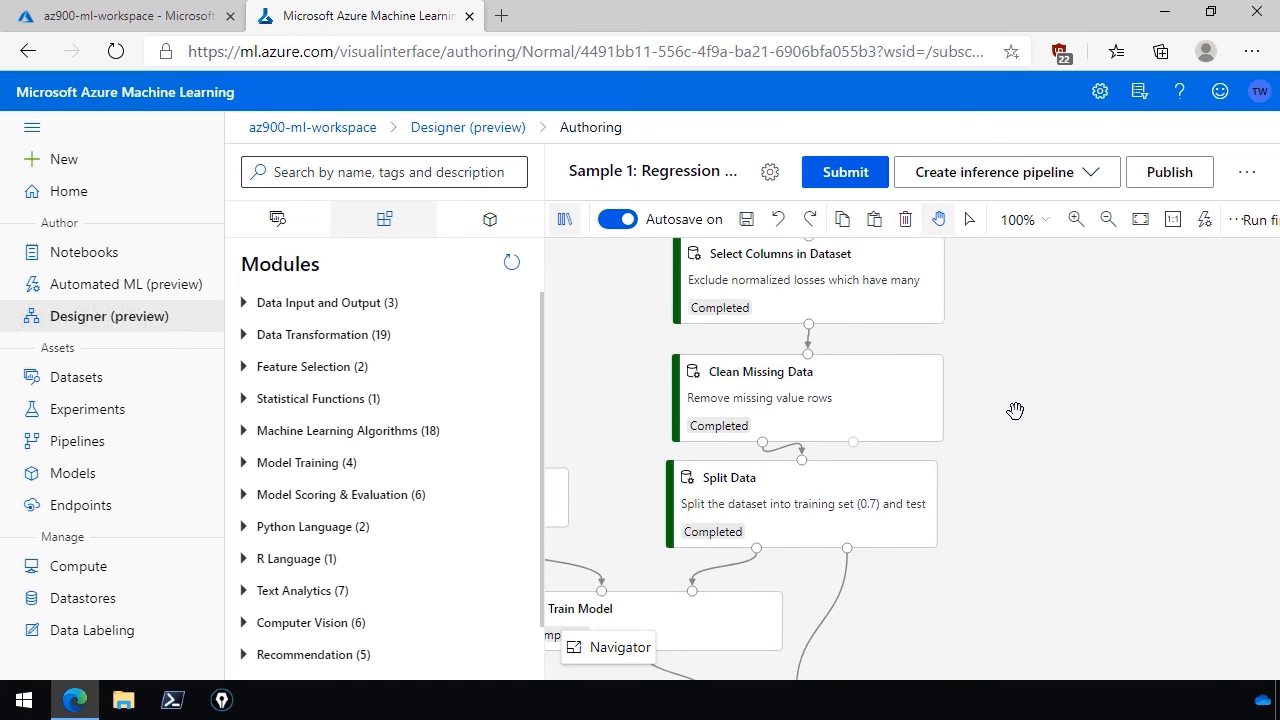
{"action": "scroll", "scroll_direction": "down", "scroll_amount": 3}
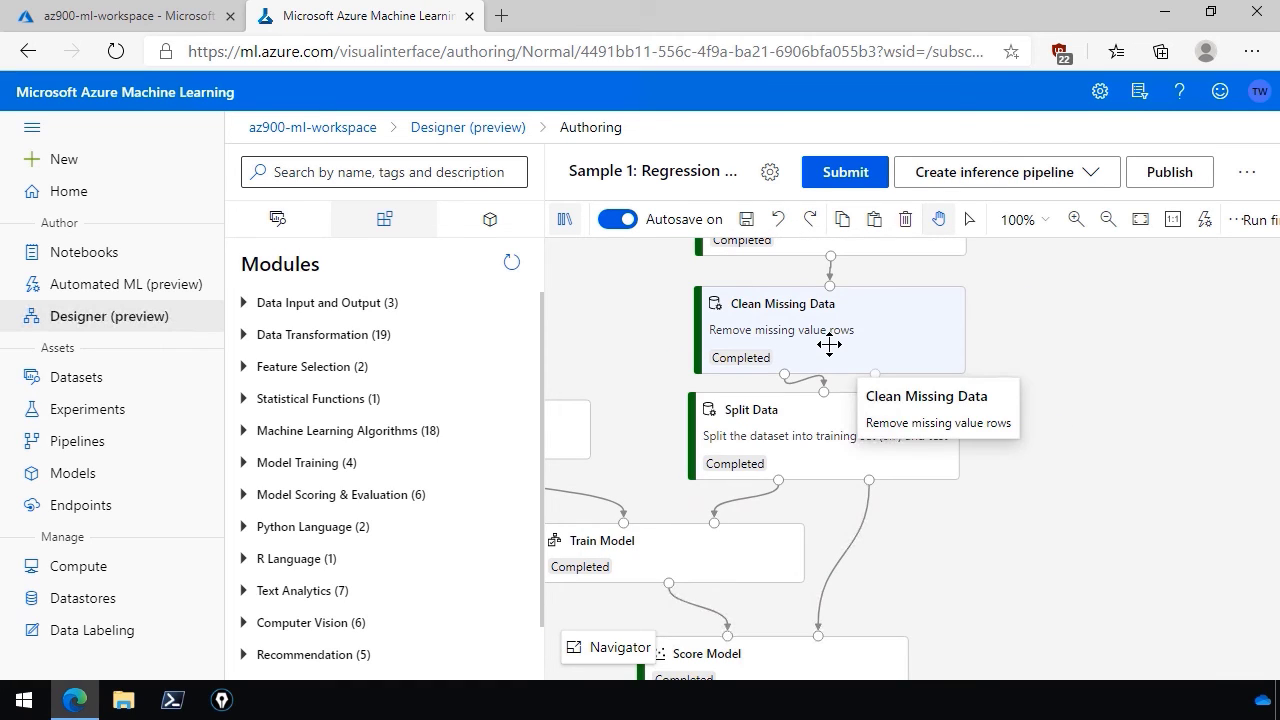
{"action": "mouse_move", "coordinate": [947, 346]}
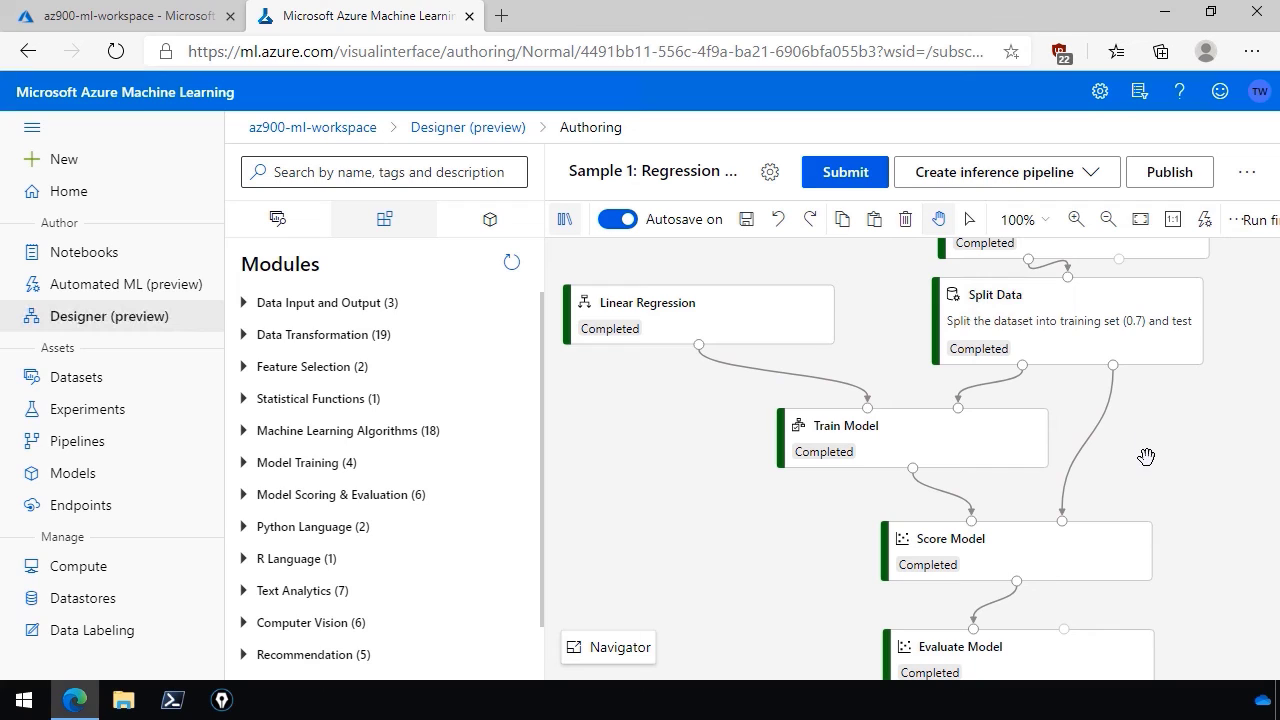
{"action": "mouse_move", "coordinate": [1089, 338]}
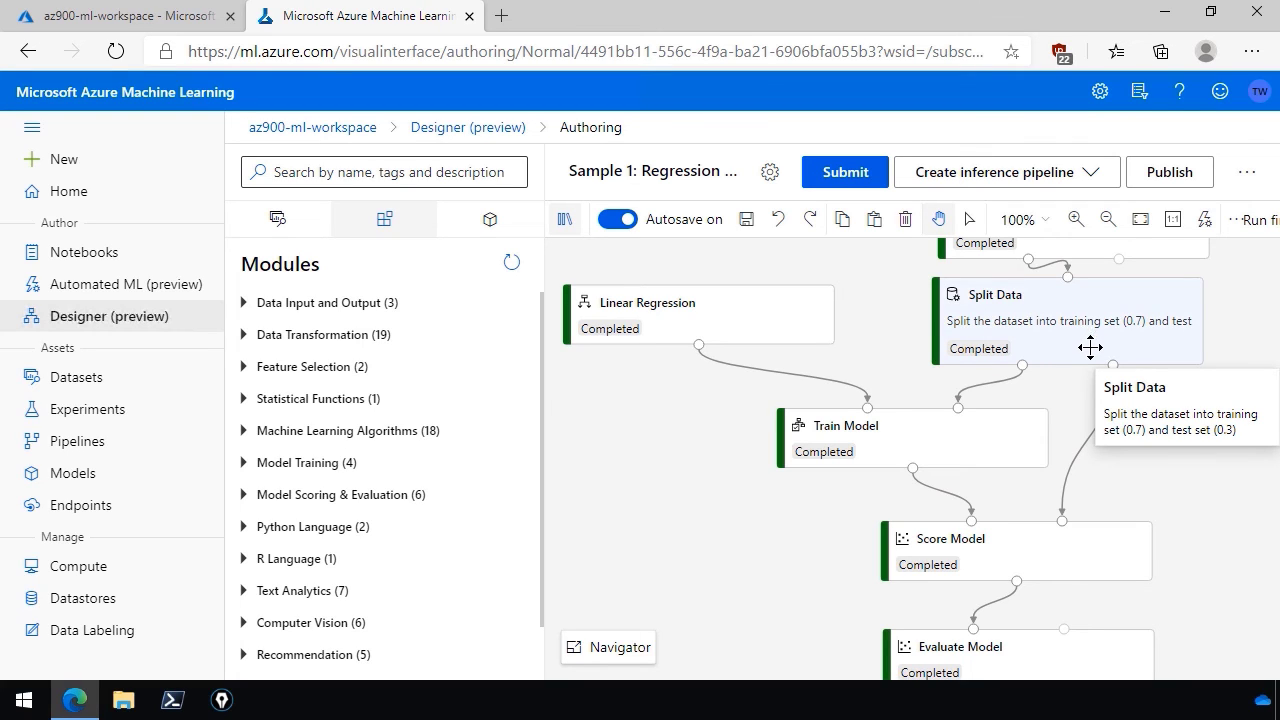
{"action": "mouse_move", "coordinate": [1053, 437]}
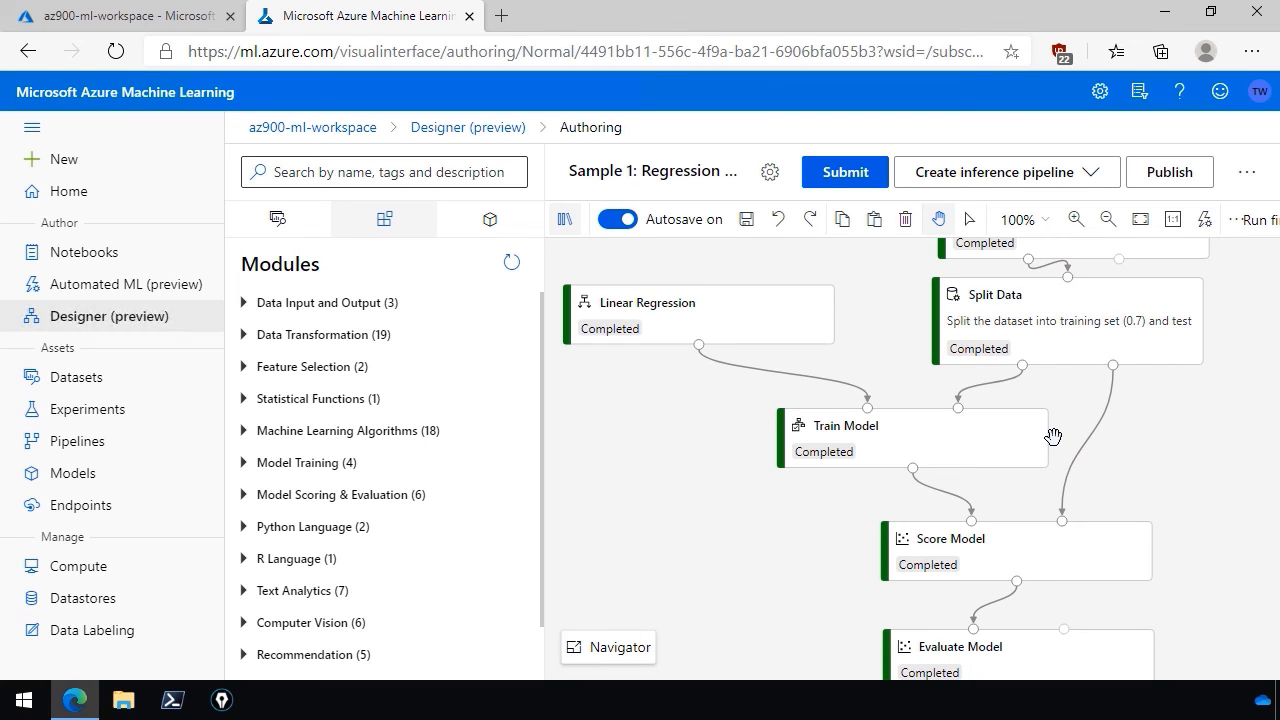
{"action": "mouse_move", "coordinate": [1119, 480]}
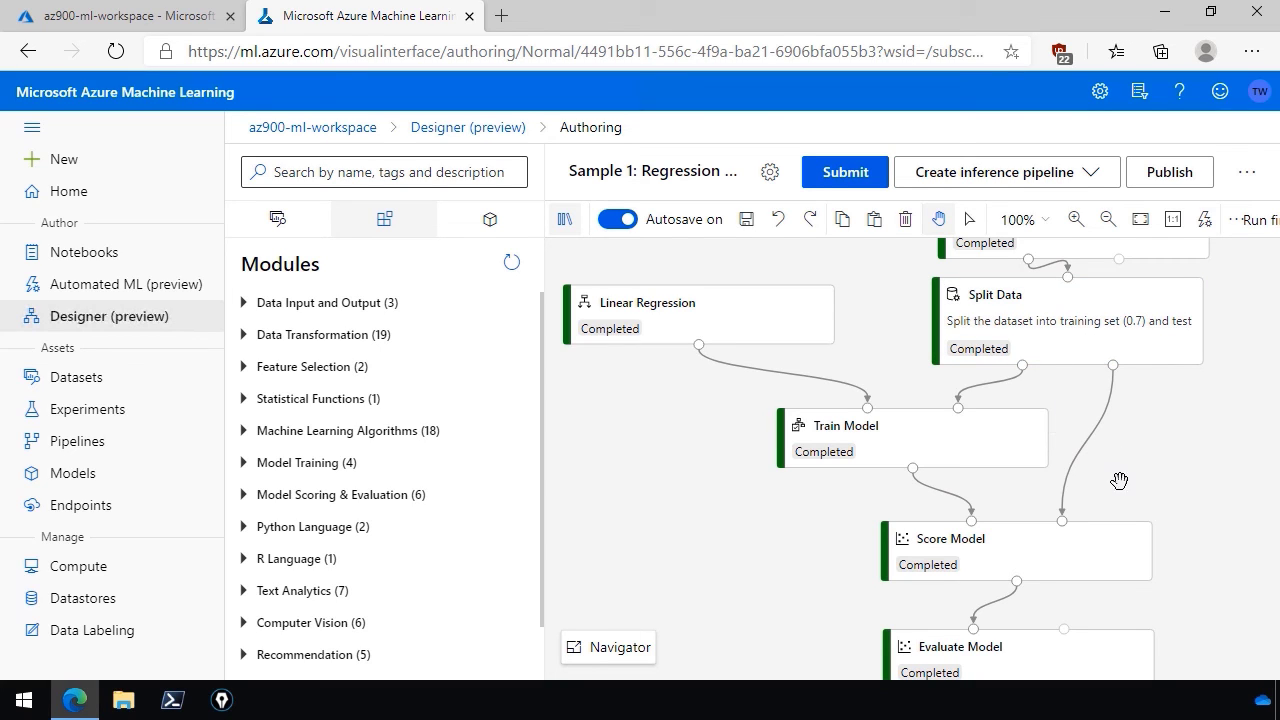
{"action": "mouse_move", "coordinate": [698, 345]}
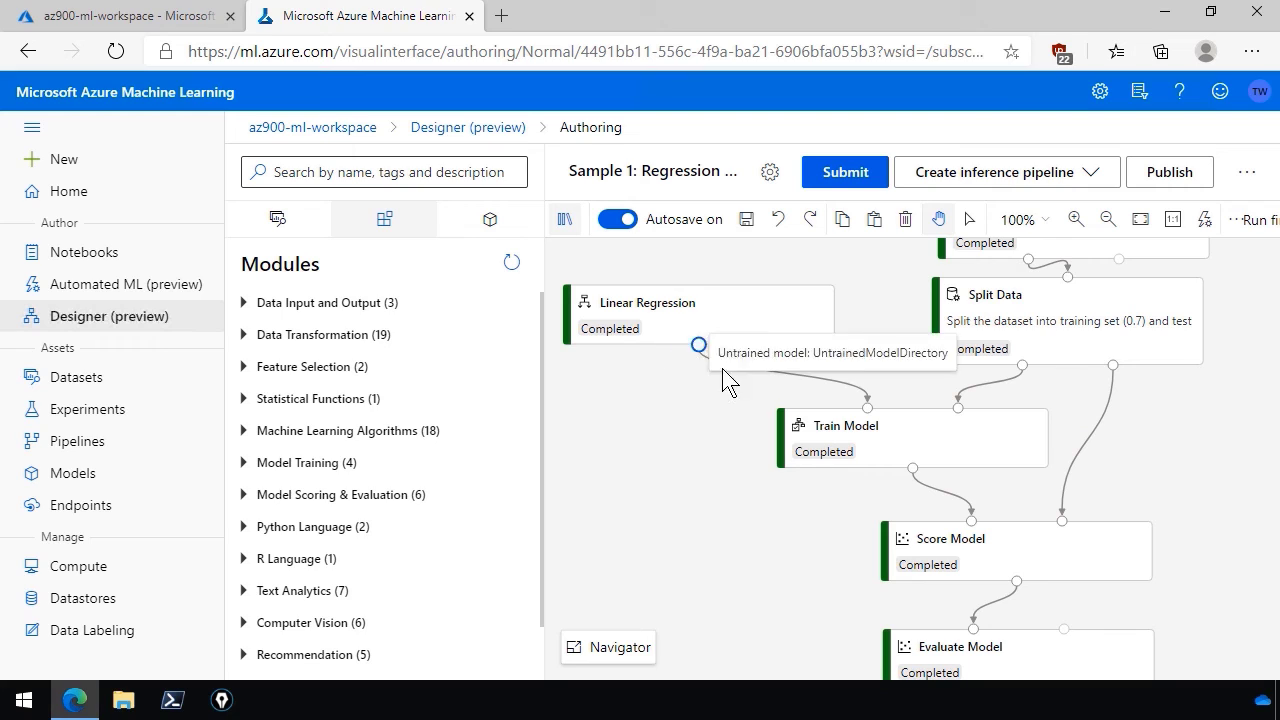
{"action": "mouse_move", "coordinate": [325, 334]}
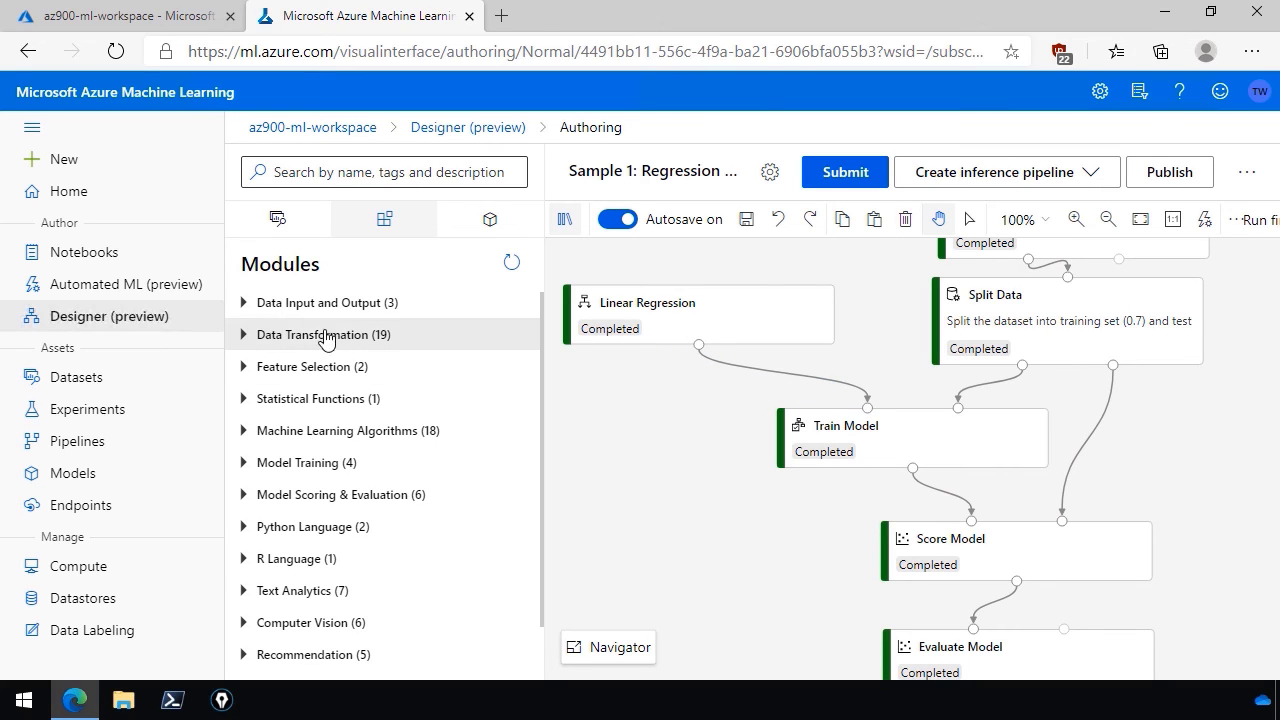
{"action": "mouse_move", "coordinate": [301, 468]}
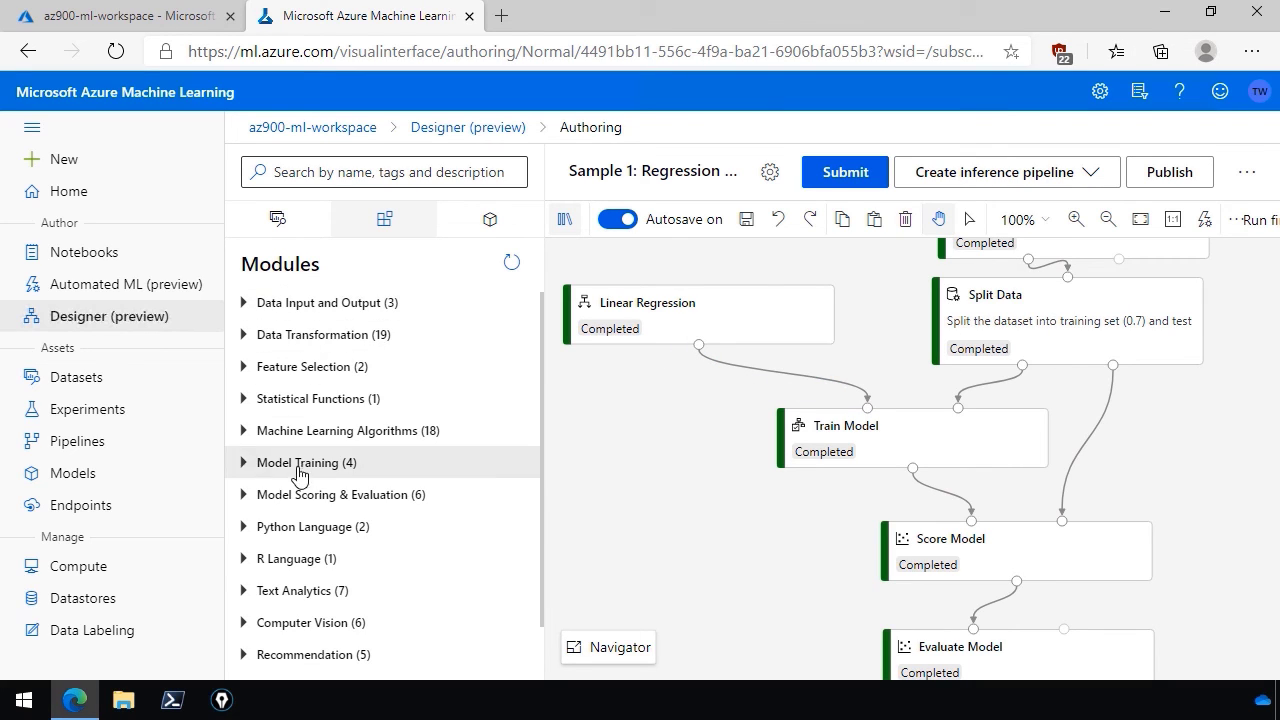
Select the Score Model module on the canvas and view its Outputs + logs
{"action": "scroll", "scroll_direction": "down", "scroll_amount": 3}
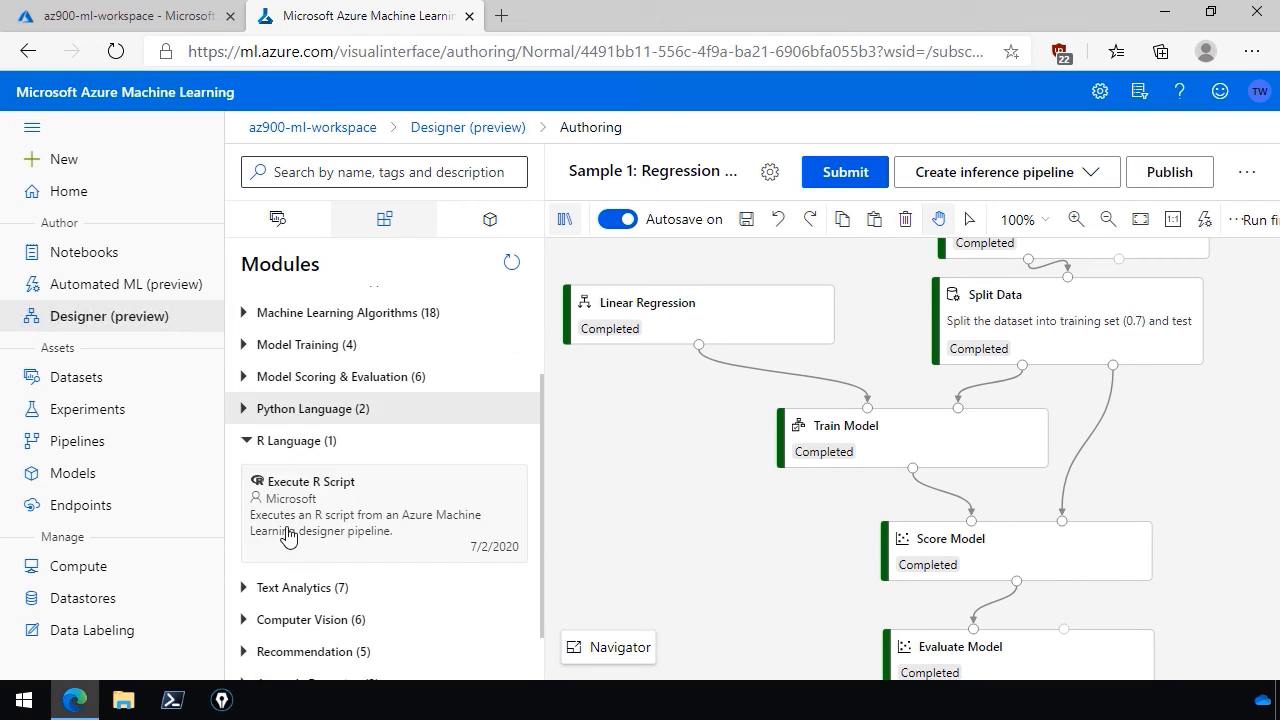
{"action": "left_click", "coordinate": [312, 481]}
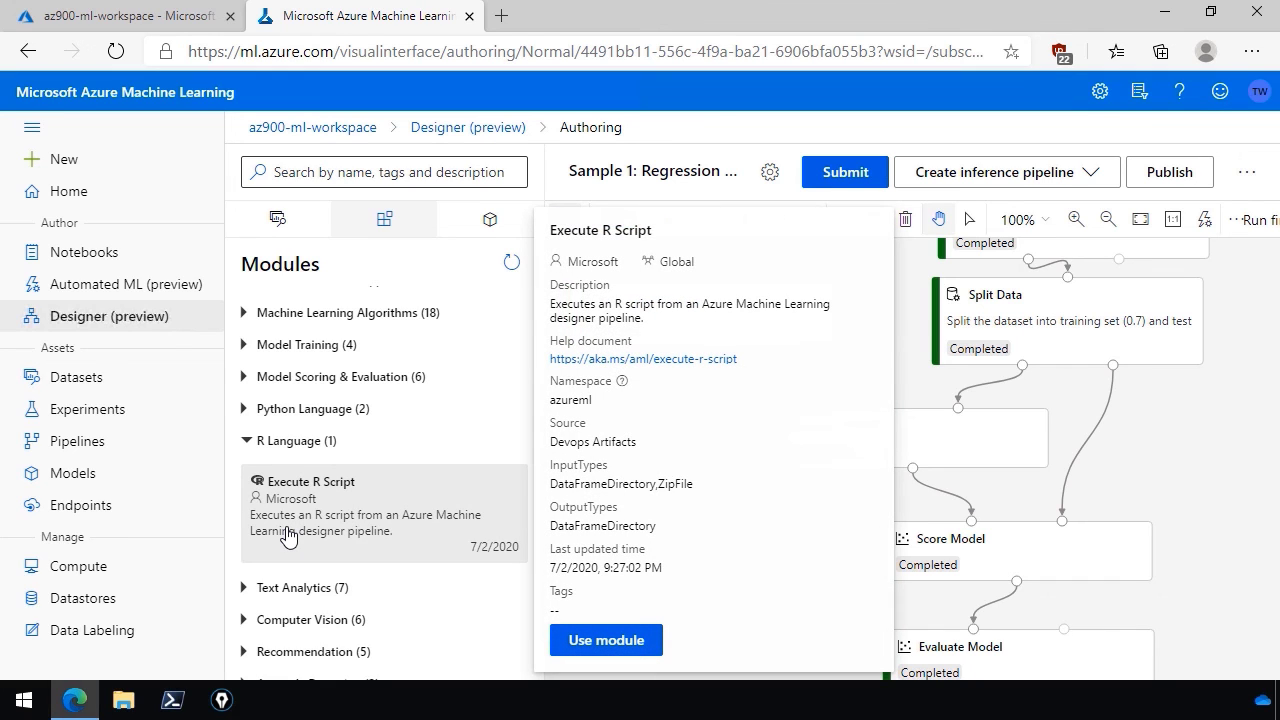
{"action": "mouse_move", "coordinate": [300, 510]}
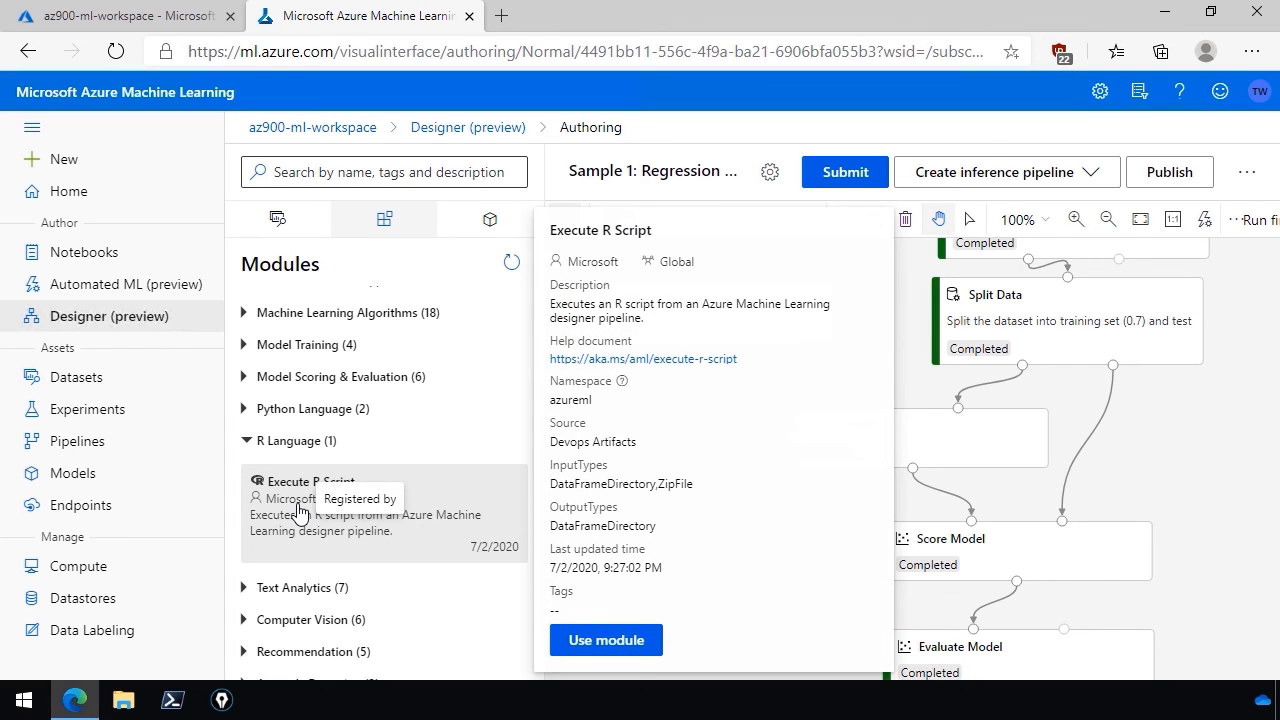
{"action": "mouse_move", "coordinate": [328, 512]}
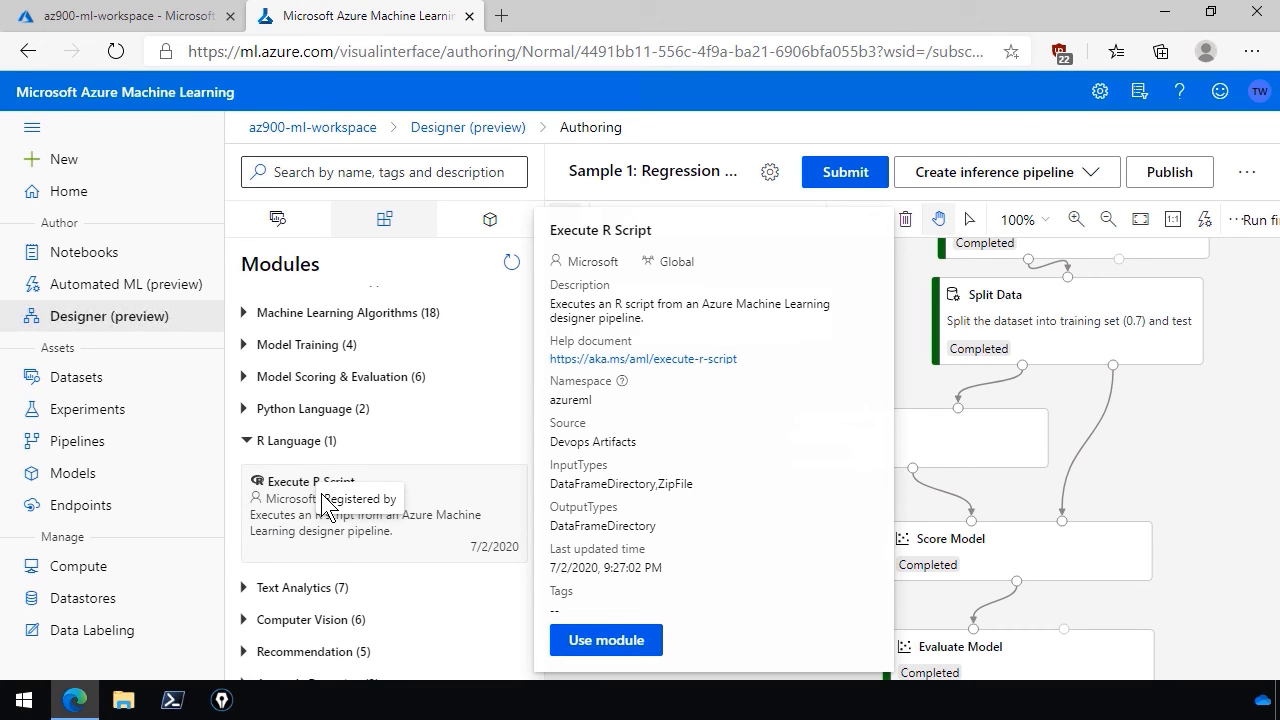
{"action": "mouse_move", "coordinate": [516, 513]}
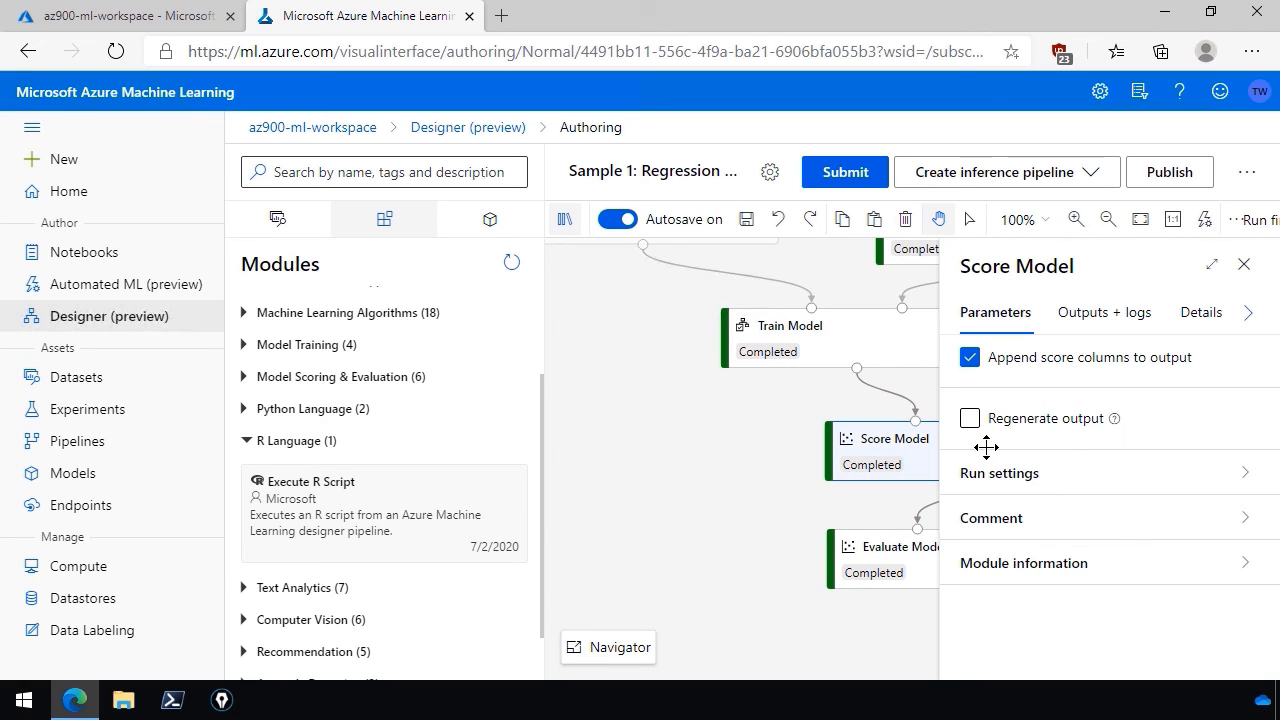
{"action": "left_click", "coordinate": [1105, 312]}
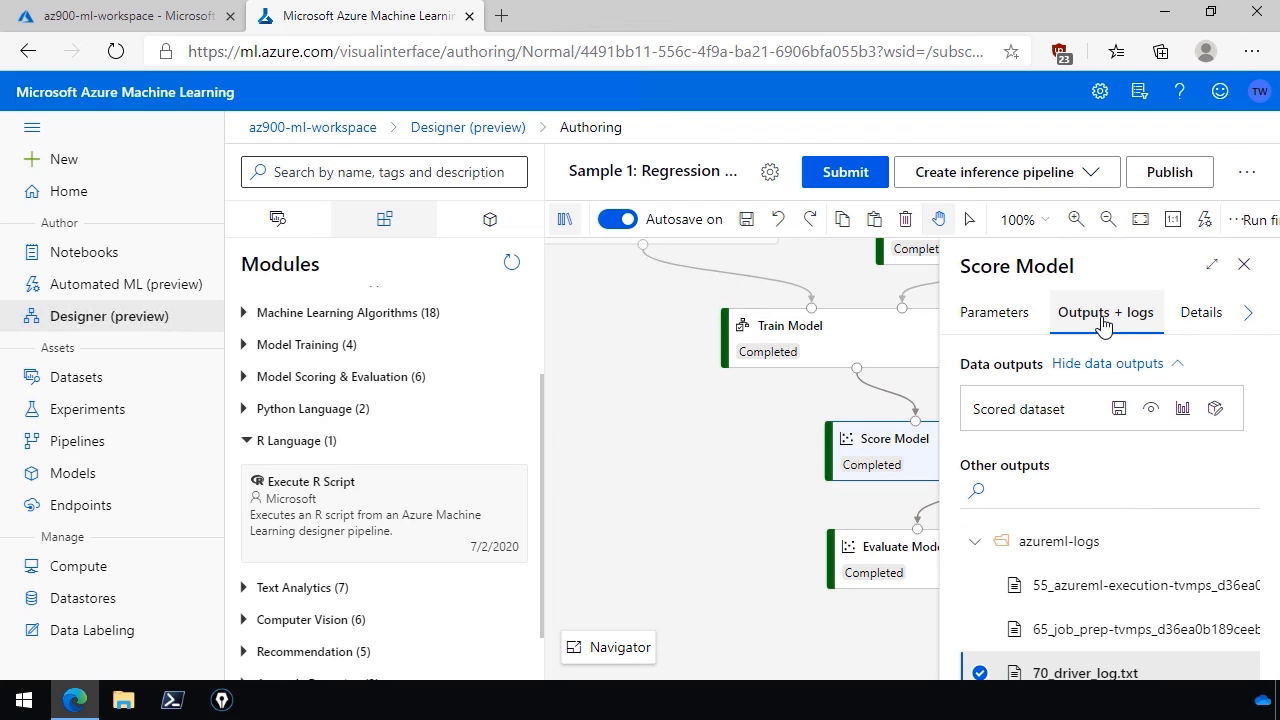
{"action": "mouse_move", "coordinate": [1183, 408]}
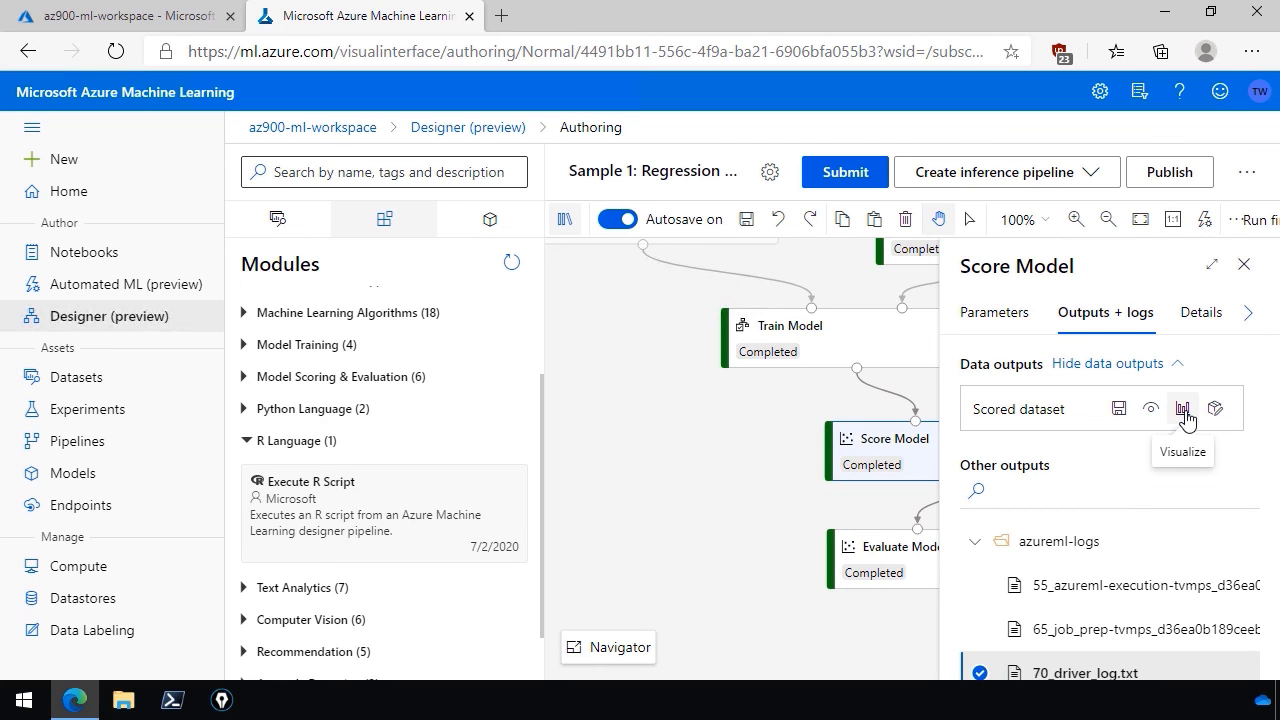
Visualize the scored dataset (58 rows, 26 columns) and scroll to price beside Scored Labels
{"action": "left_click", "coordinate": [1182, 408]}
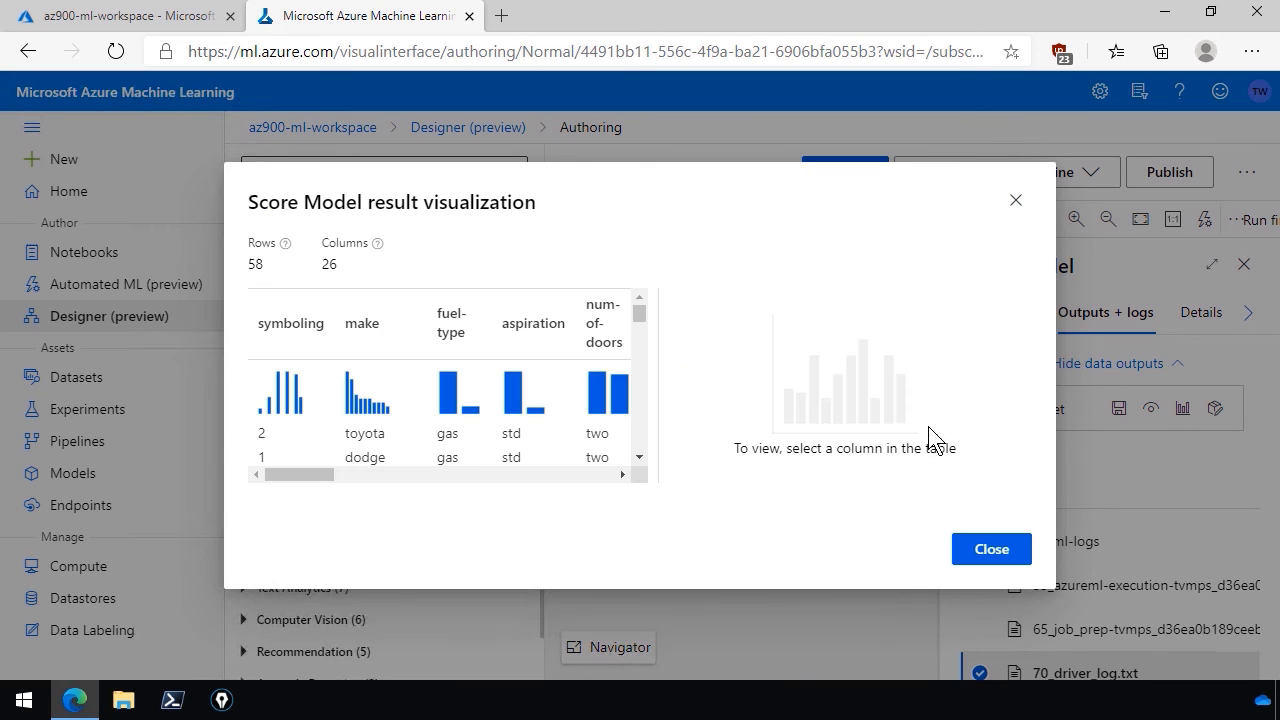
{"action": "mouse_move", "coordinate": [222, 466]}
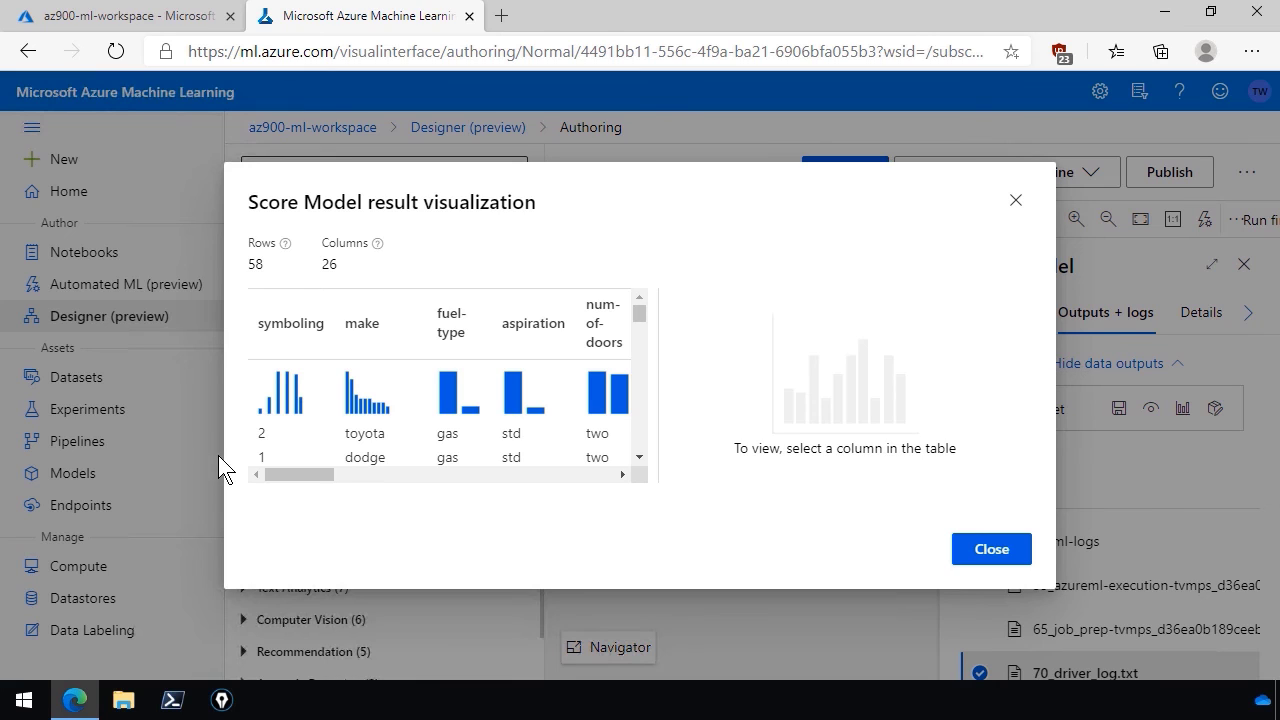
{"action": "mouse_move", "coordinate": [540, 328]}
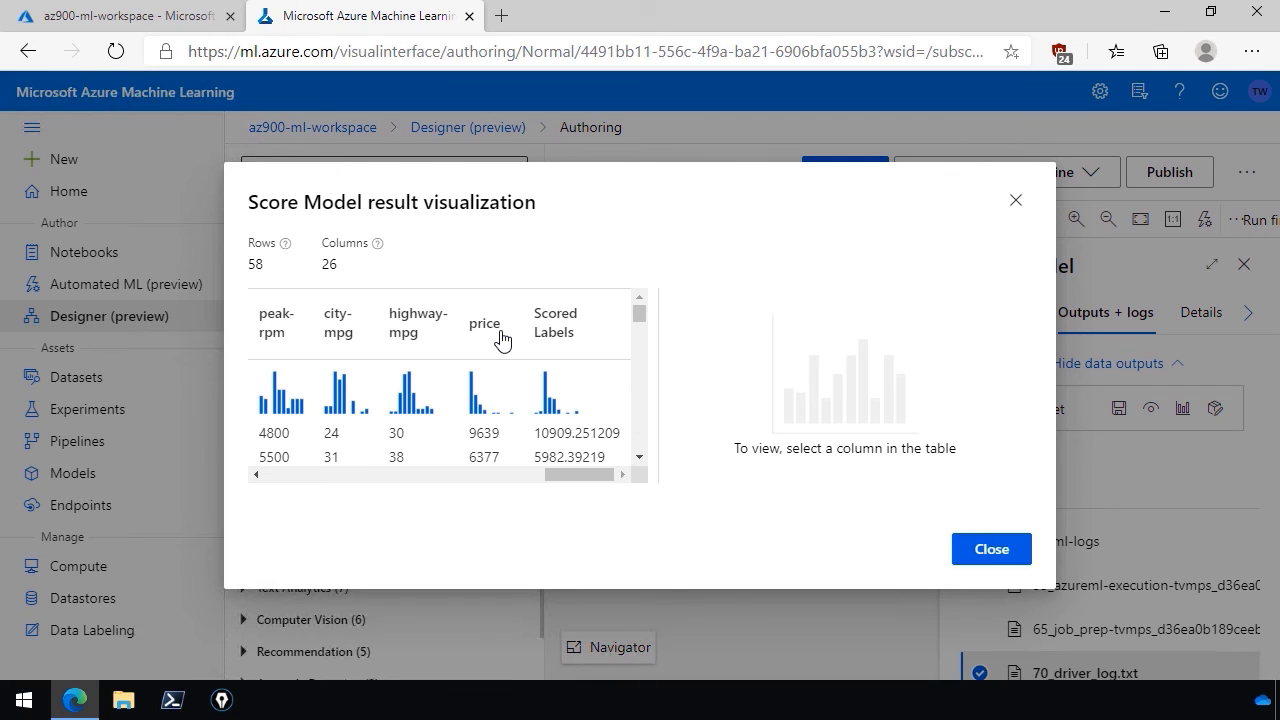
{"action": "mouse_move", "coordinate": [491, 424]}
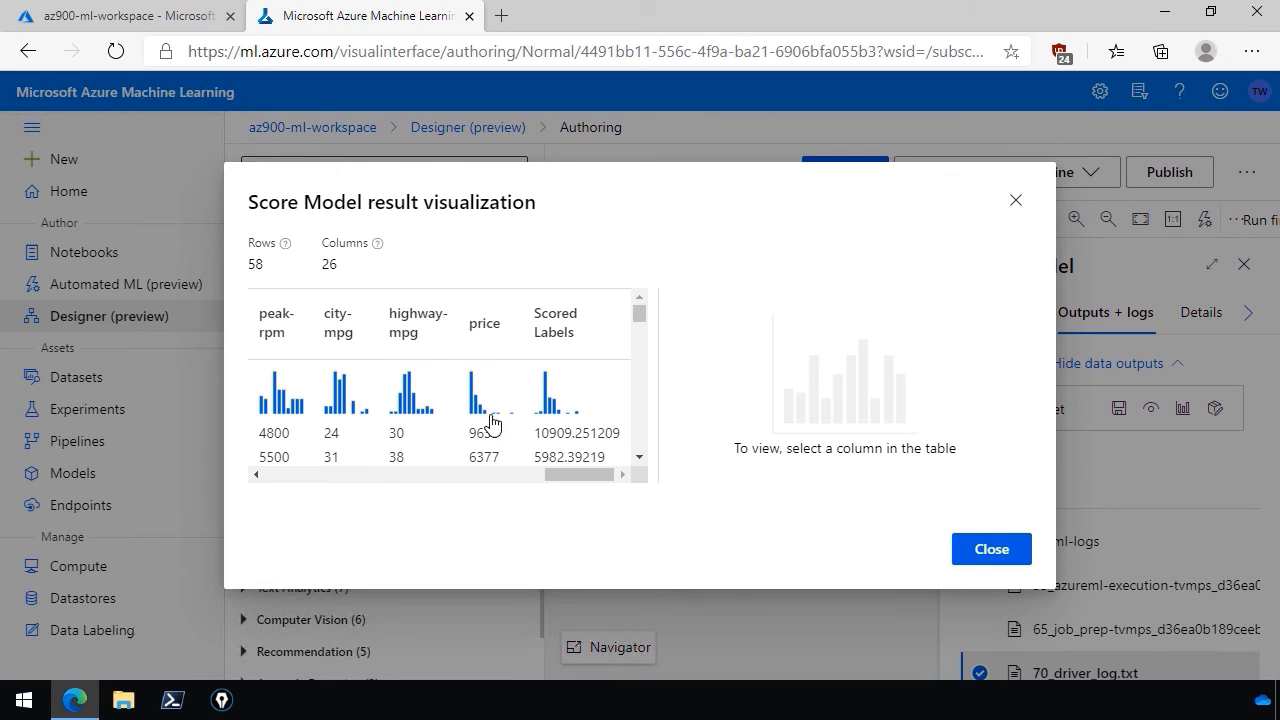
{"action": "mouse_move", "coordinate": [400, 442]}
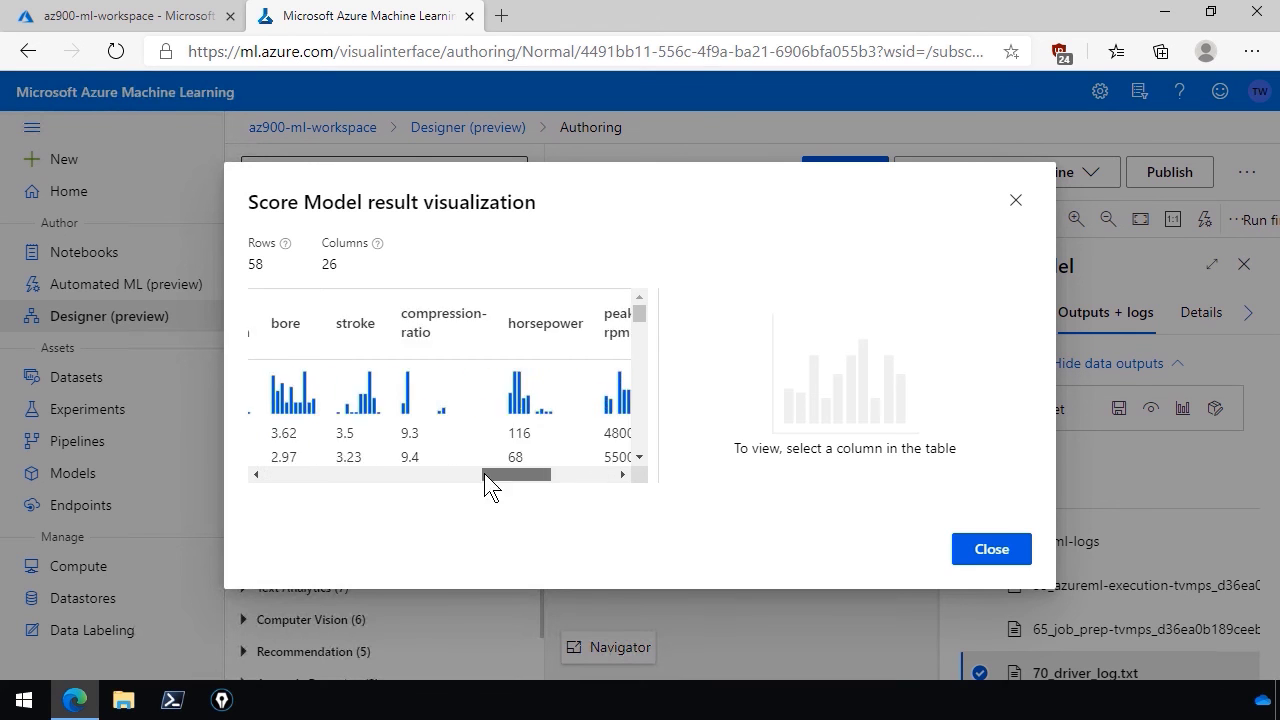
{"action": "left_click_drag", "start_coordinate": [518, 474], "coordinate": [298, 474]}
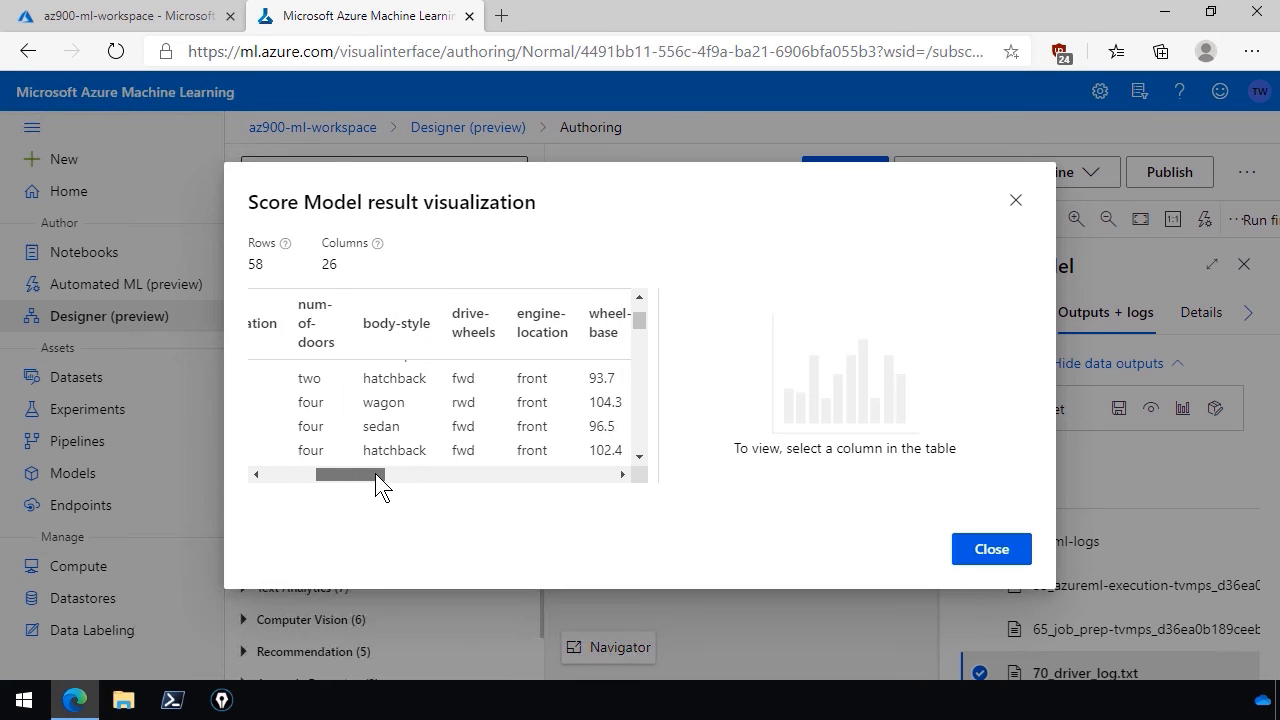
{"action": "left_click_drag", "start_coordinate": [378, 474], "coordinate": [418, 474]}
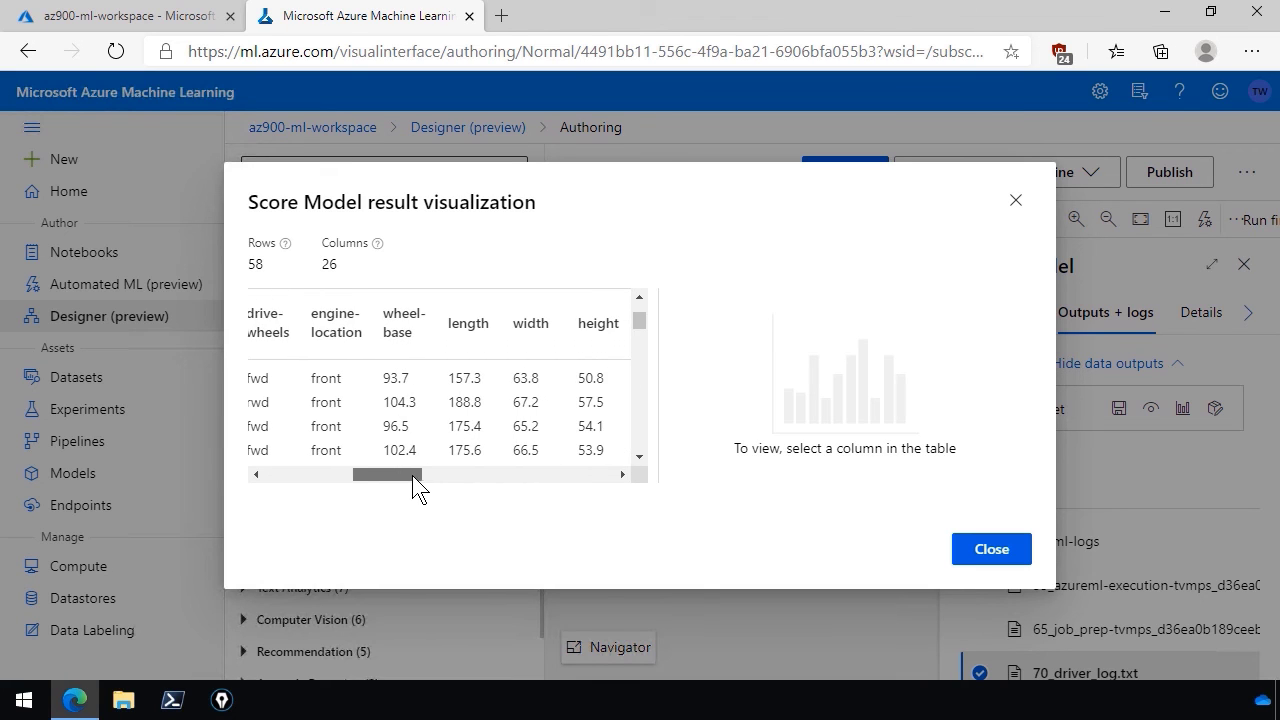
{"action": "left_click_drag", "start_coordinate": [387, 474], "coordinate": [466, 474]}
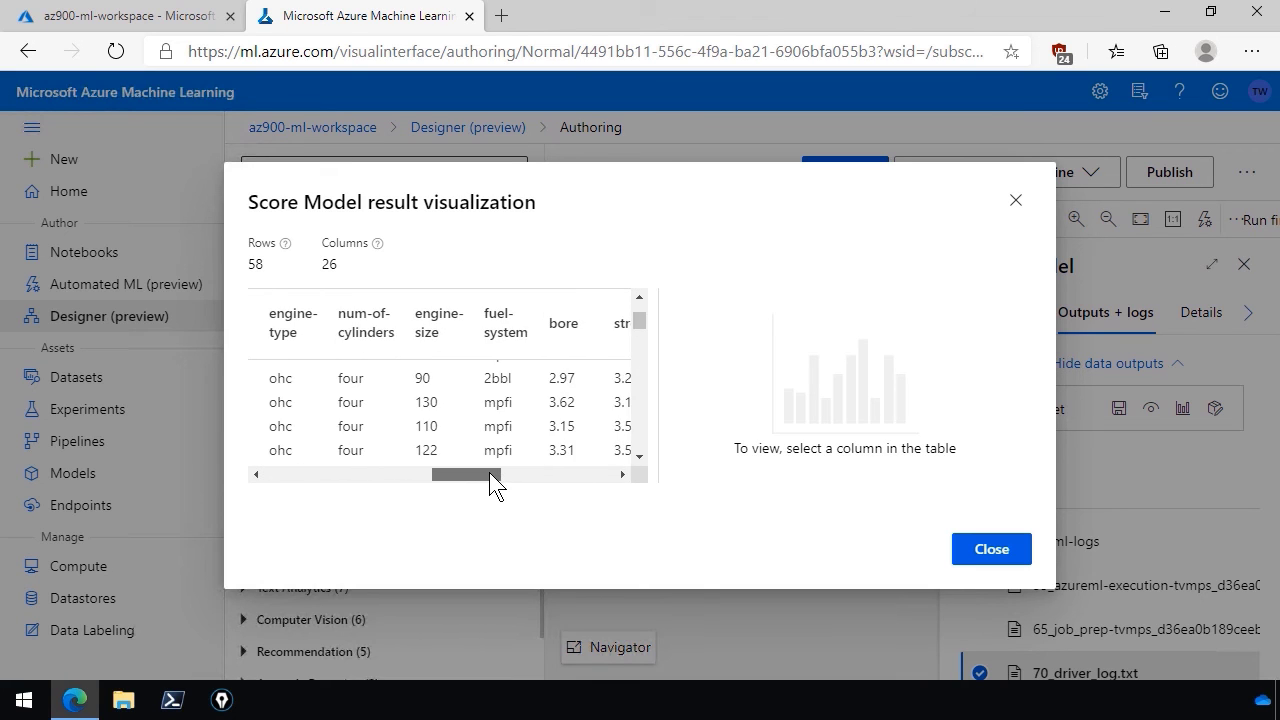
{"action": "left_click_drag", "start_coordinate": [465, 474], "coordinate": [540, 474]}
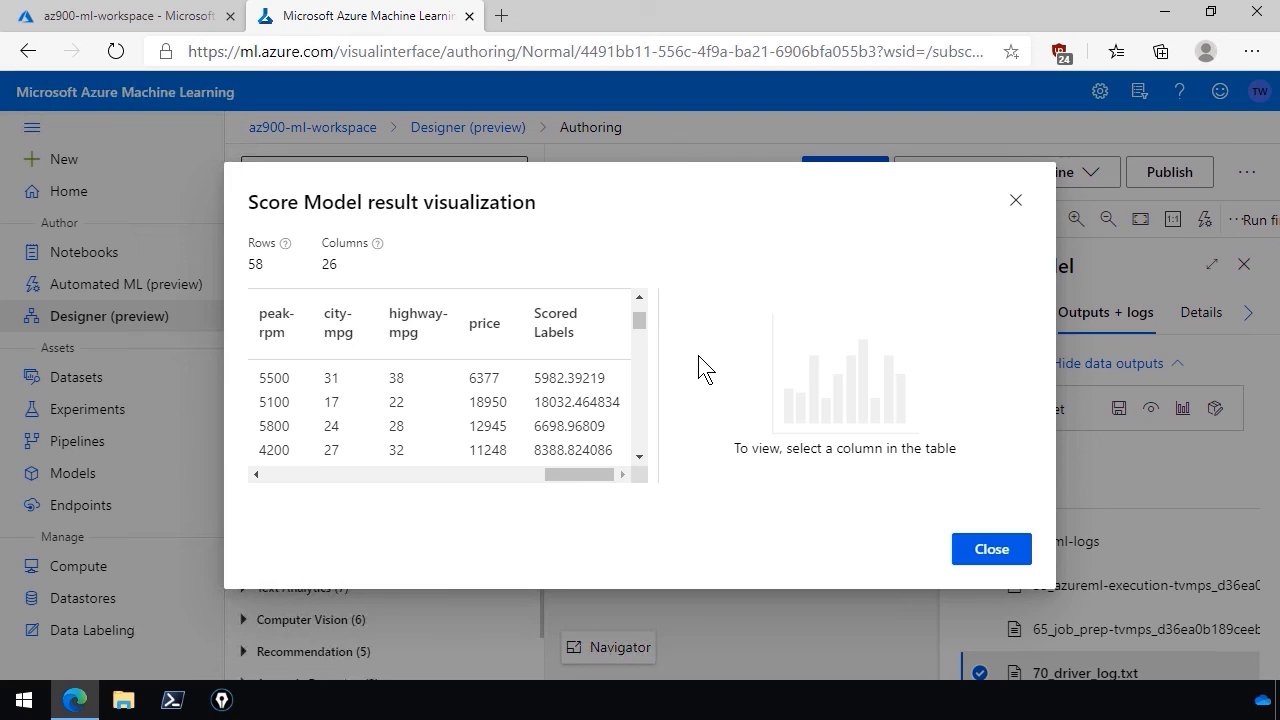
{"action": "mouse_move", "coordinate": [667, 357]}
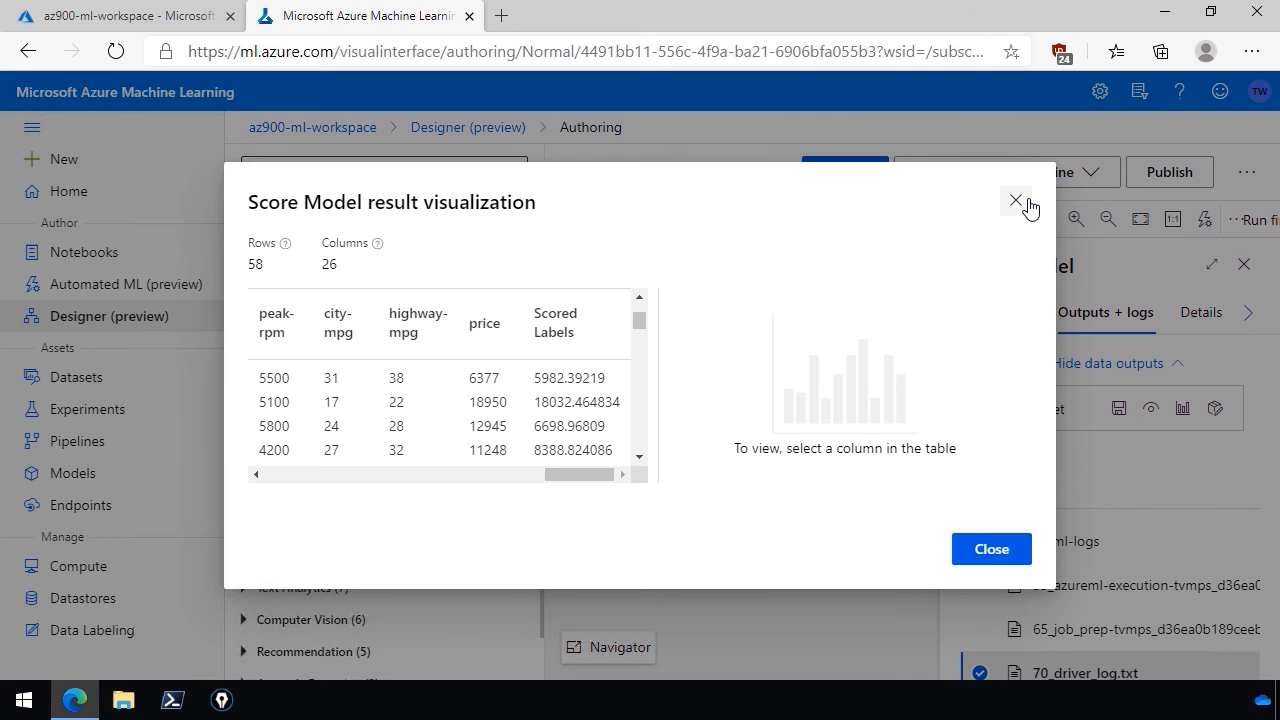
Close the scored results and go to the Automated ML page listing completed Run 1
{"action": "left_click", "coordinate": [1016, 200]}
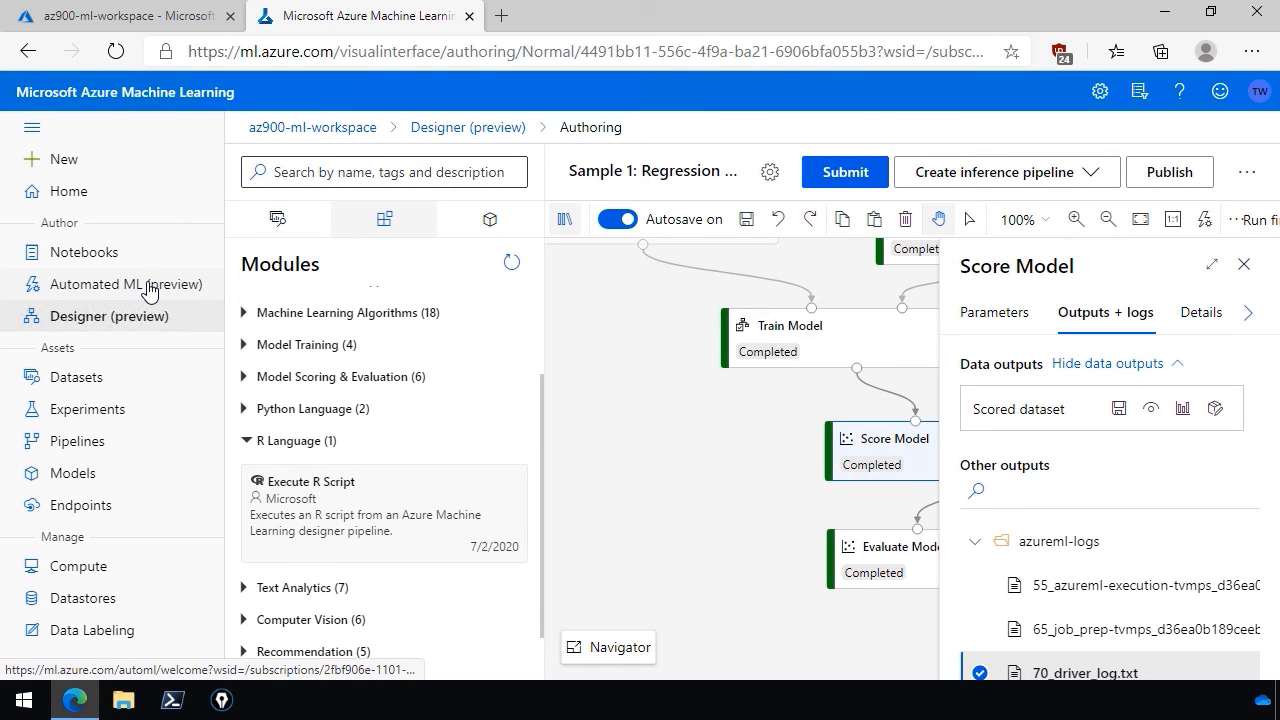
{"action": "left_click", "coordinate": [127, 284]}
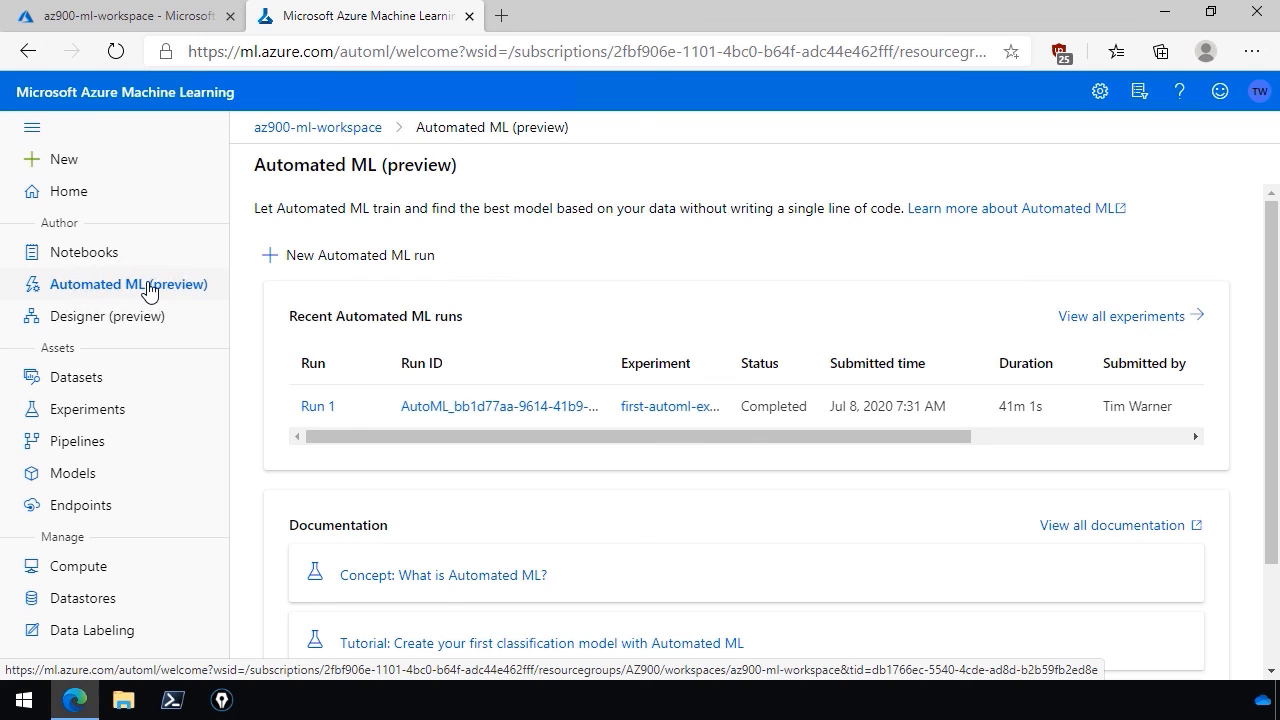
{"action": "mouse_move", "coordinate": [302, 328]}
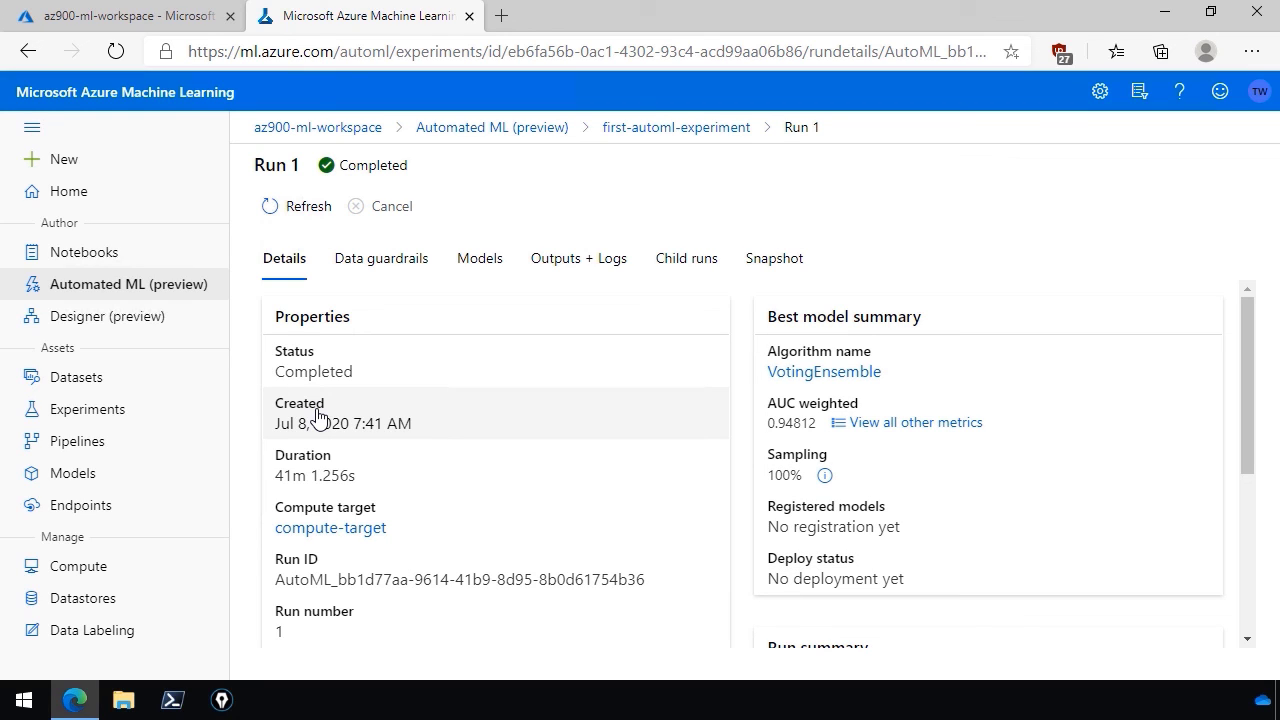
{"action": "mouse_move", "coordinate": [500, 355]}
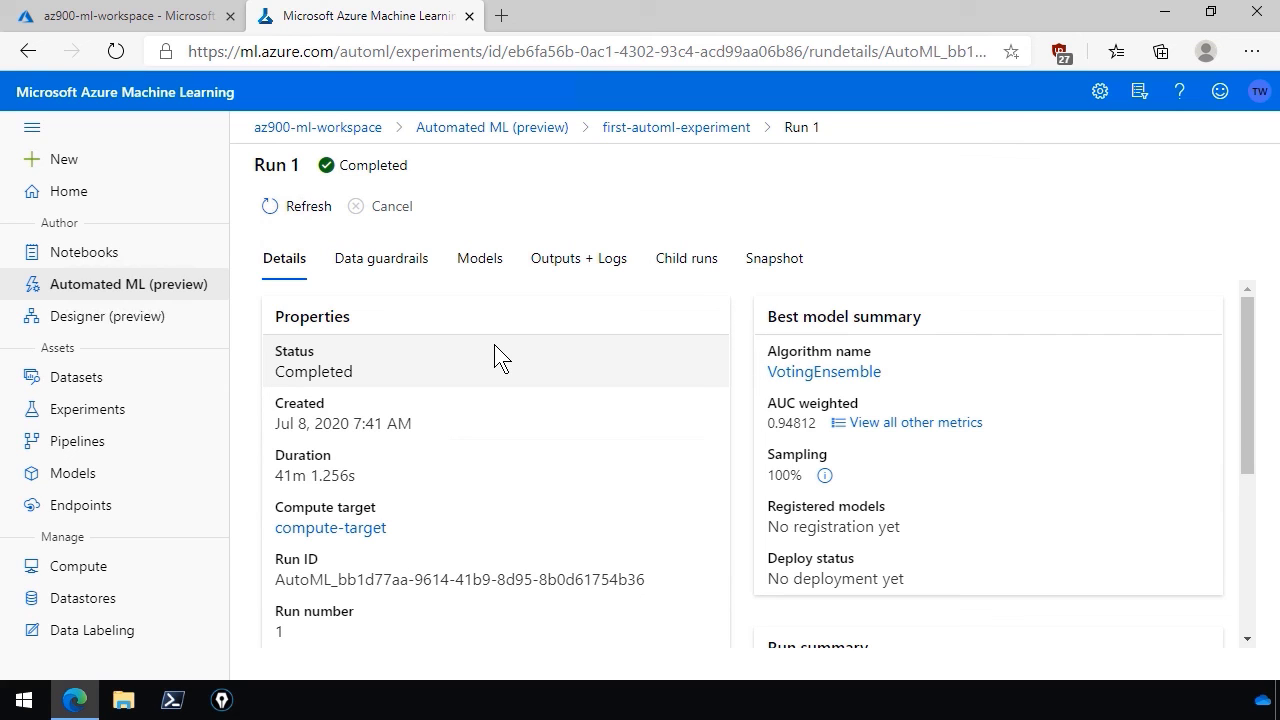
Show Run 1's Models list, VotingEnsemble first with weighted AUC 0.94812
{"action": "left_click", "coordinate": [479, 258]}
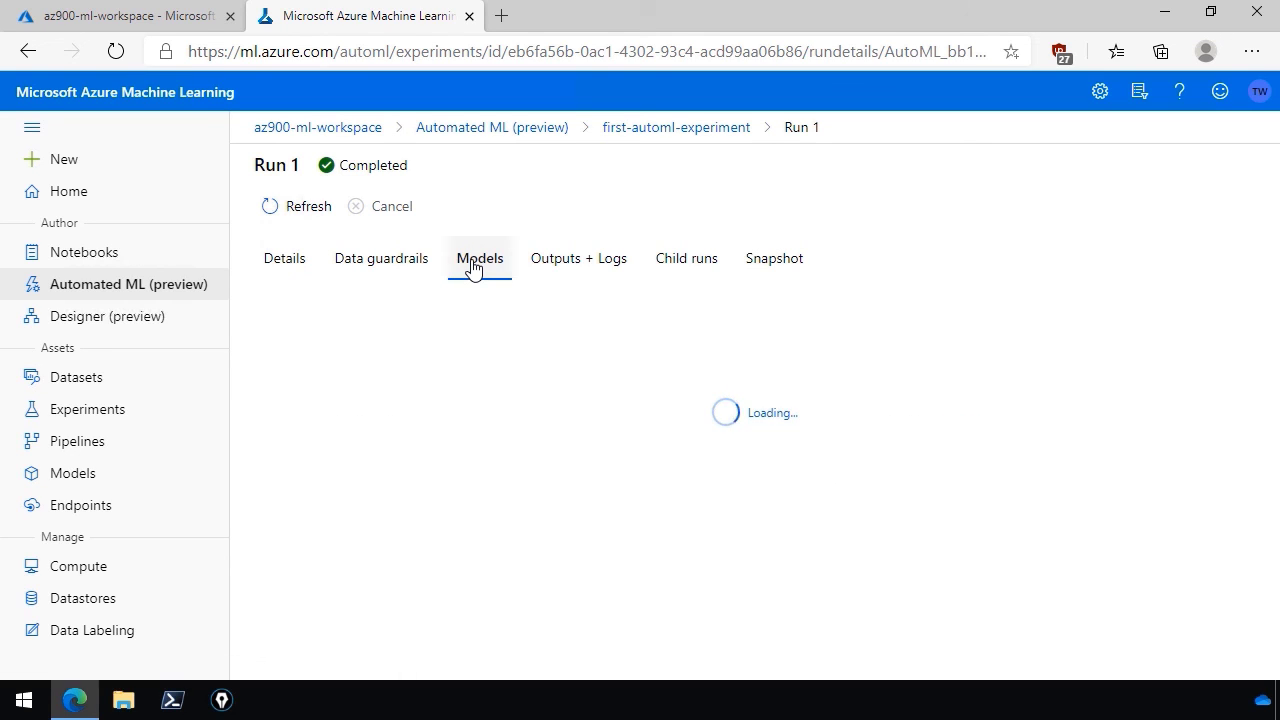
{"action": "left_click", "coordinate": [479, 258]}
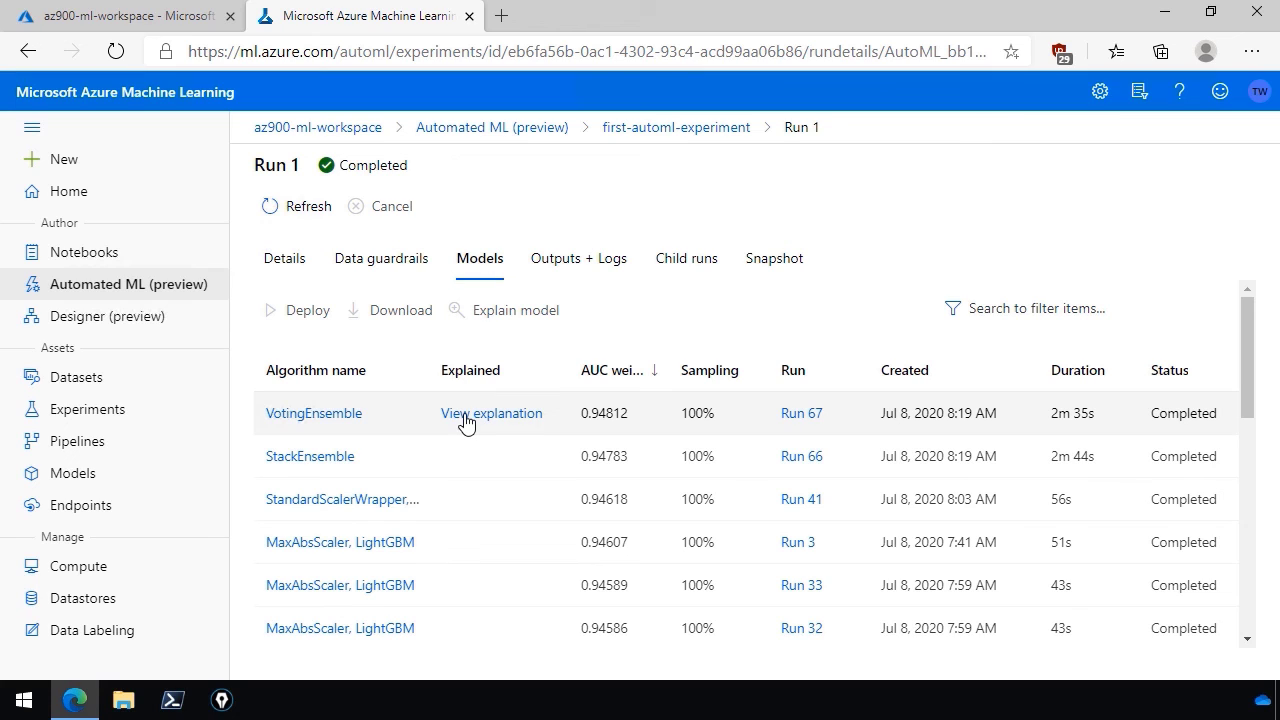
{"action": "mouse_move", "coordinate": [593, 302]}
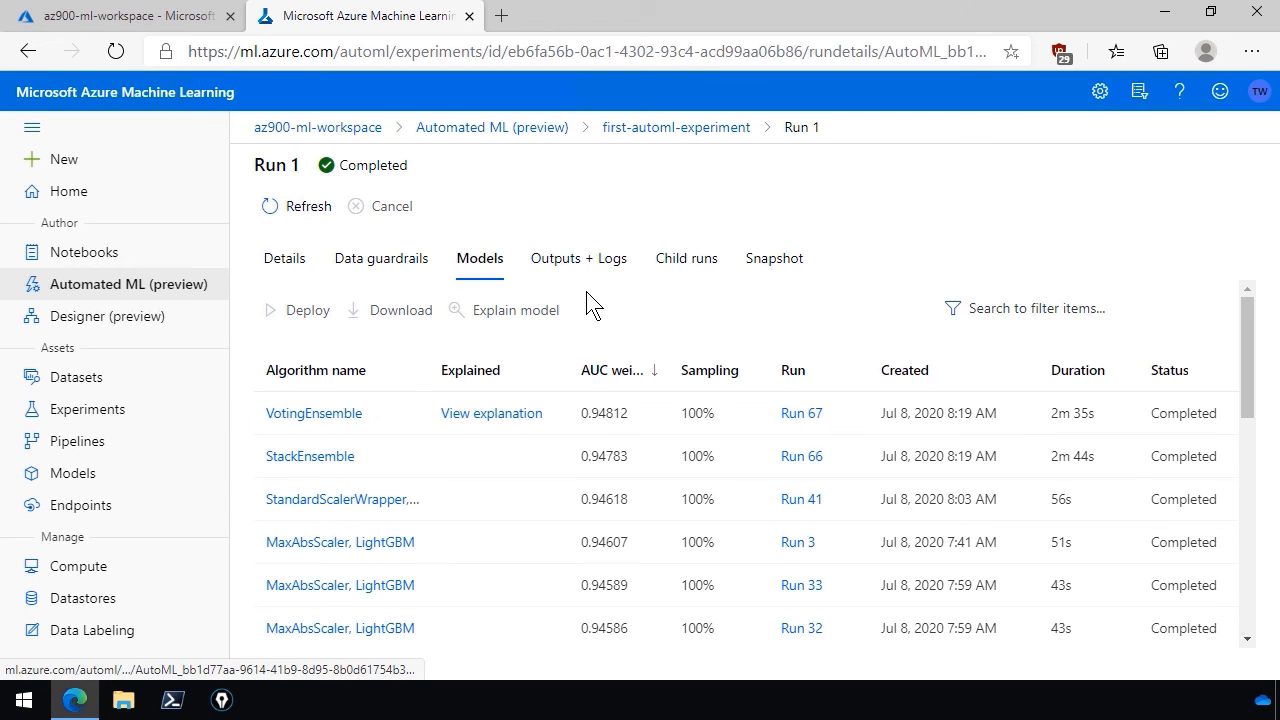
{"action": "mouse_move", "coordinate": [610, 330]}
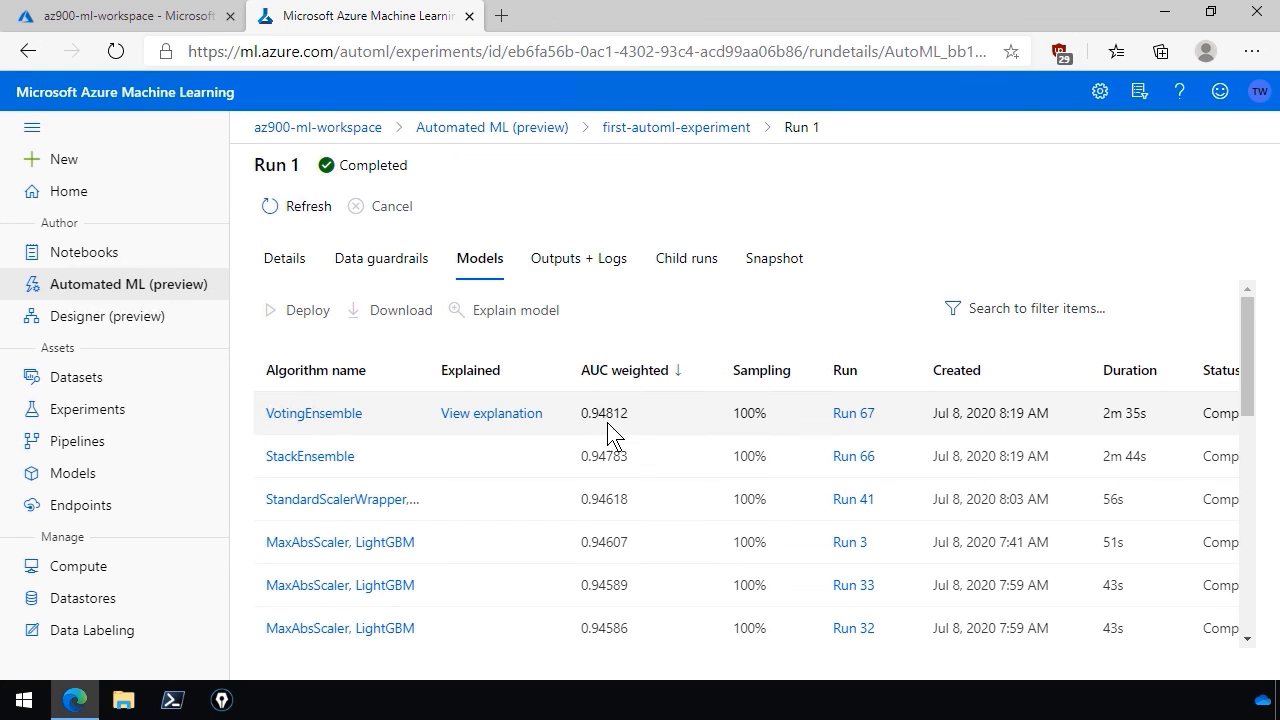
{"action": "mouse_move", "coordinate": [620, 432]}
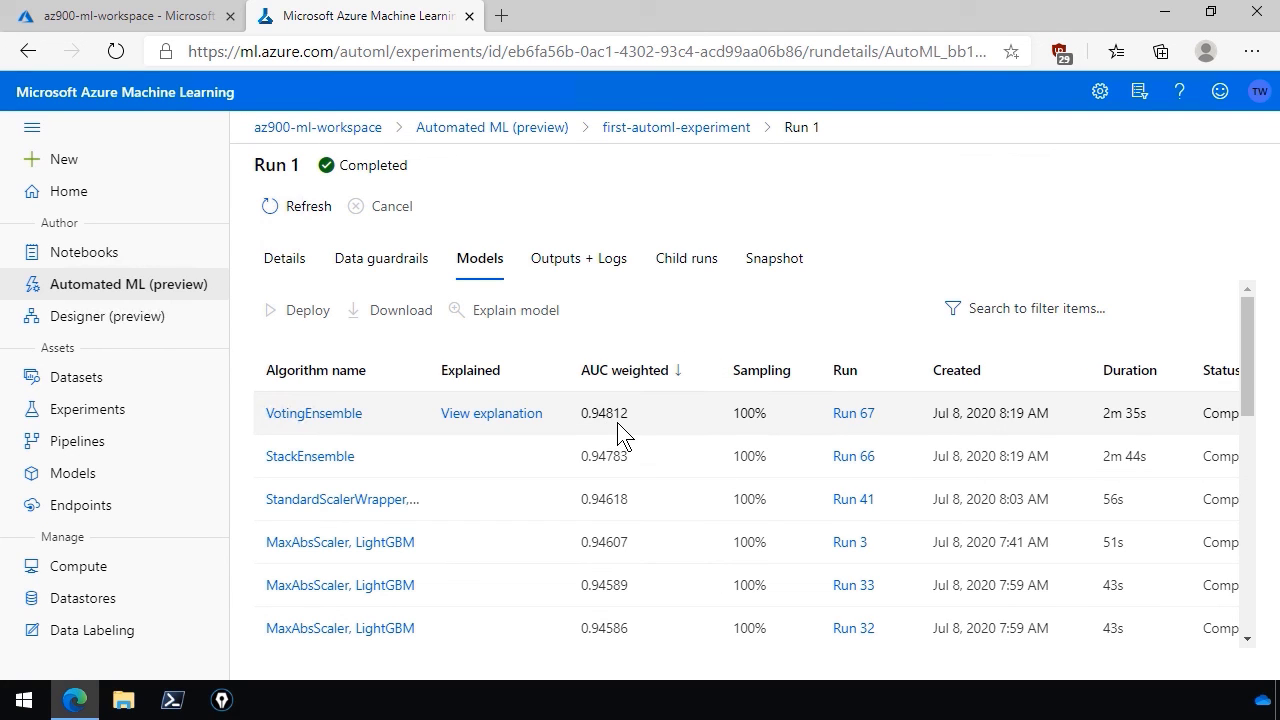